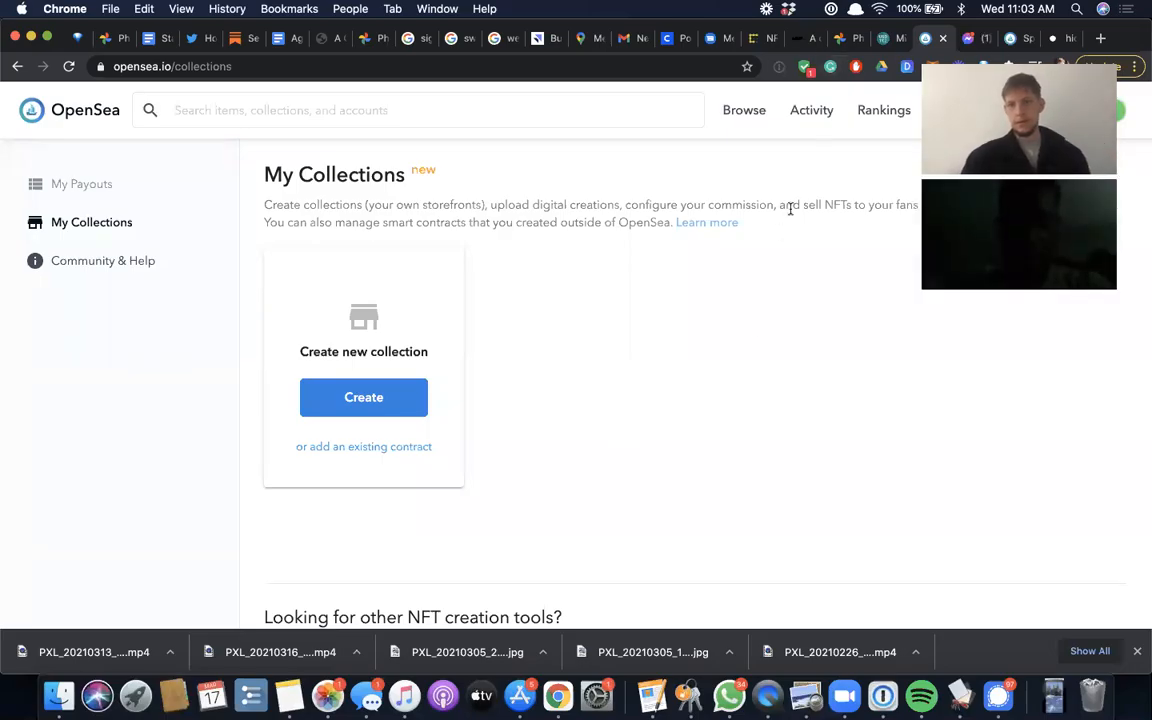
mouse_move(448, 576)
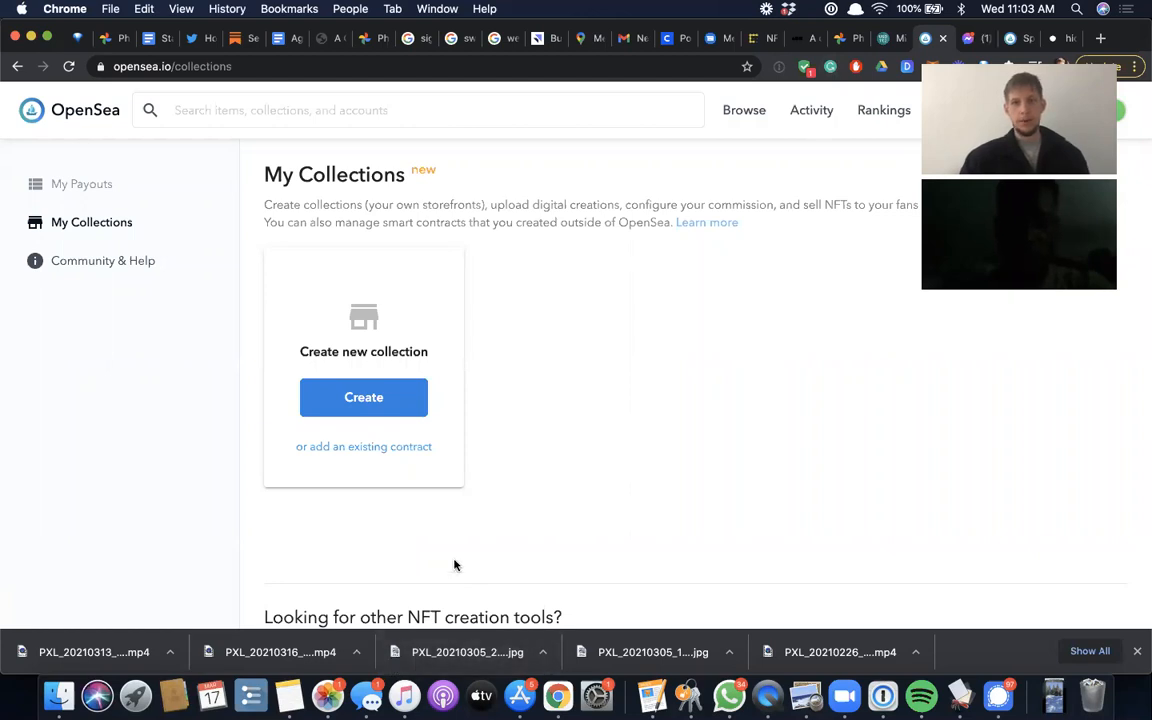
mouse_move(562, 294)
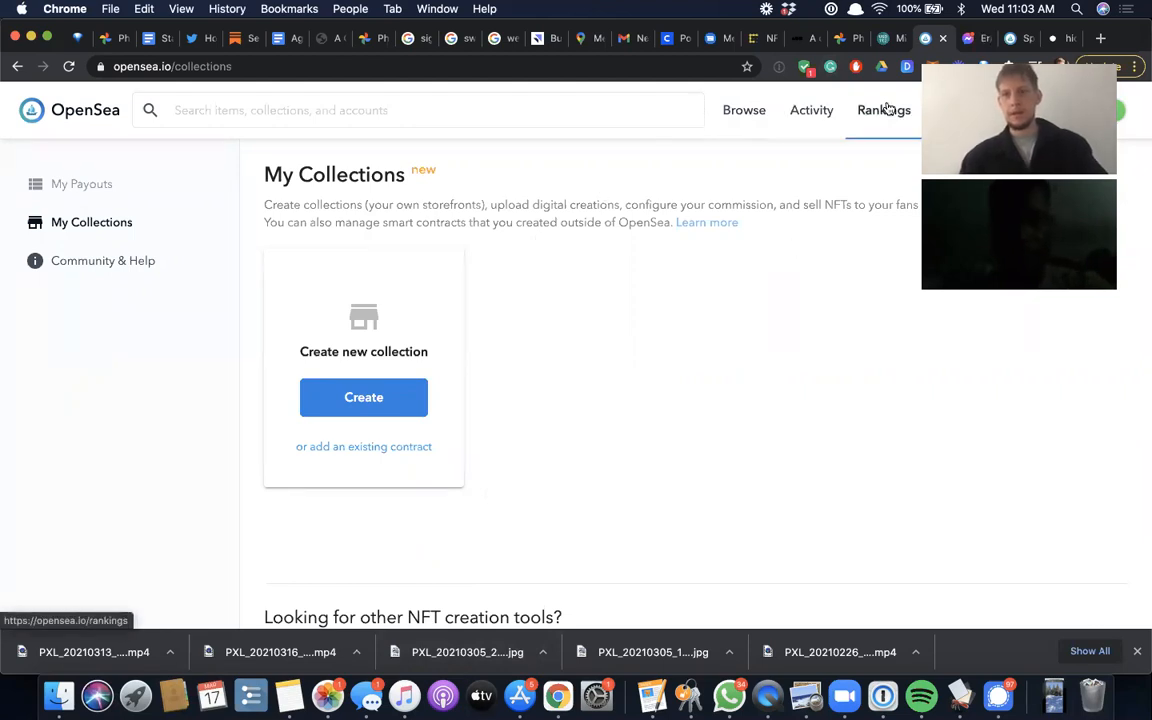
mouse_move(795, 306)
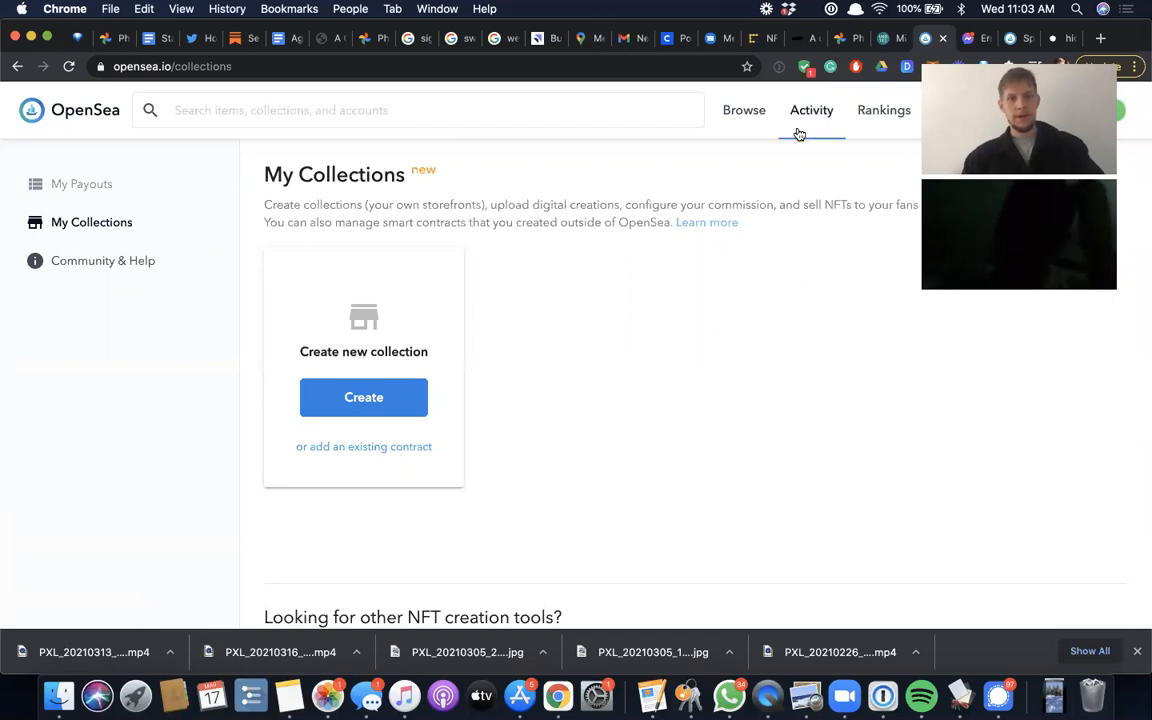
mouse_move(855, 149)
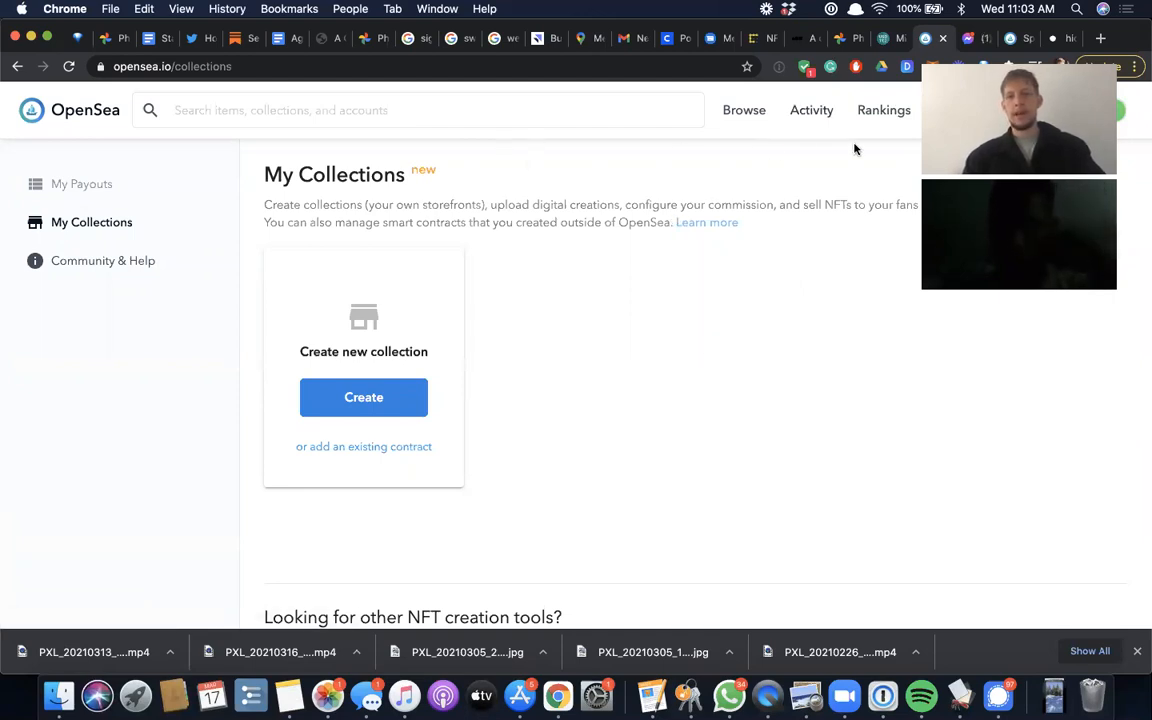
mouse_move(800, 251)
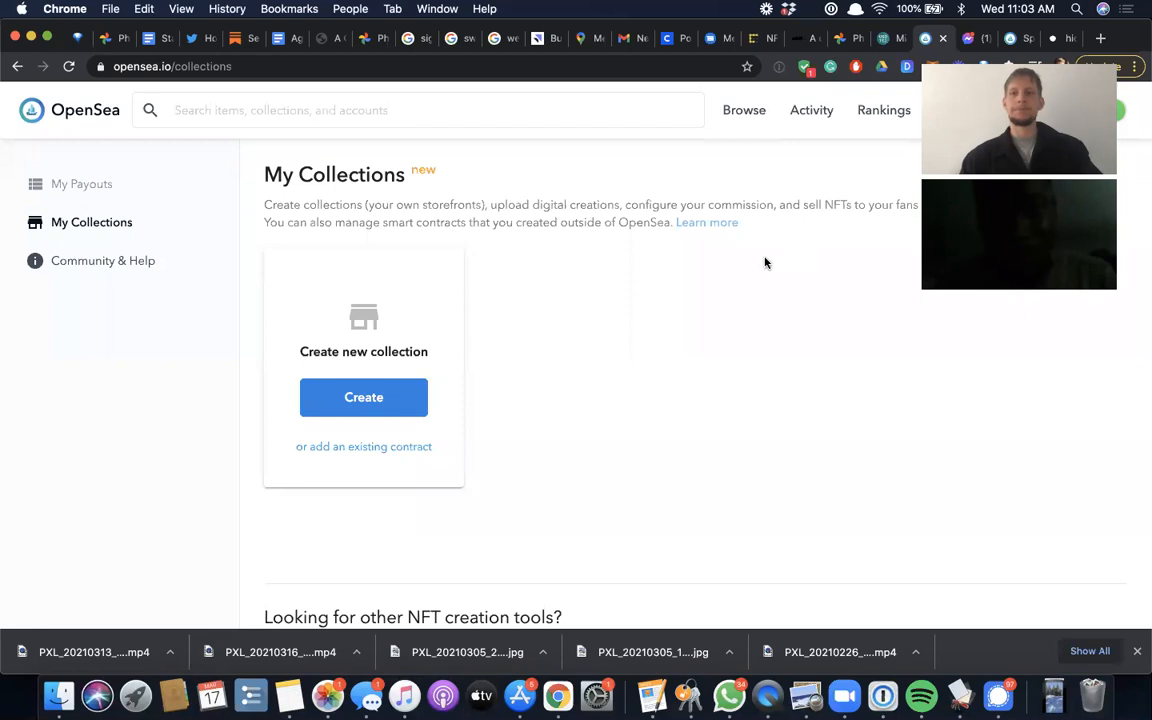
mouse_move(724, 303)
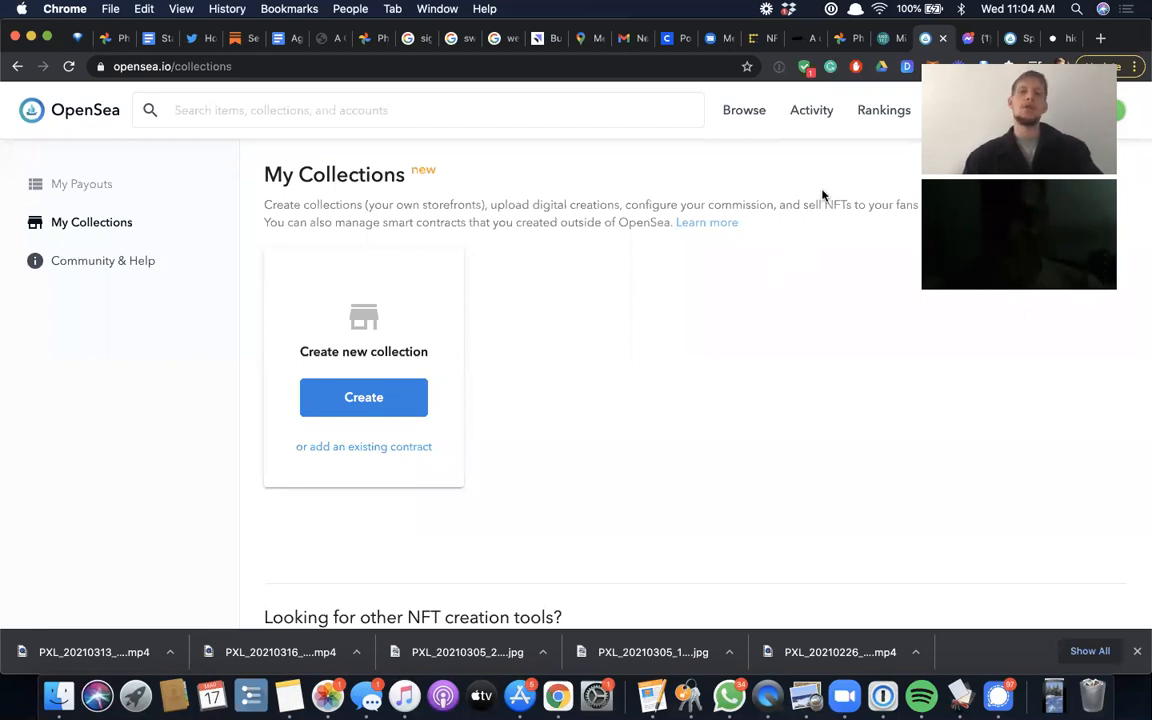
mouse_move(735, 282)
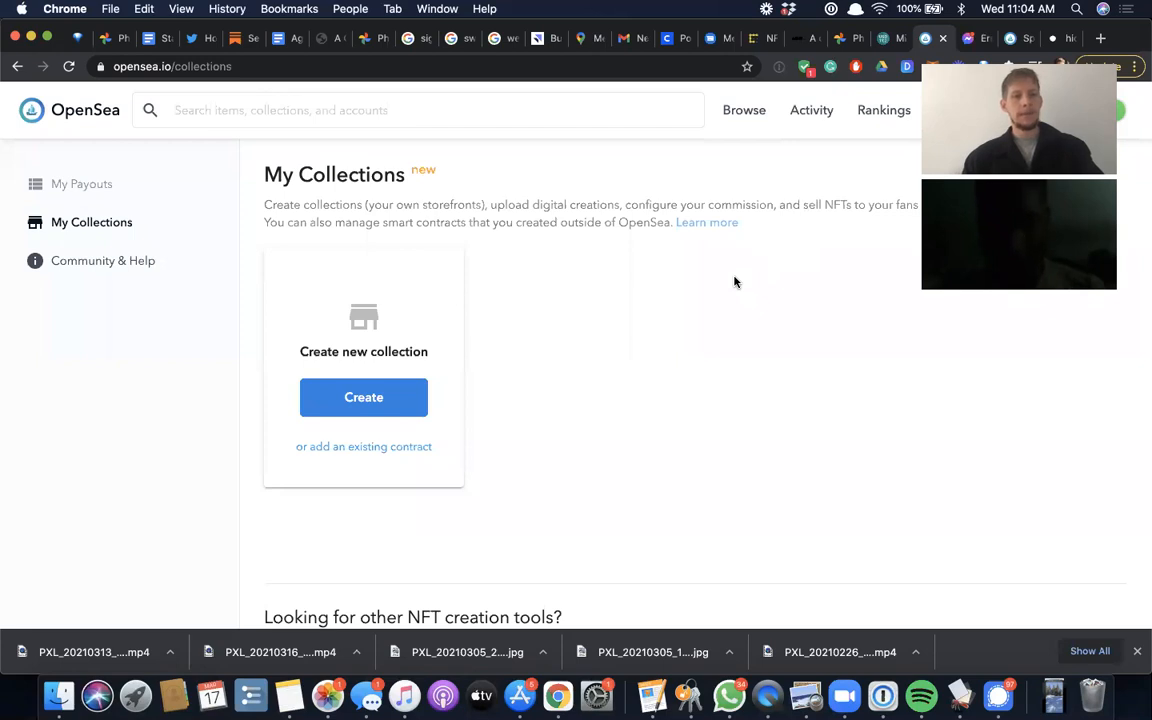
mouse_move(525, 263)
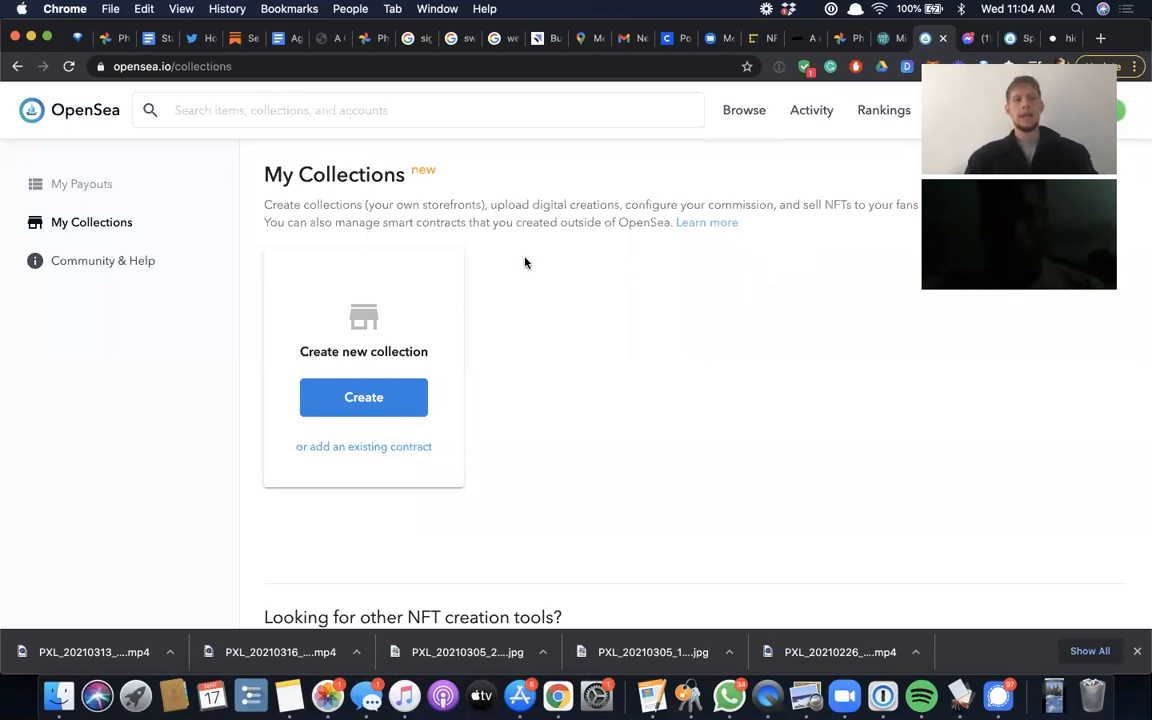
mouse_move(264, 205)
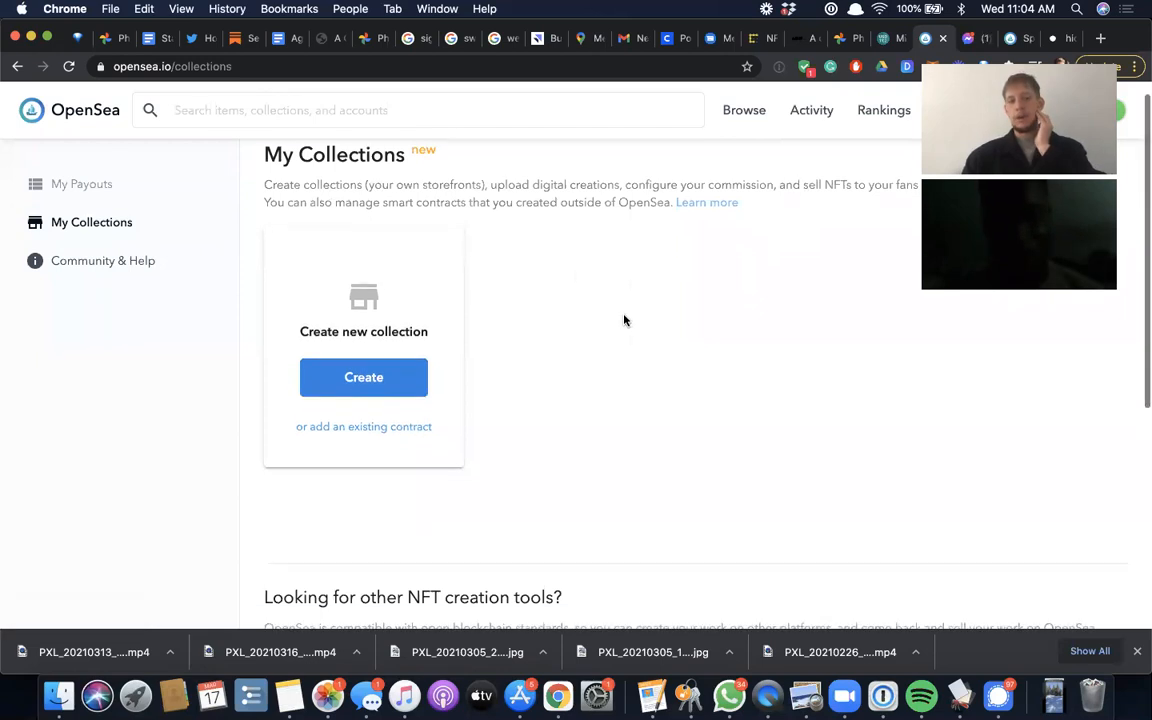
- Check the wallet balance, then open and scroll the Create your collection form
scroll(up, 3)
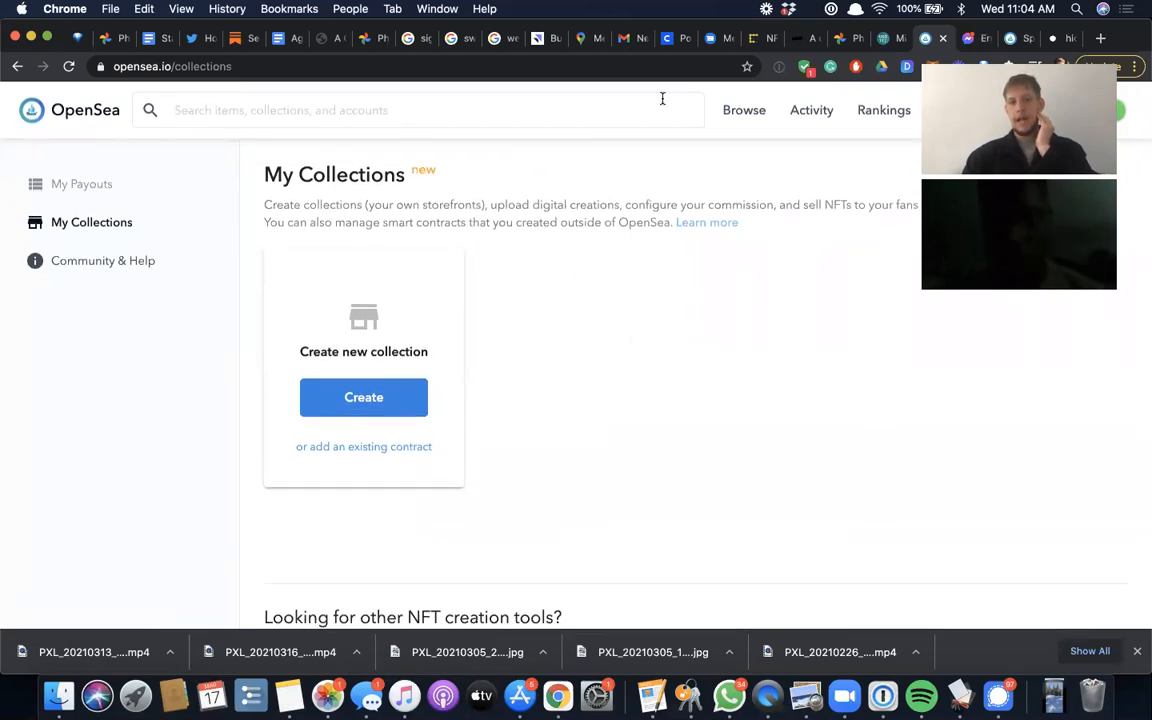
mouse_move(883, 110)
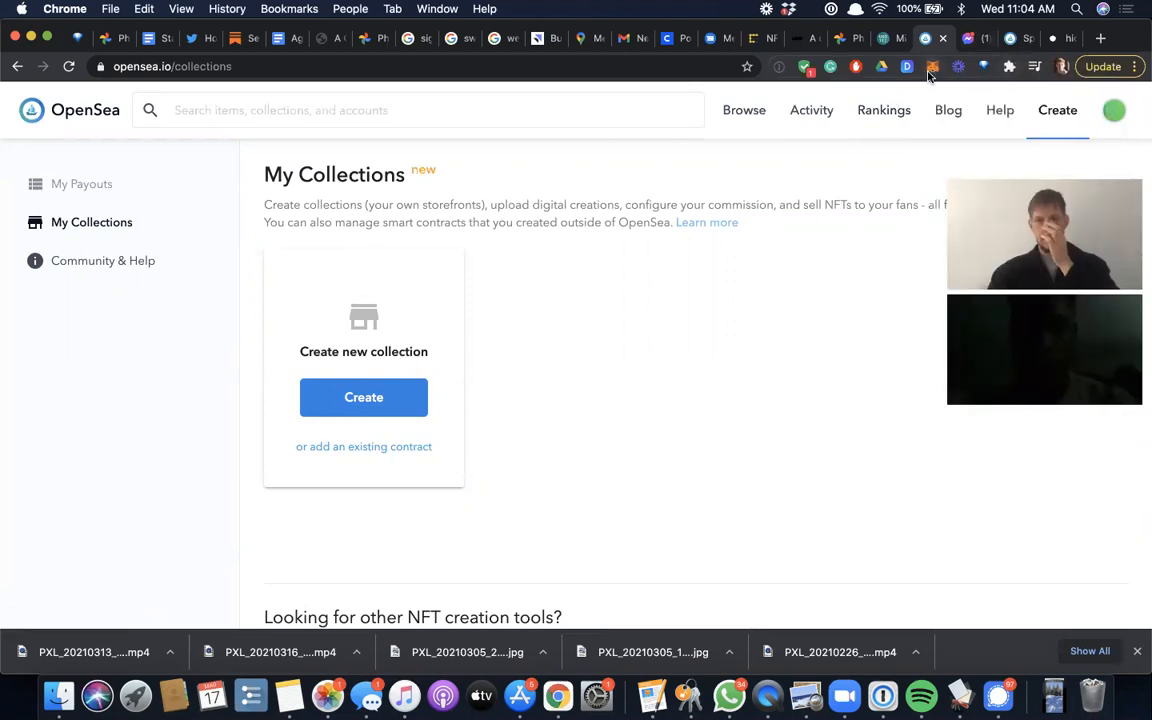
click(933, 66)
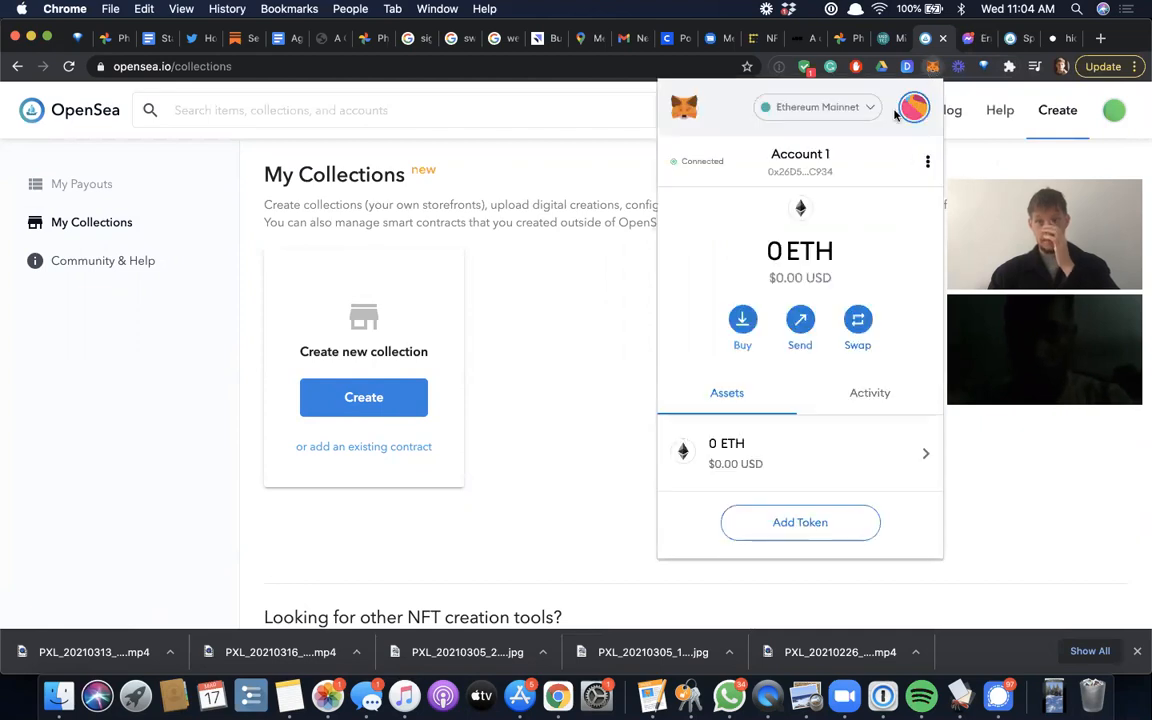
mouse_move(765, 268)
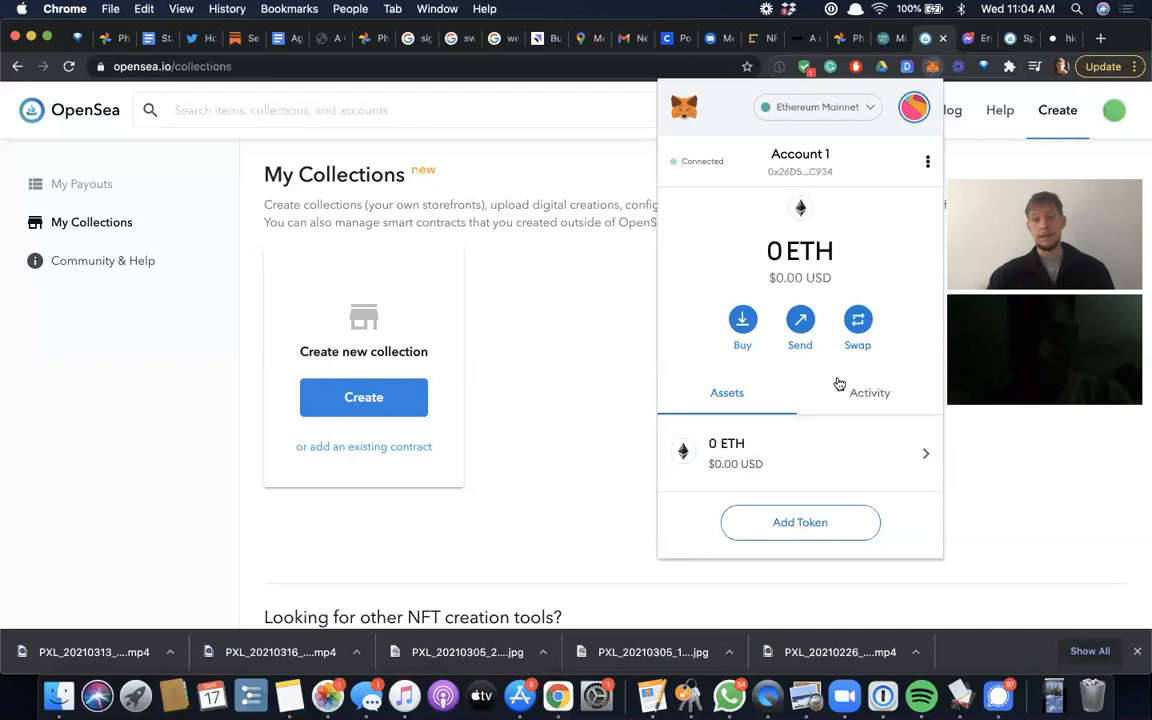
mouse_move(842, 290)
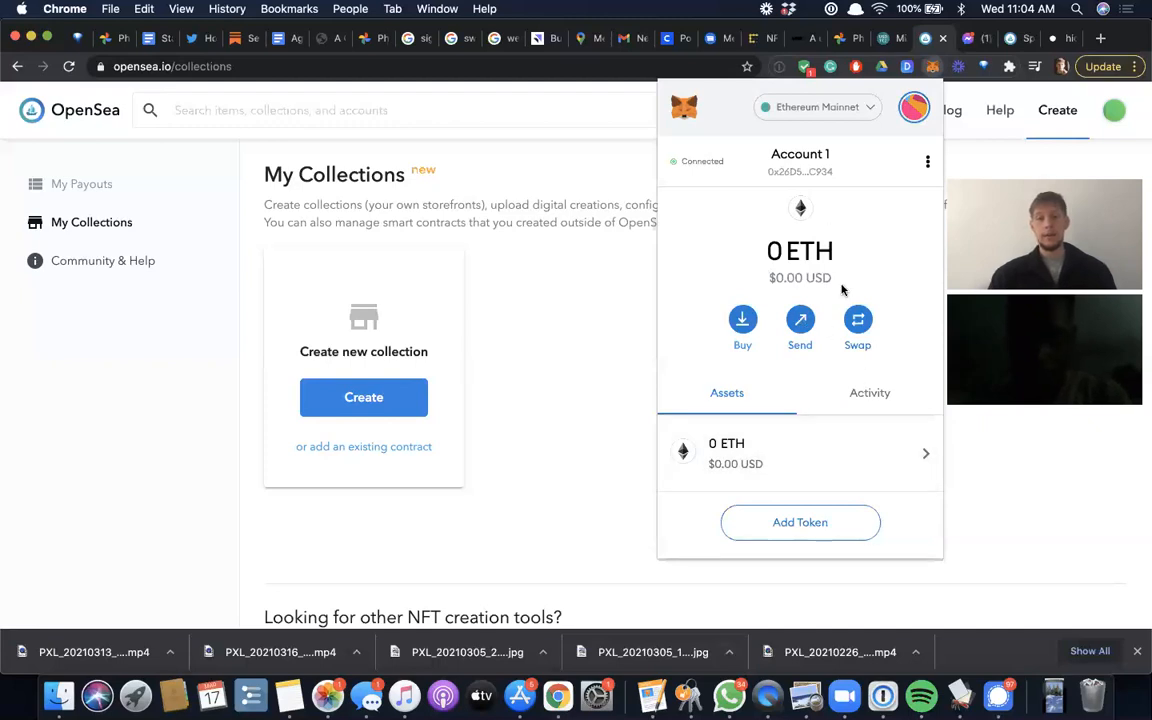
mouse_move(838, 367)
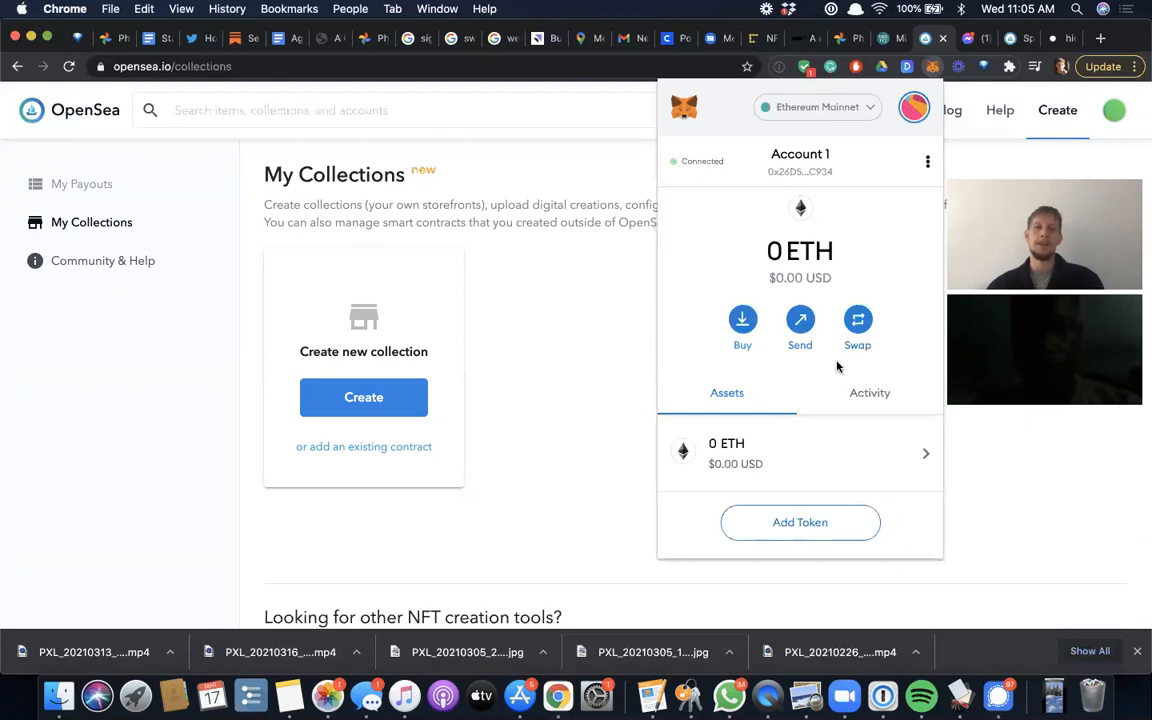
mouse_move(608, 360)
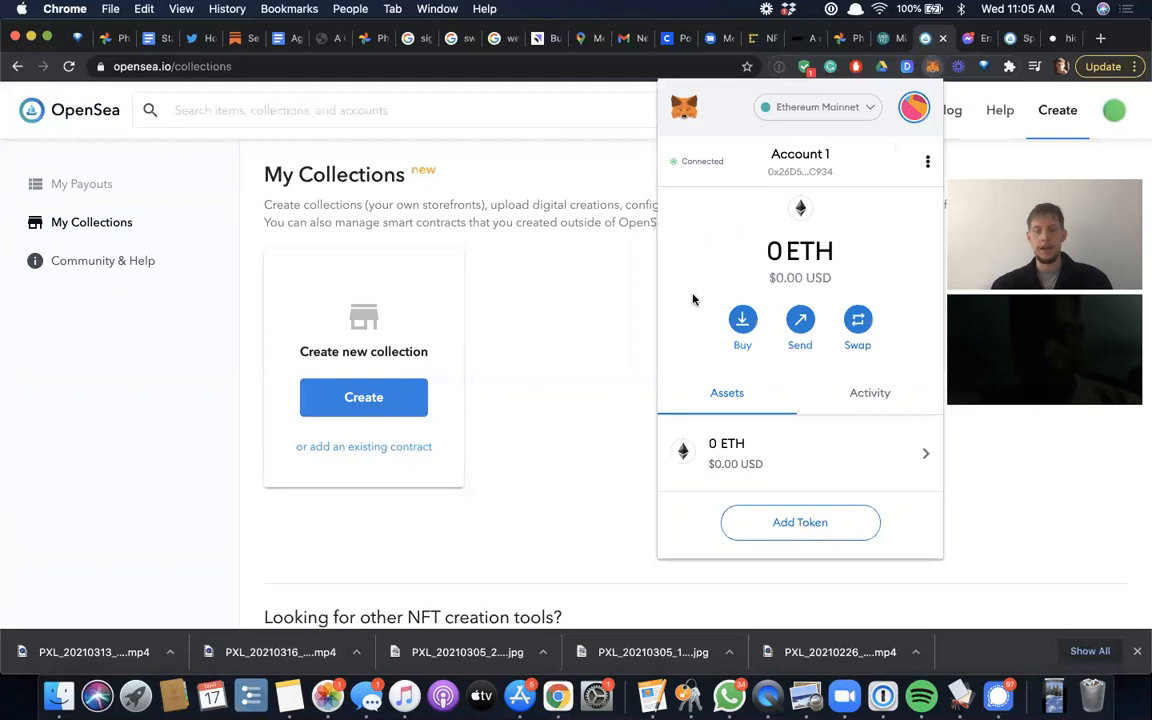
mouse_move(790, 238)
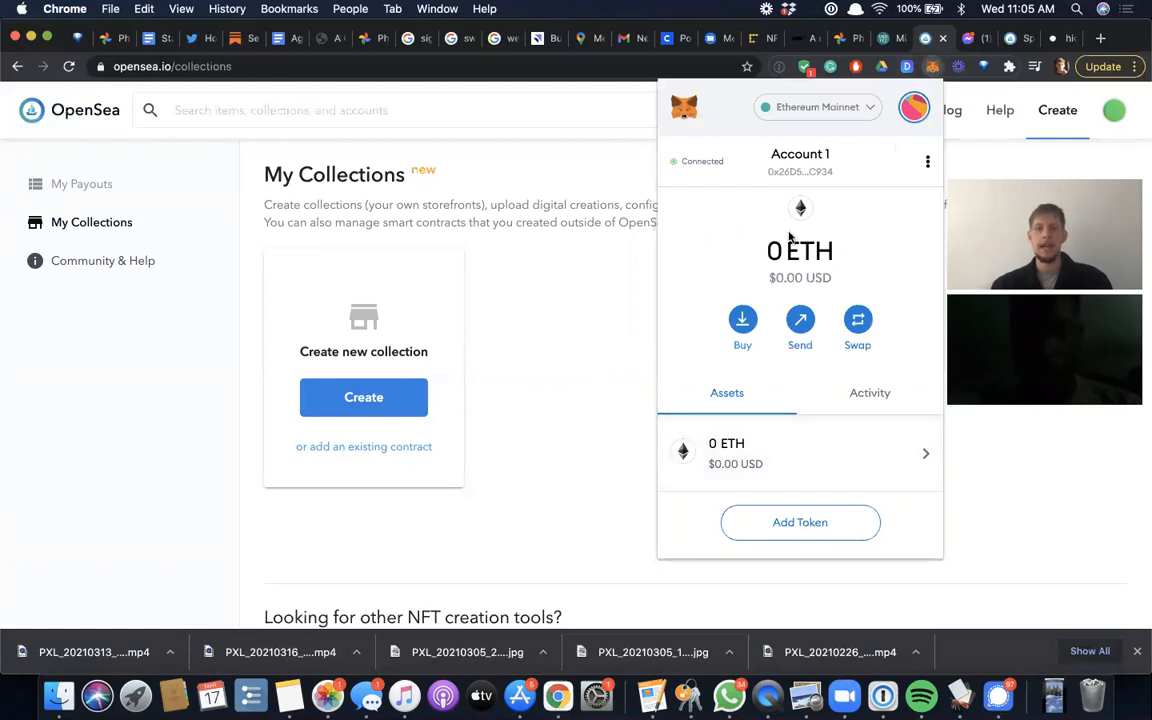
mouse_move(615, 338)
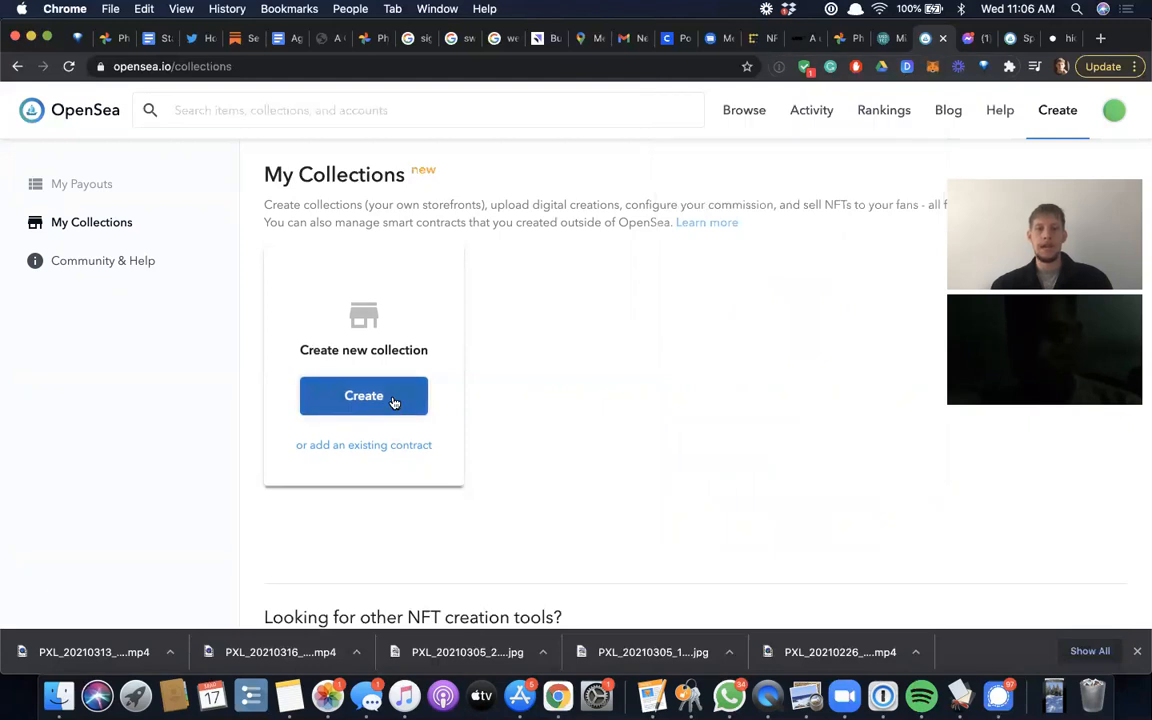
click(363, 395)
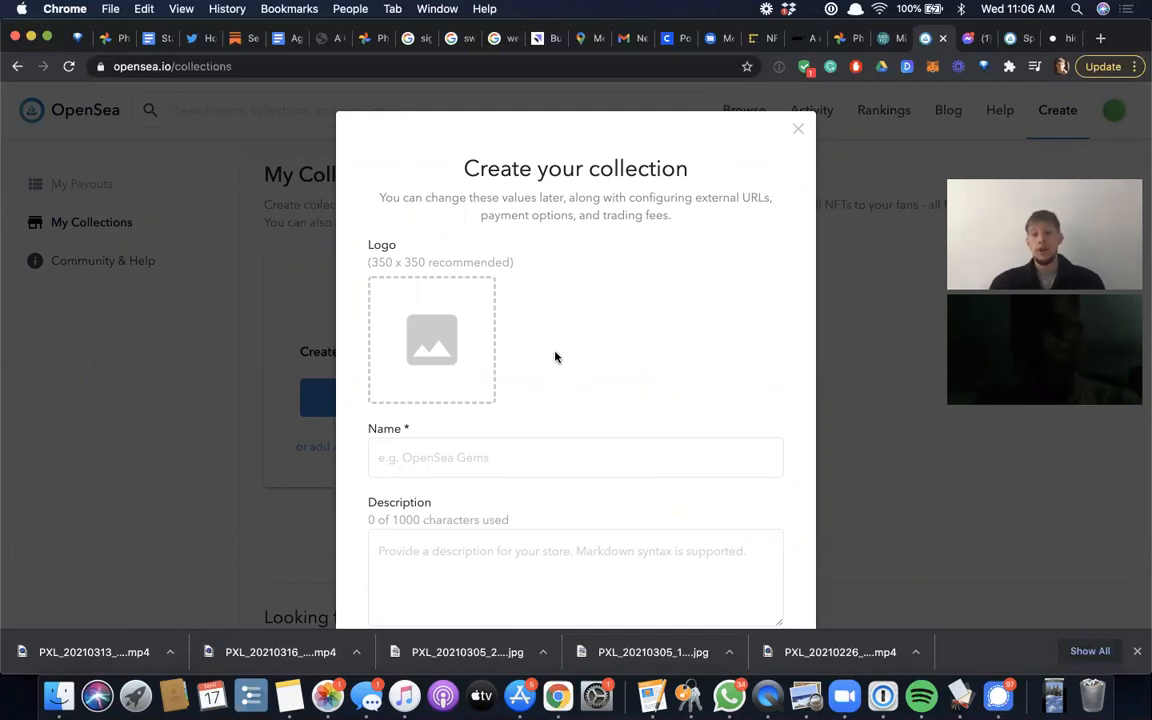
scroll(down, 3)
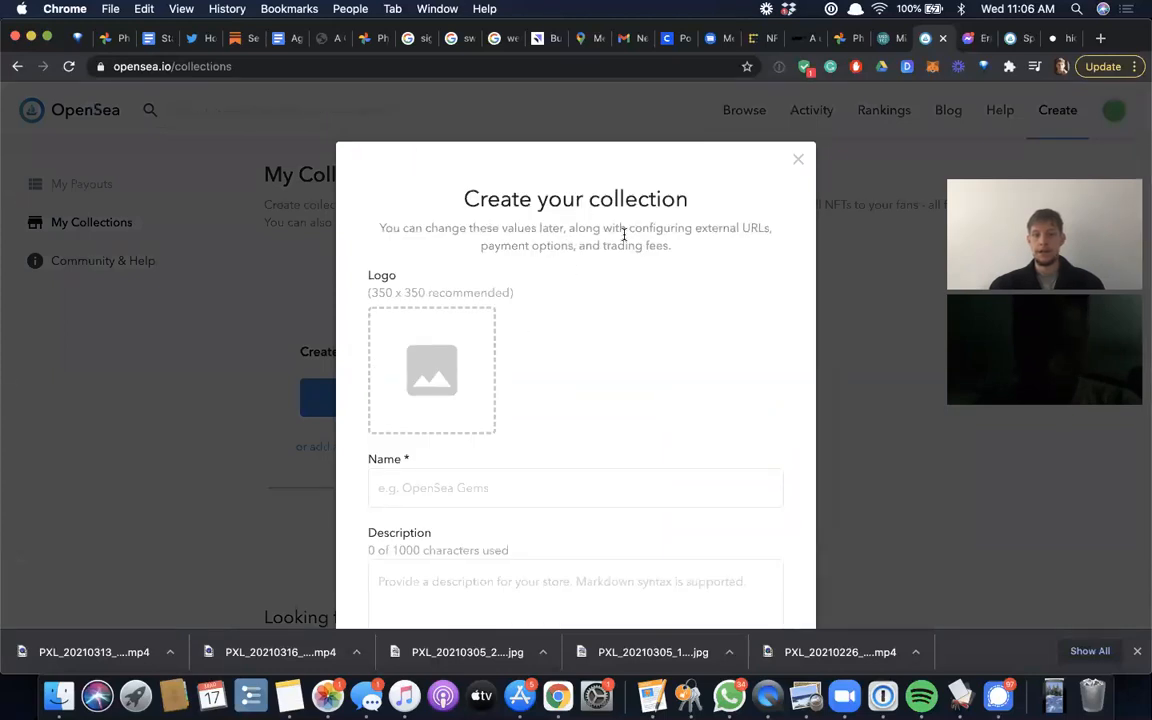
mouse_move(431, 374)
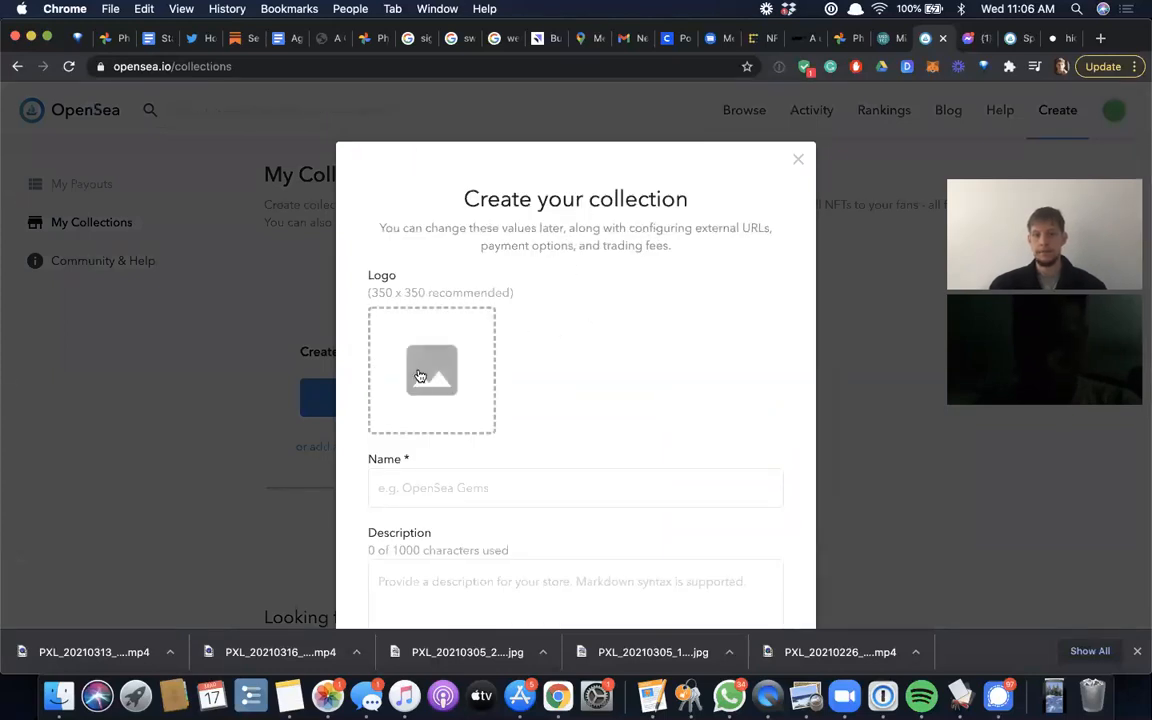
- Search Finder for 'crazyw' and pick crazy wisdom podcast logo.jpg as the logo
click(431, 372)
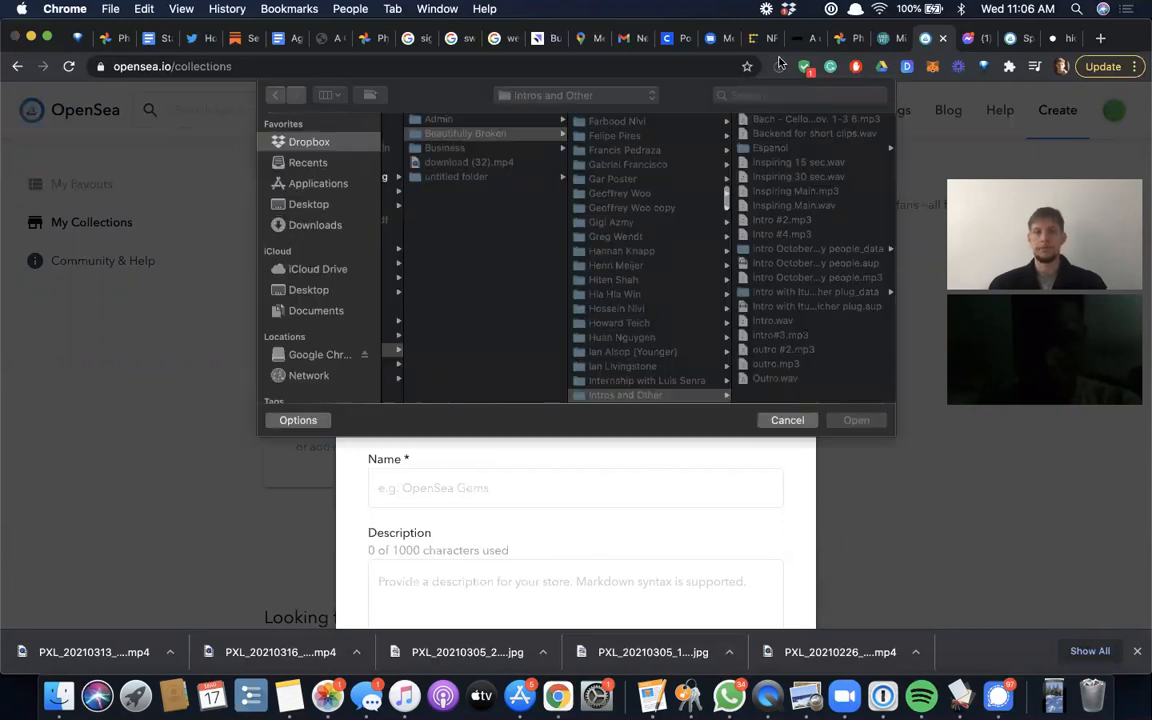
click(798, 95)
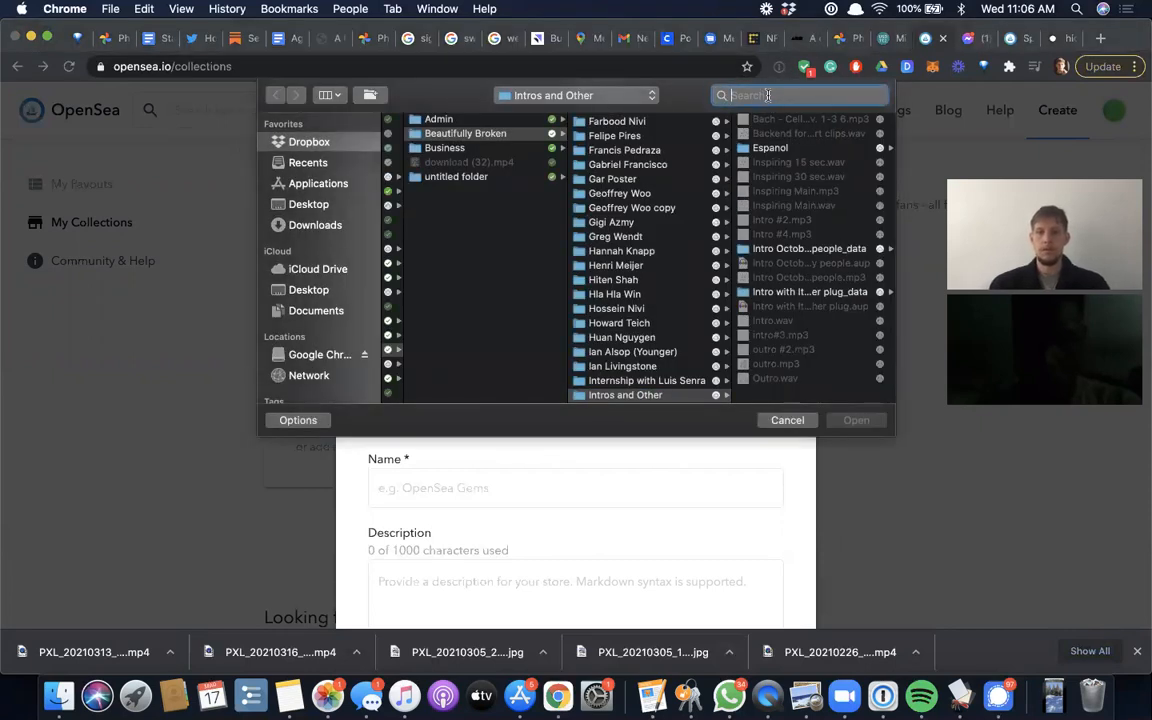
text(crazyw)
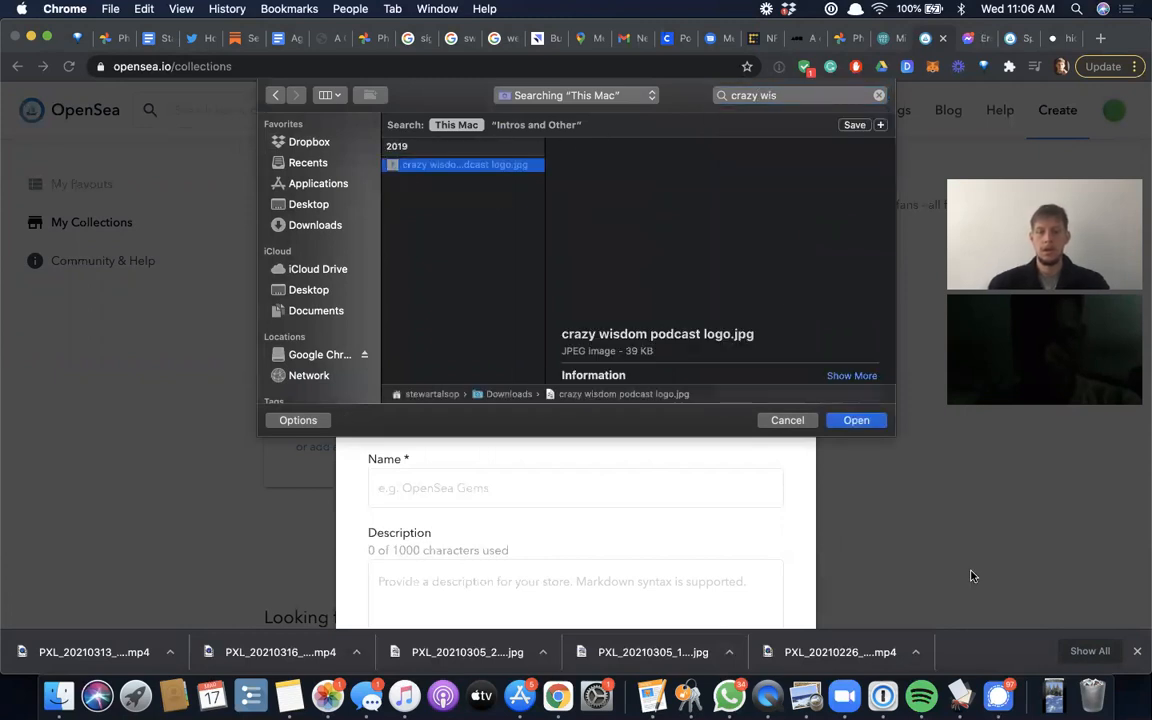
click(856, 420)
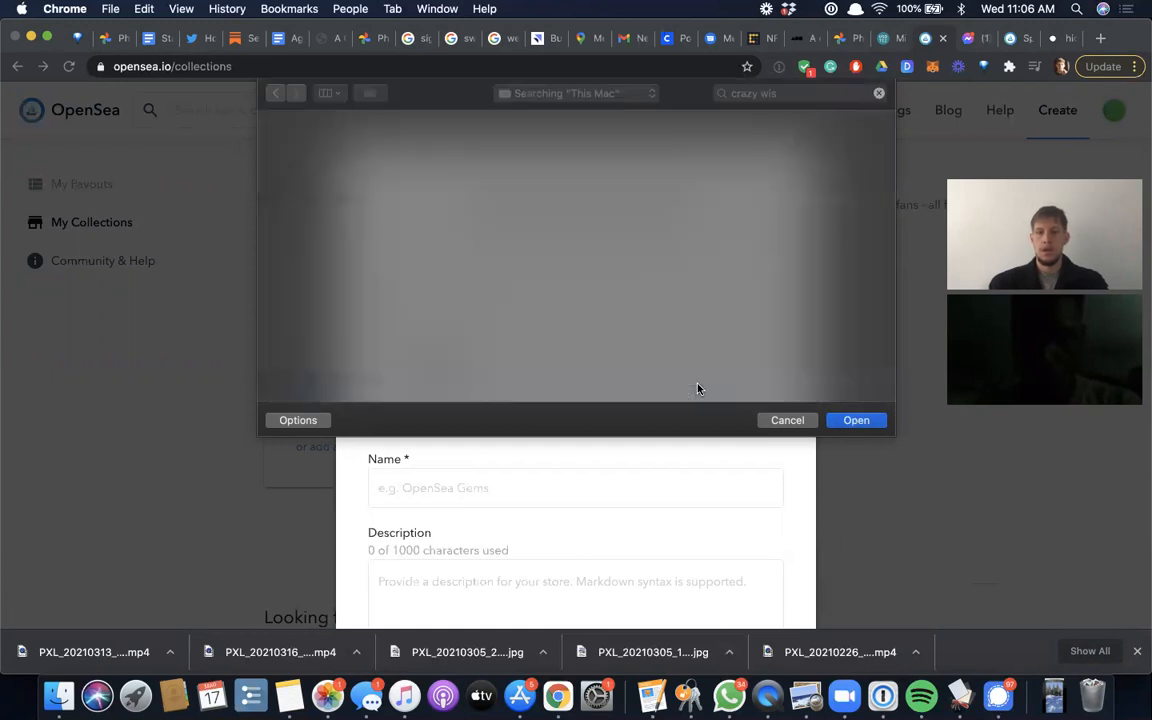
- Enter 'Crazy Wisdom' as the collection name and create the collection
click(855, 419)
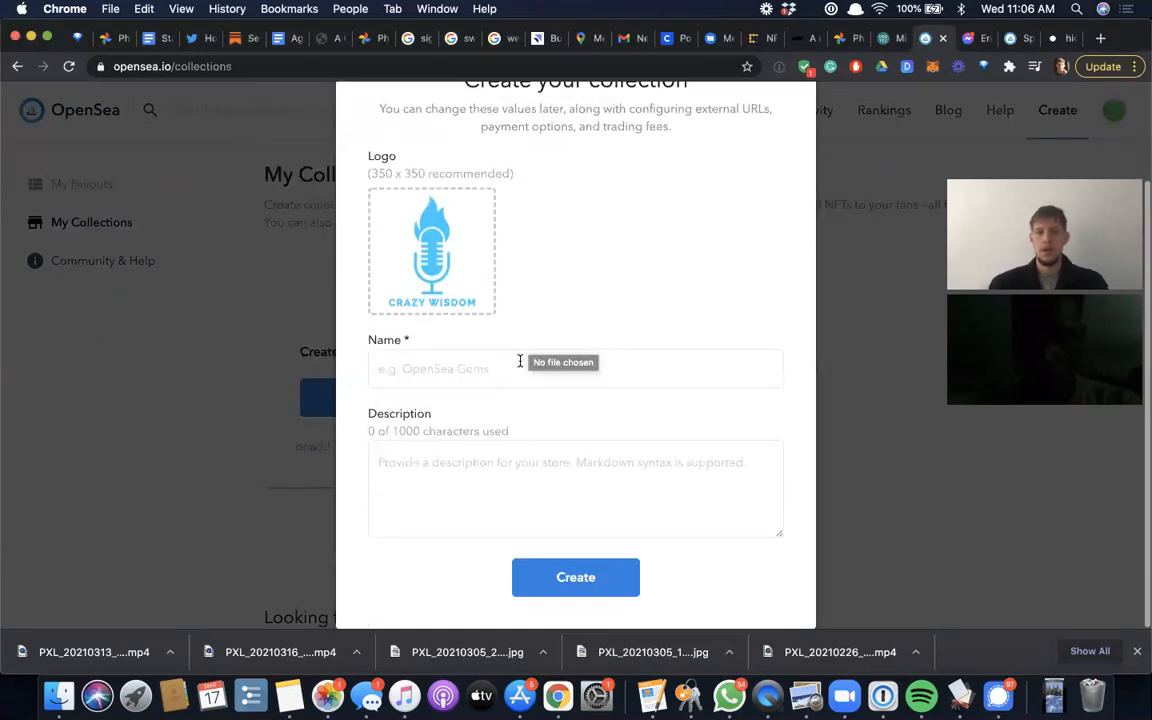
text(Crazy Iw)
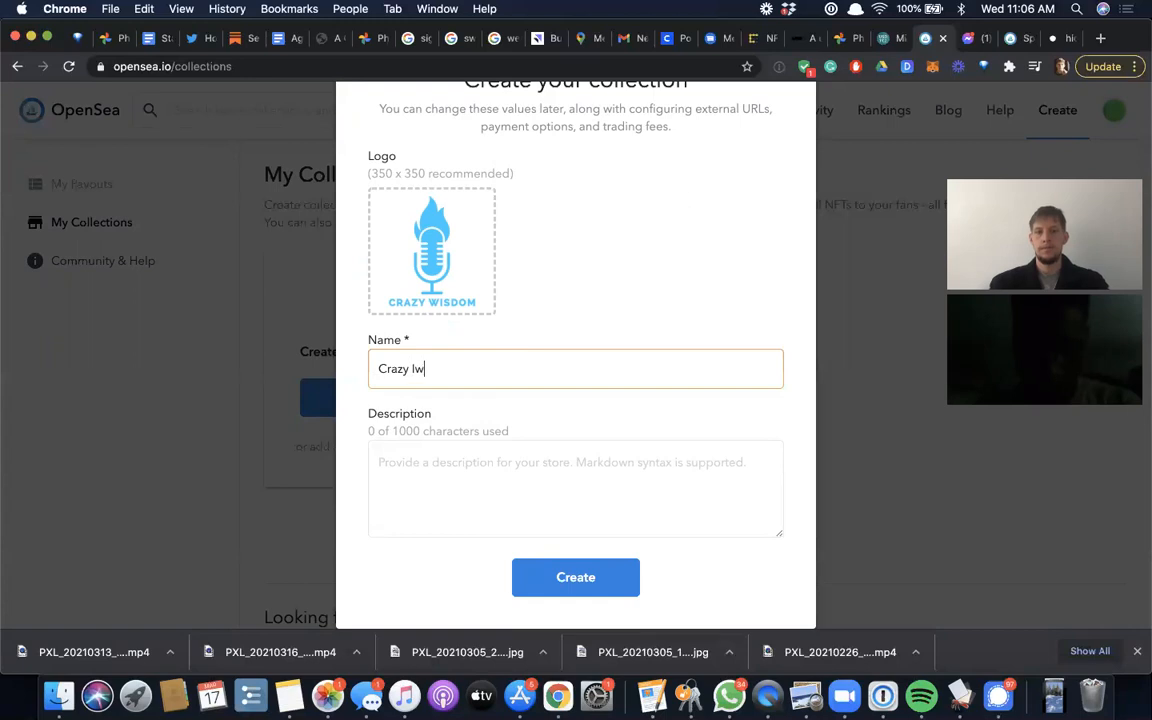
text(isdom)
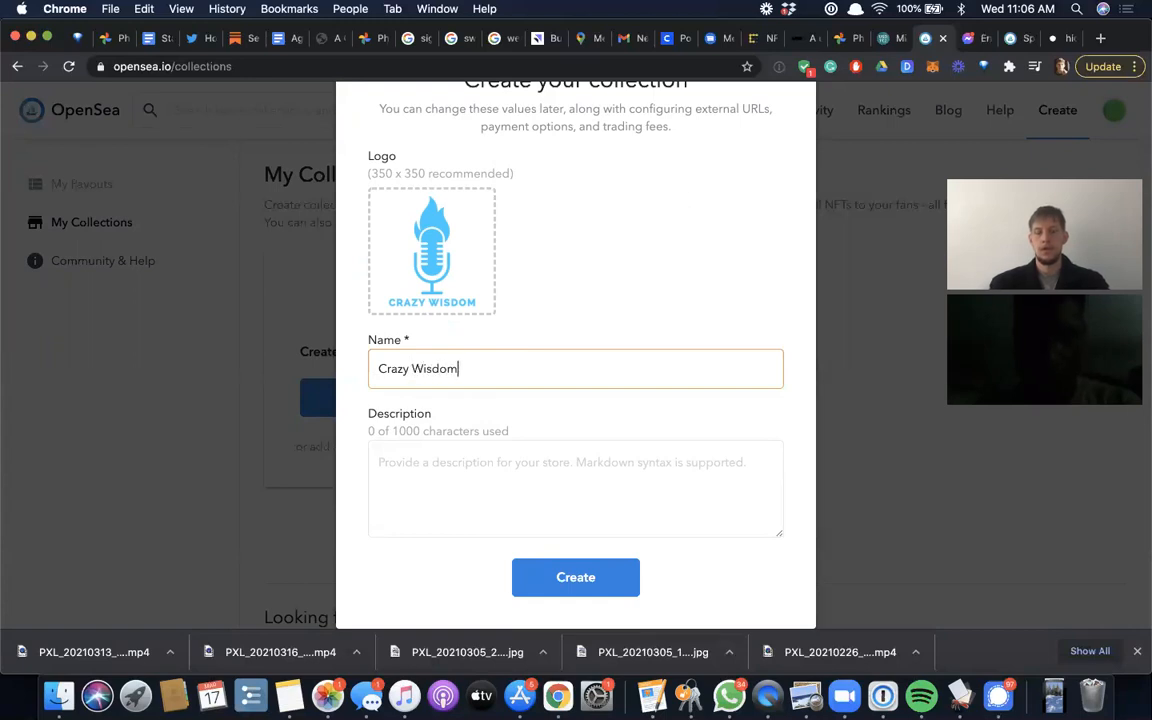
click(575, 577)
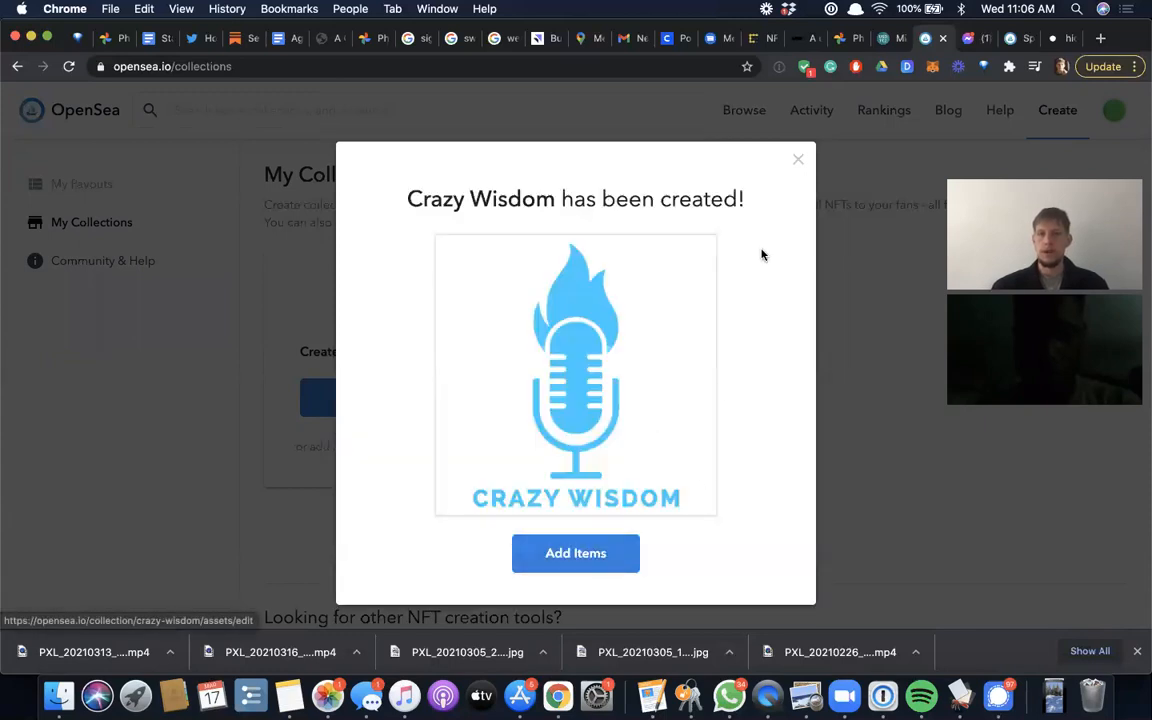
- Choose Add Items in the confirmation modal and view the empty Crazy Wisdom page
click(575, 553)
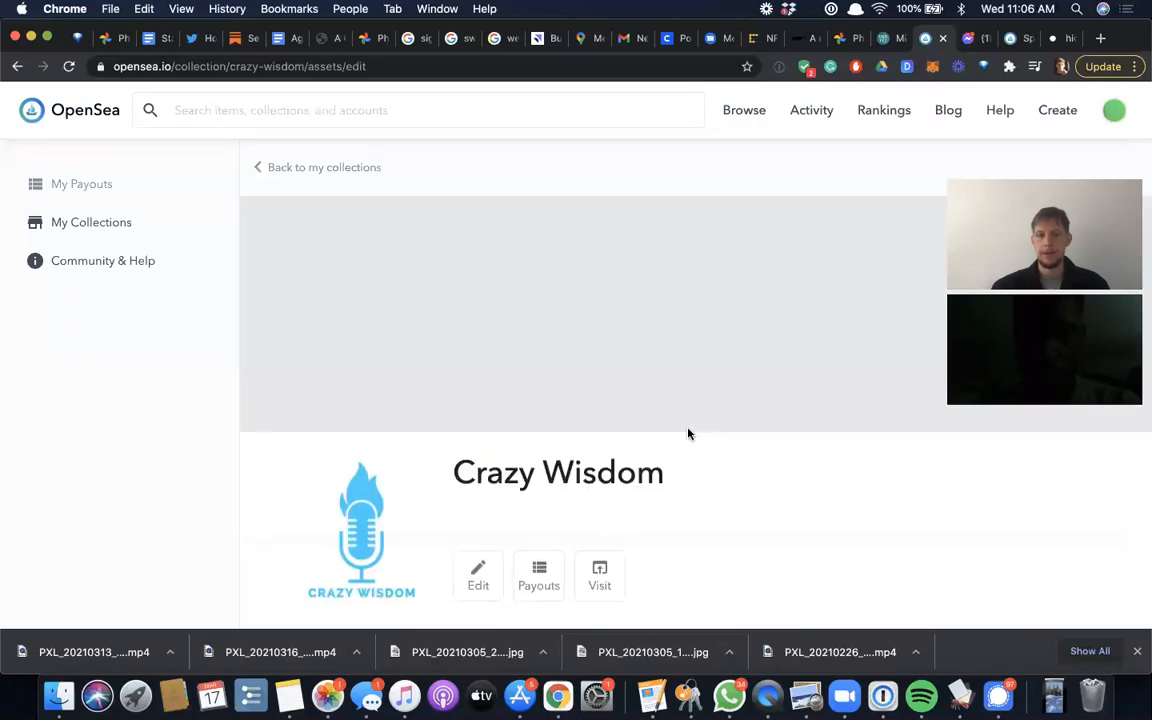
scroll(down, 3)
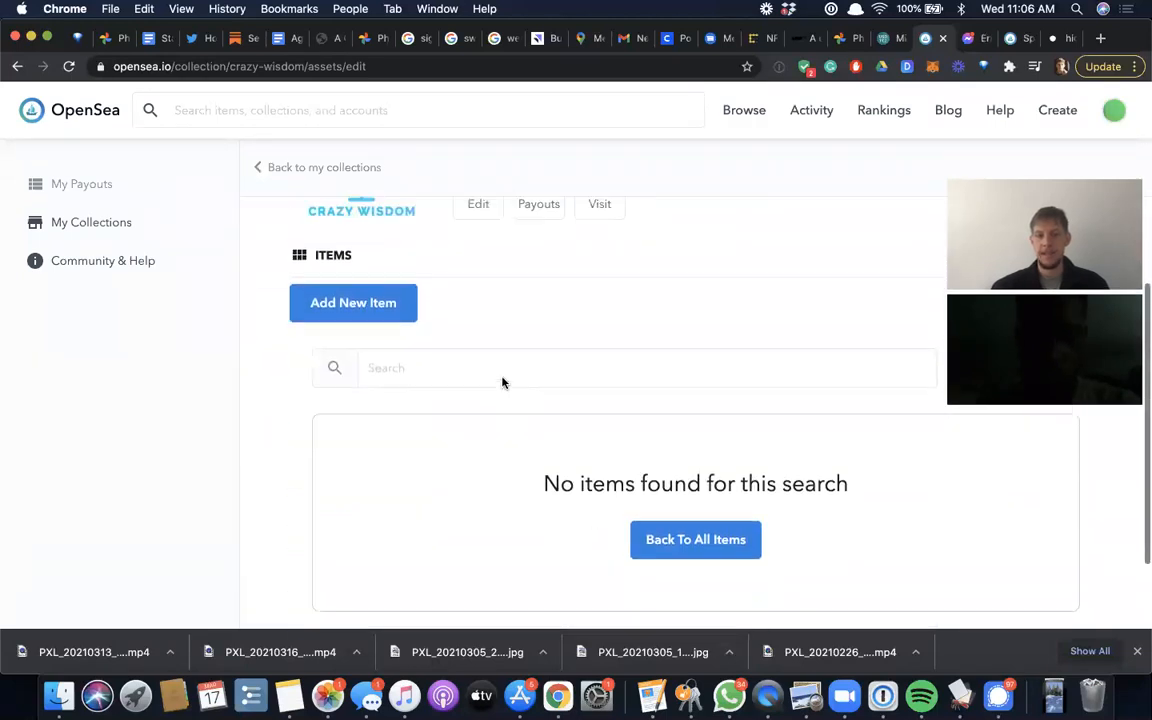
scroll(up, 3)
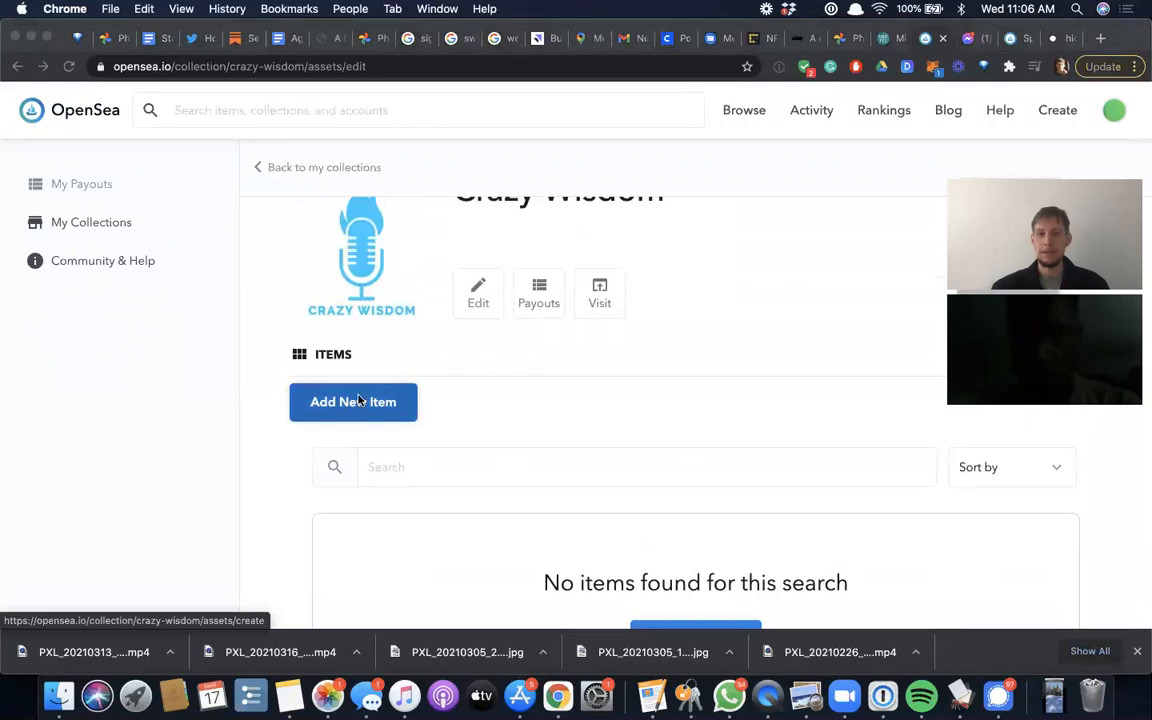
click(353, 402)
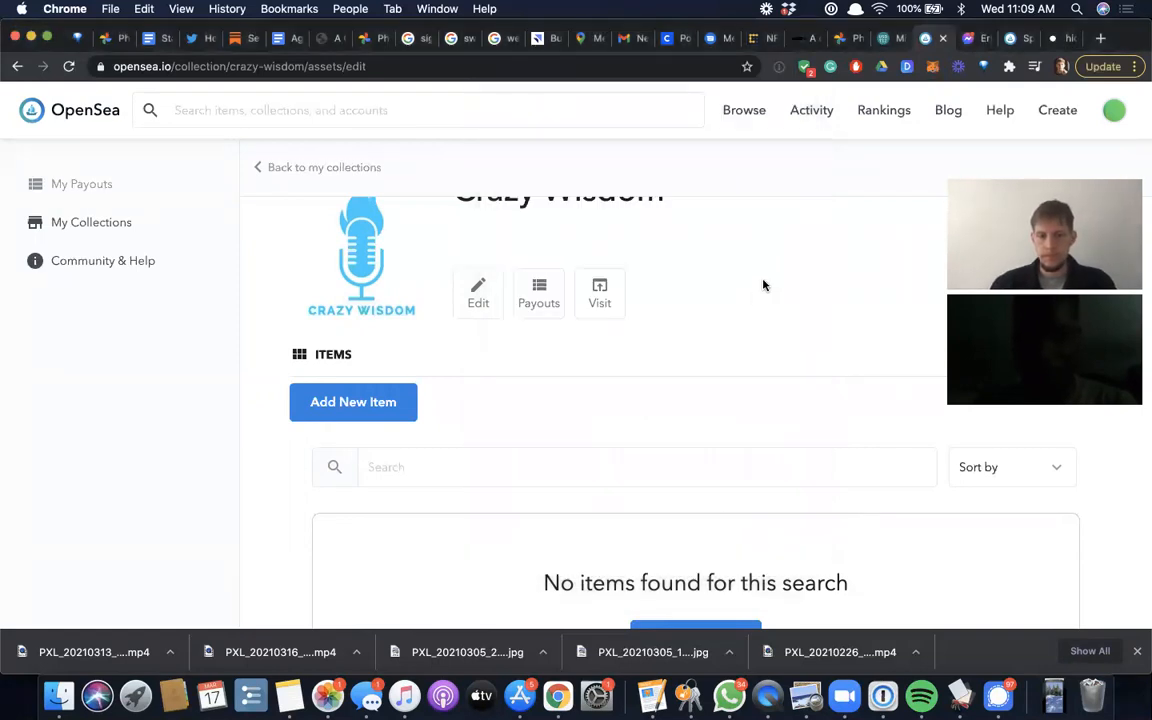
scroll(up, 3)
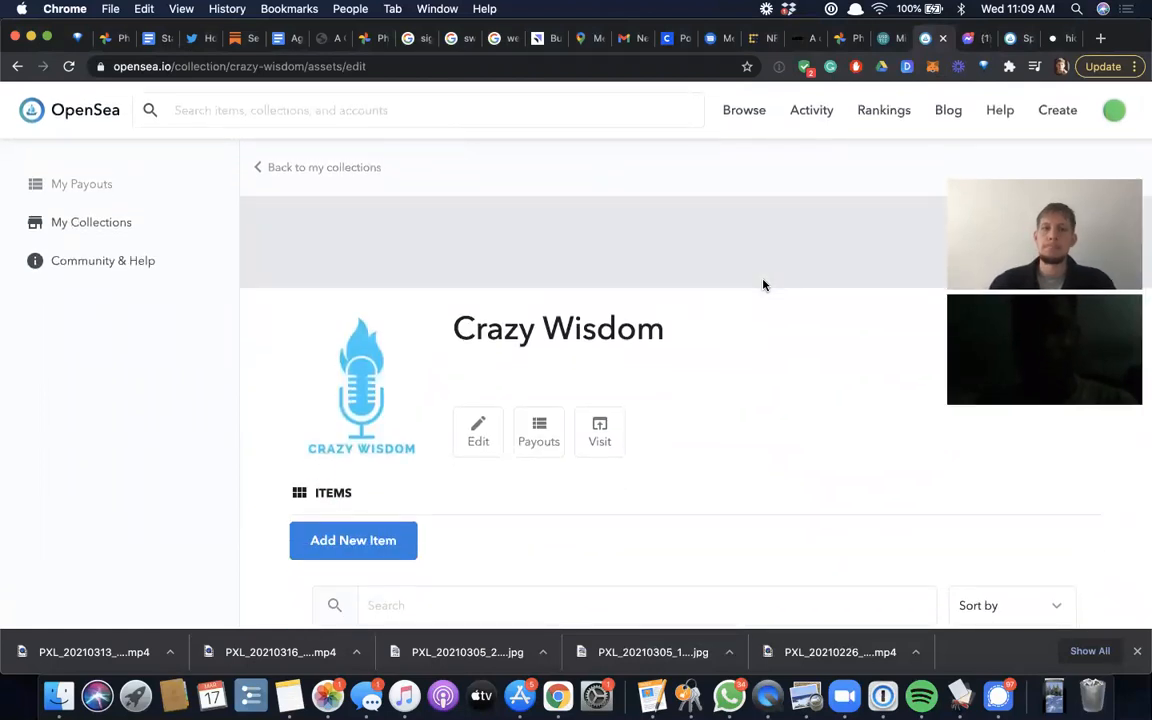
- Start a new item with Add New Item and scroll through the empty form
click(353, 540)
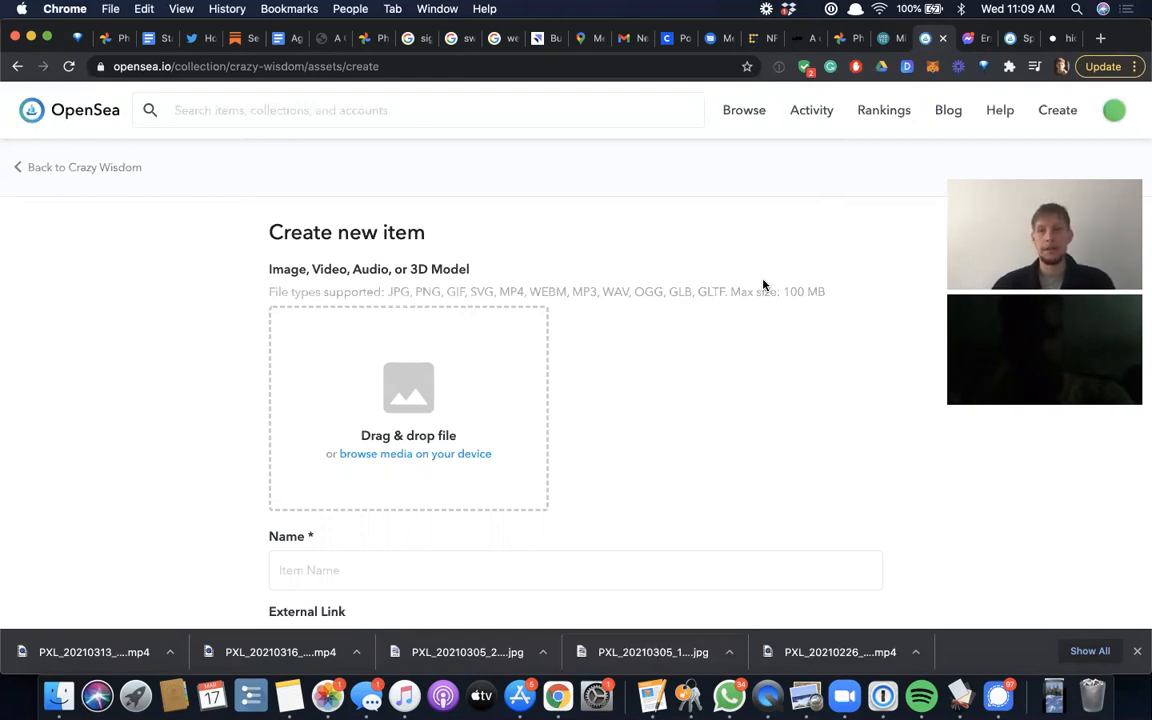
scroll(down, 3)
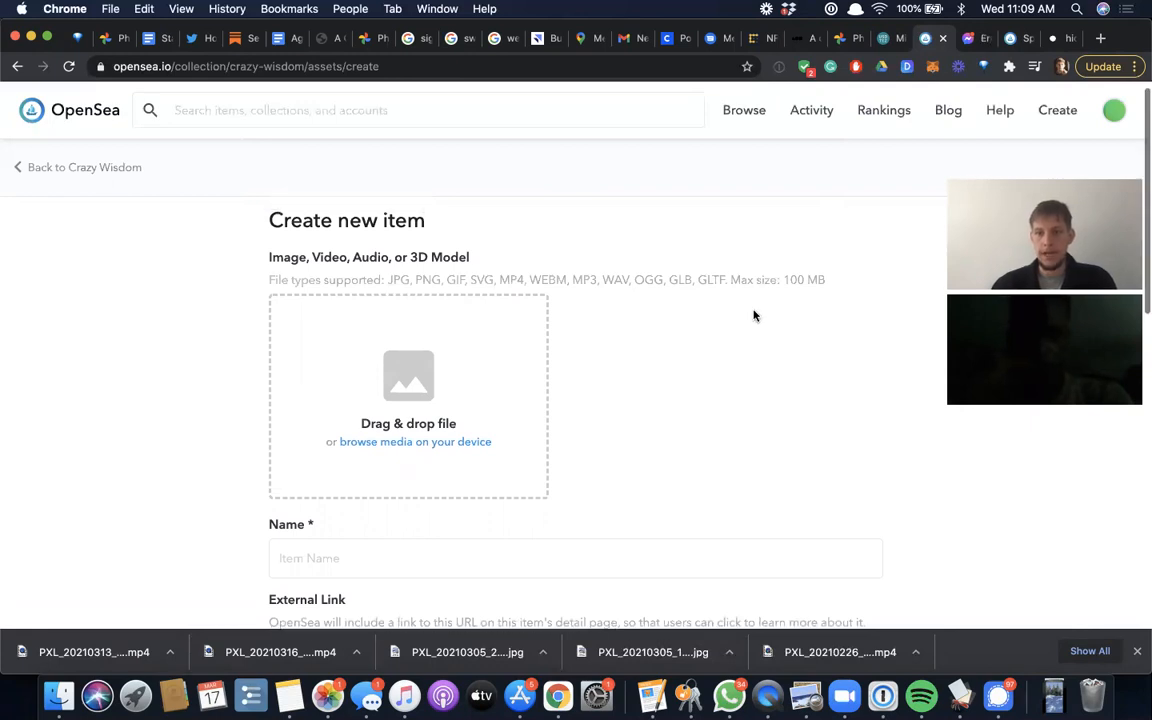
mouse_move(698, 348)
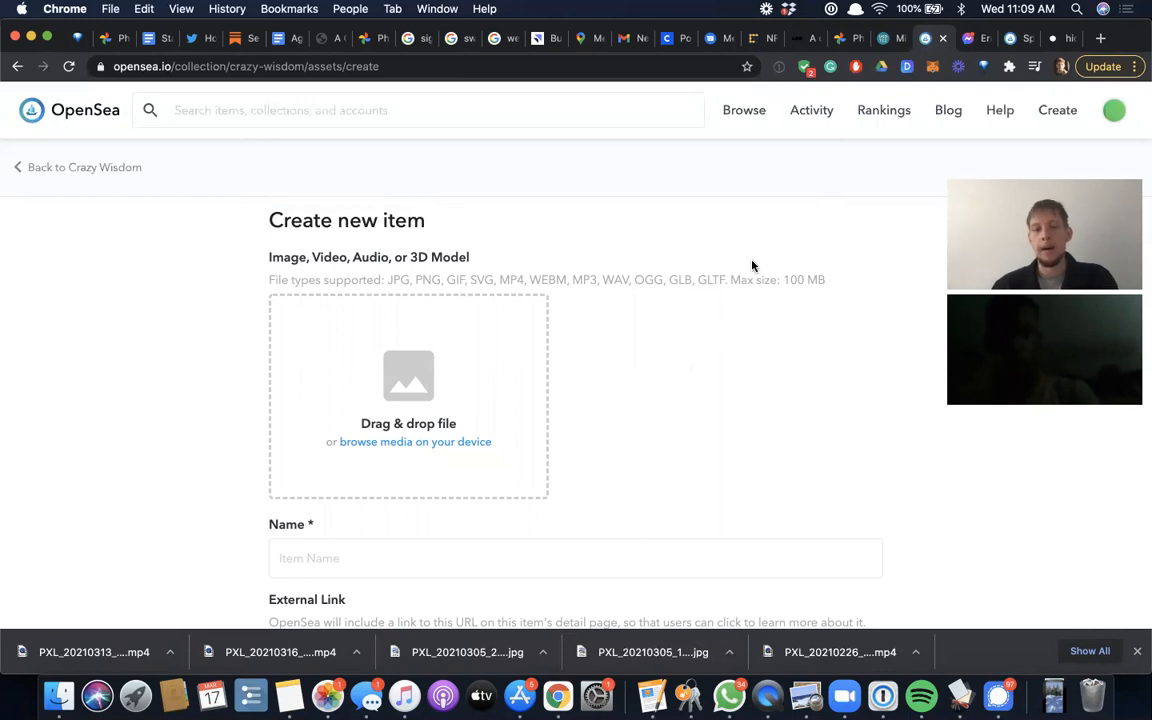
scroll(down, 3)
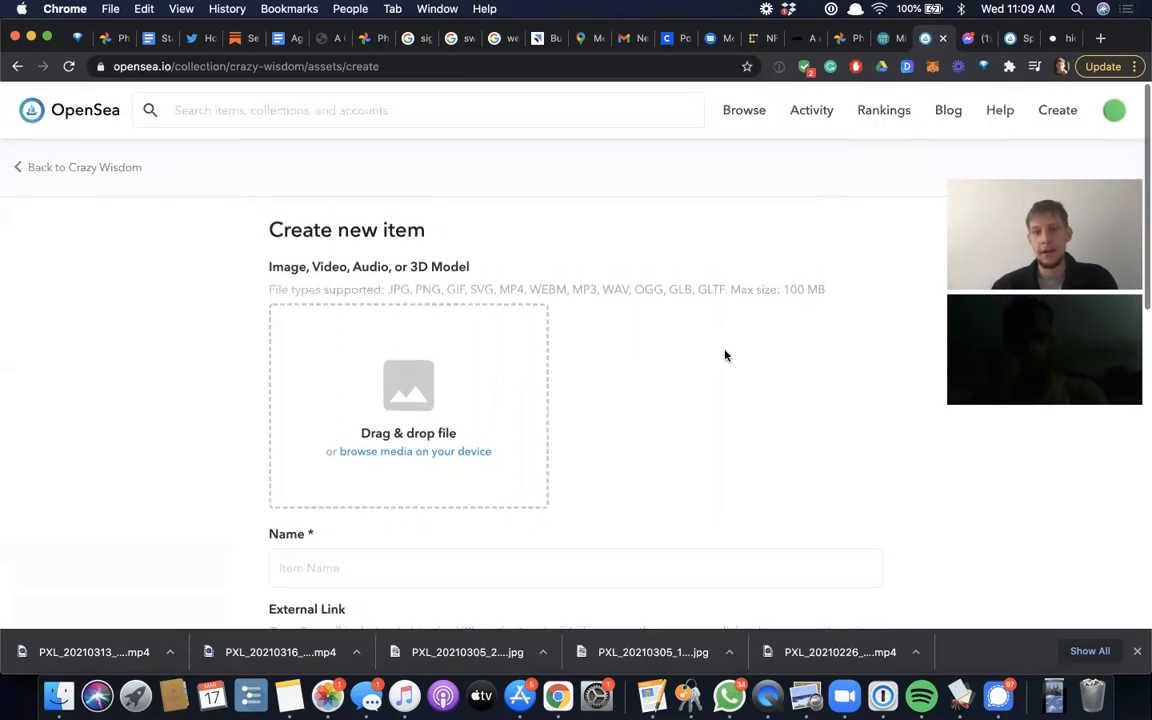
scroll(down, 3)
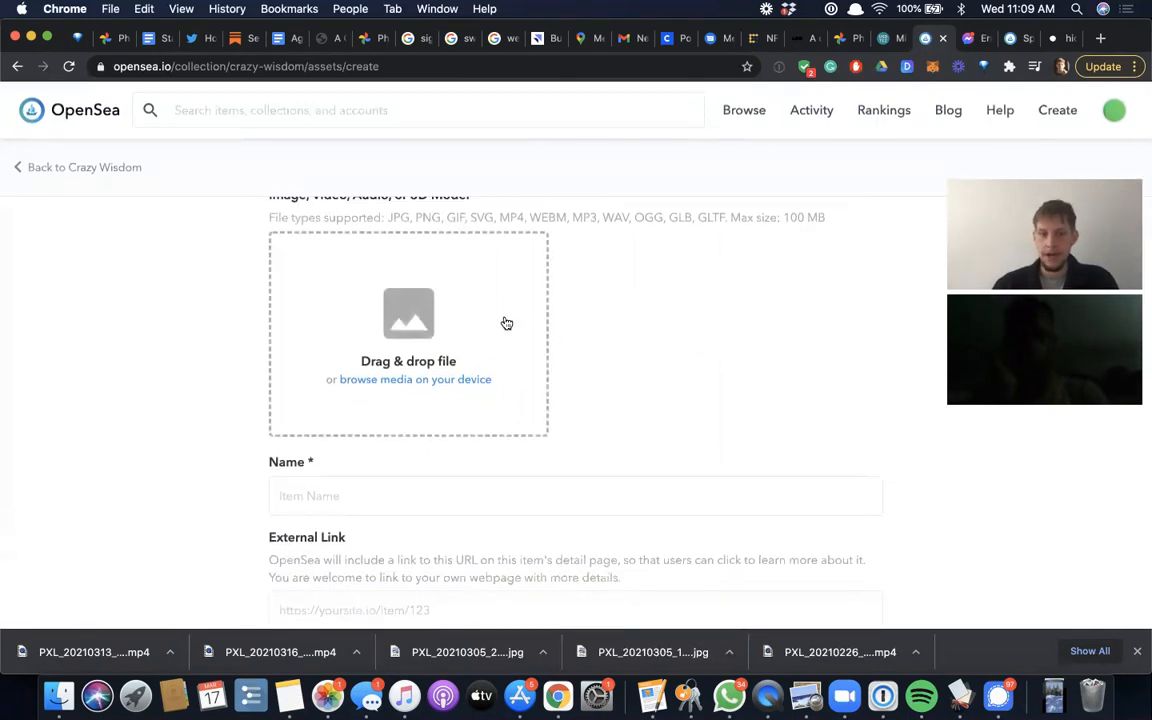
- Browse the Downloads folder from the Drag & drop area, then cancel without choosing
click(414, 379)
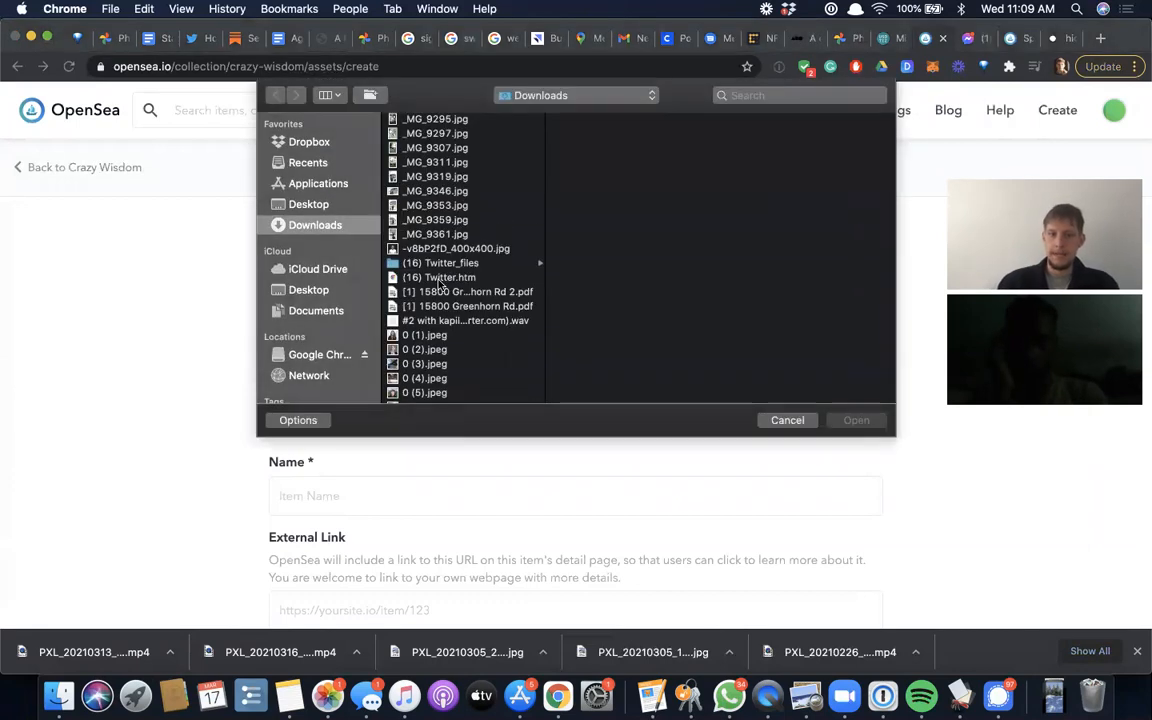
scroll(up, 3)
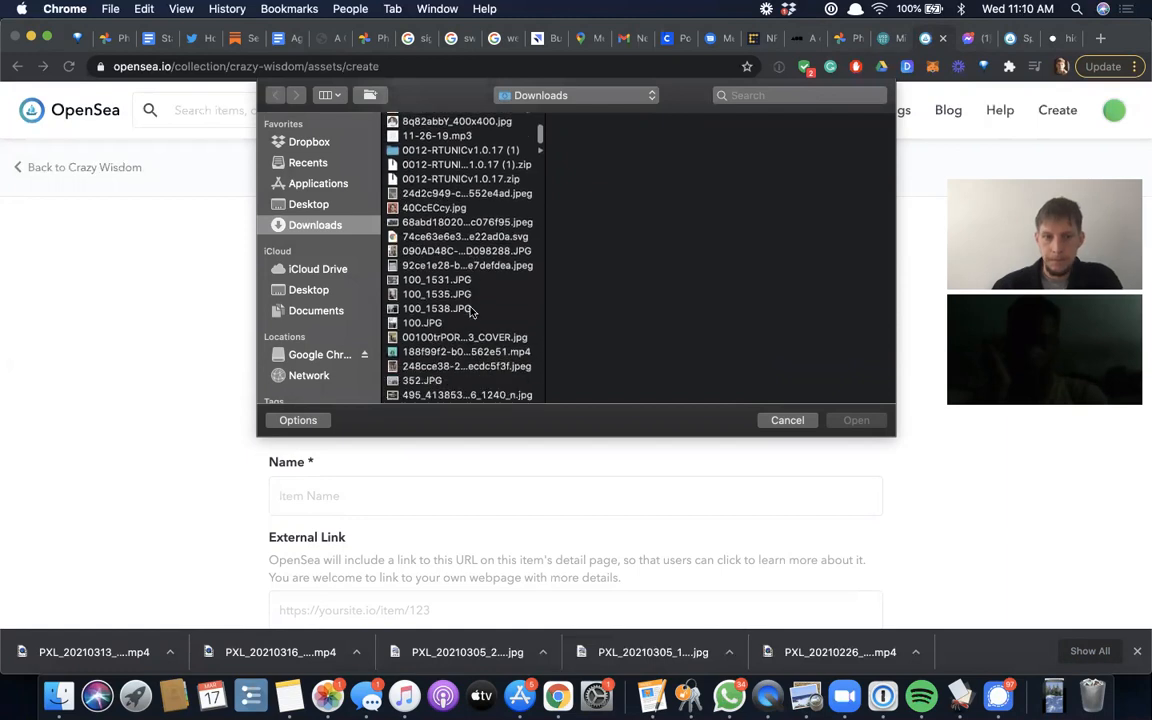
scroll(down, 3)
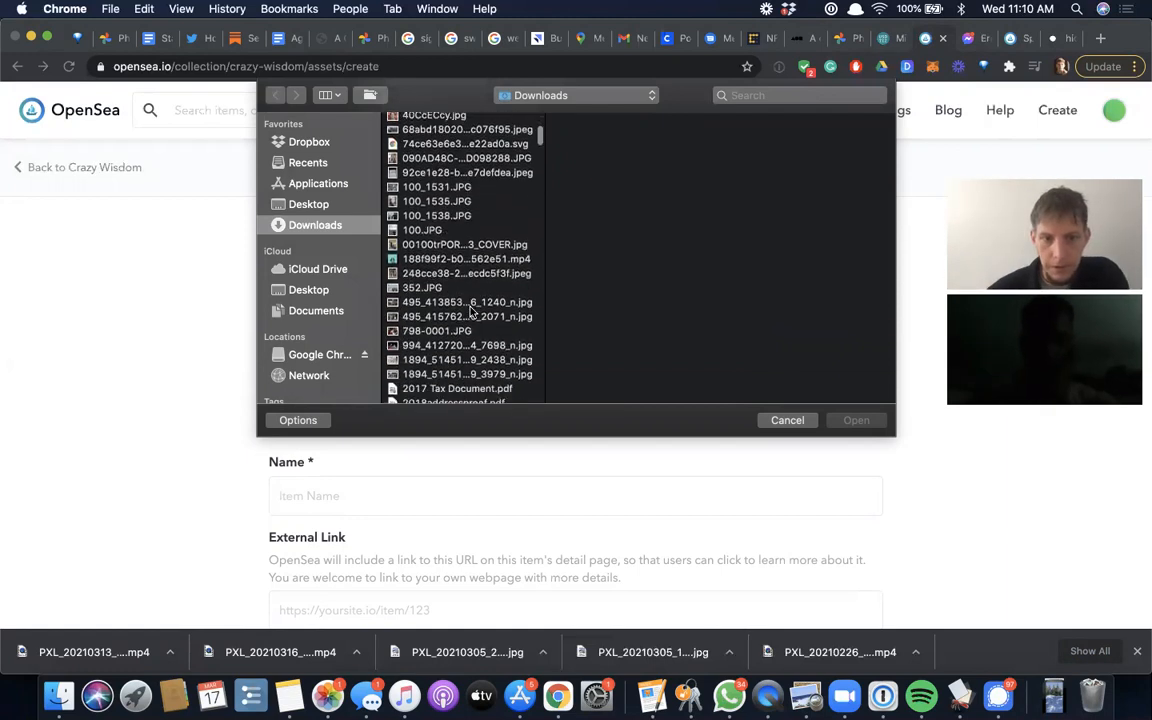
click(787, 420)
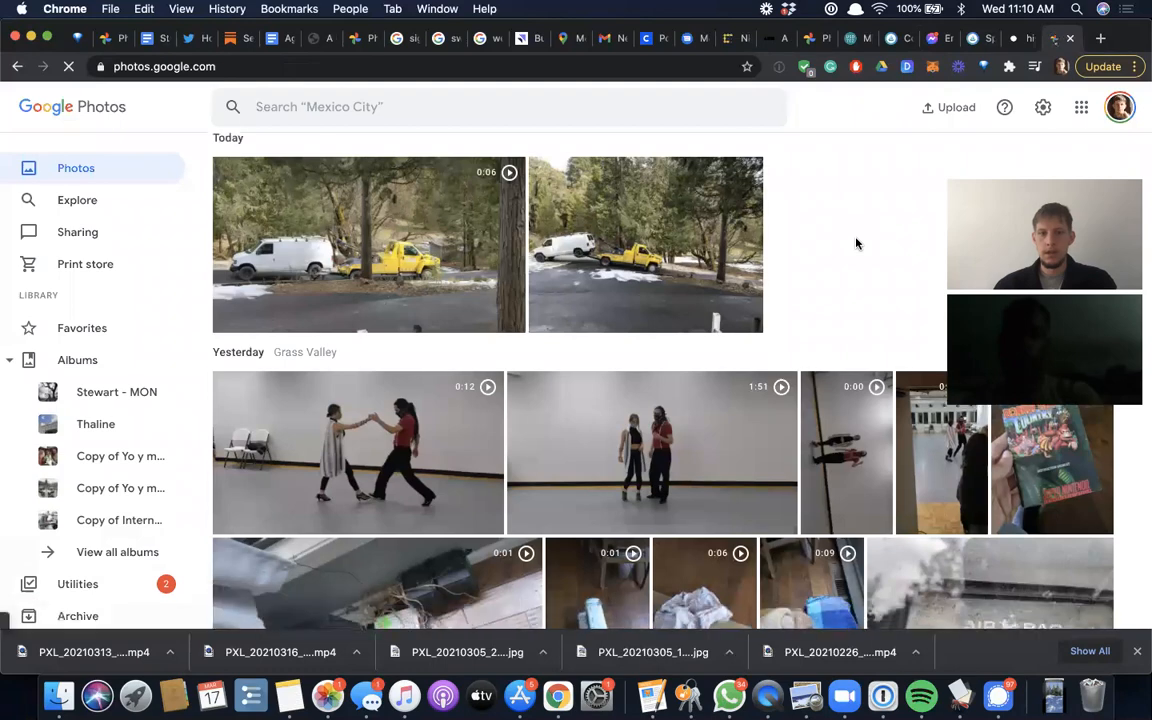
- Download the canyon river photo from Google Photos through its More options menu
scroll(down, 3)
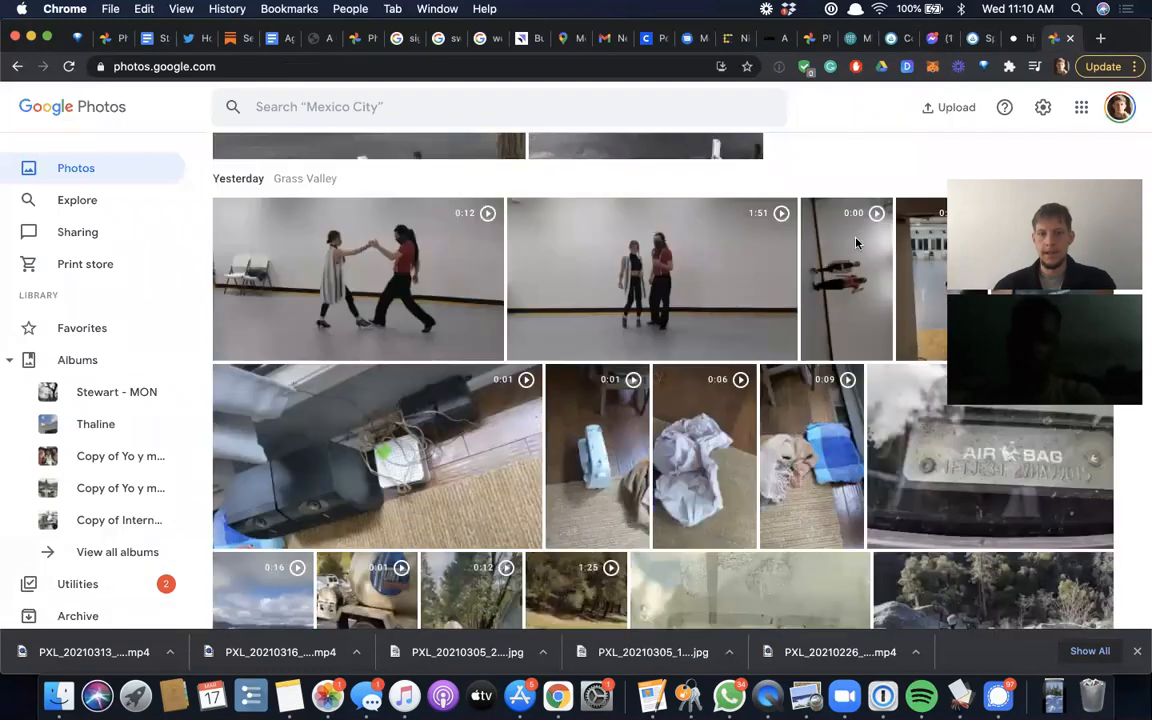
scroll(down, 3)
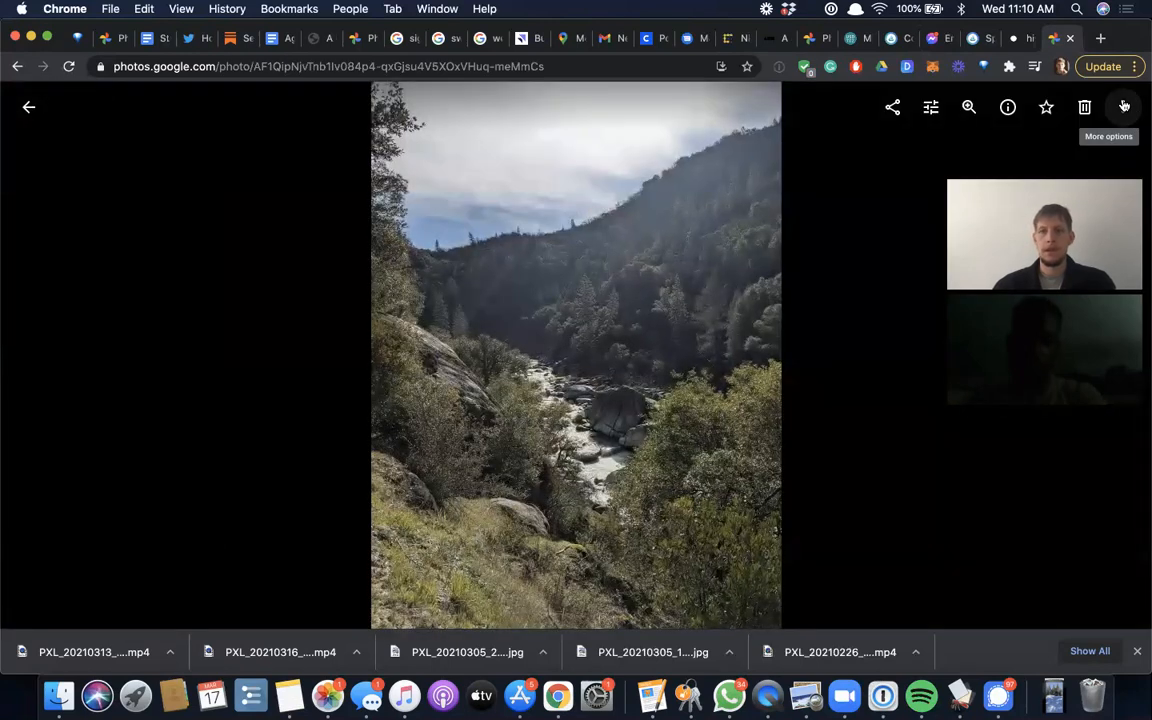
click(1124, 107)
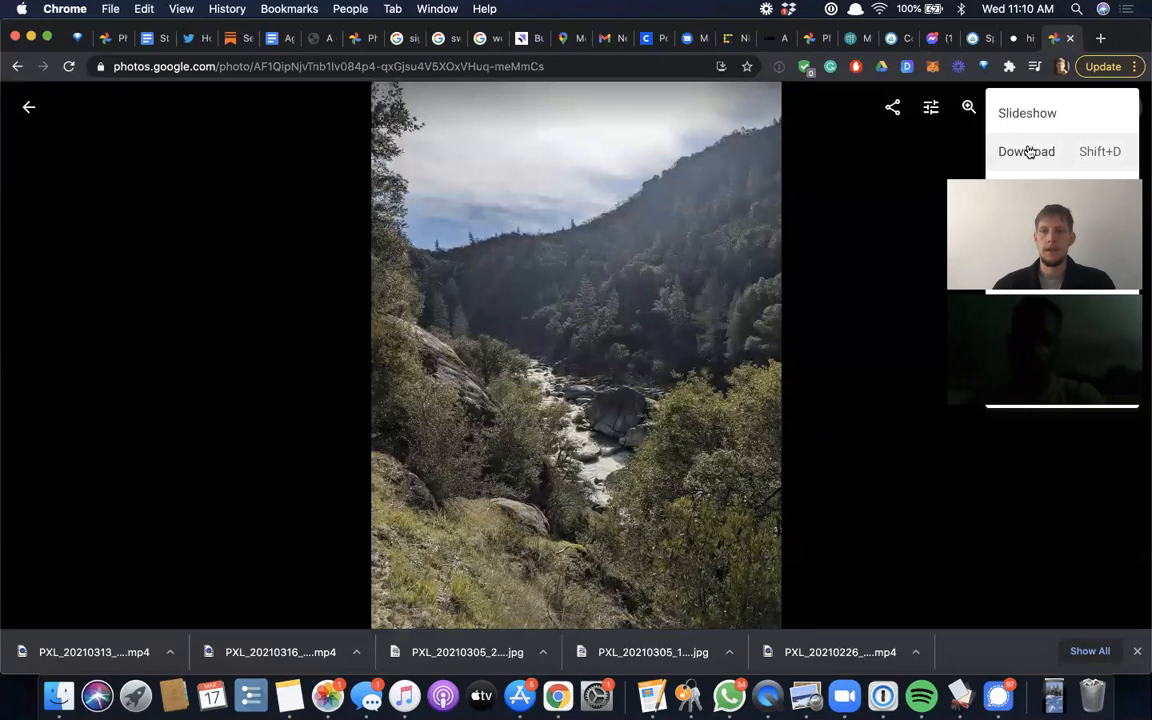
click(1026, 151)
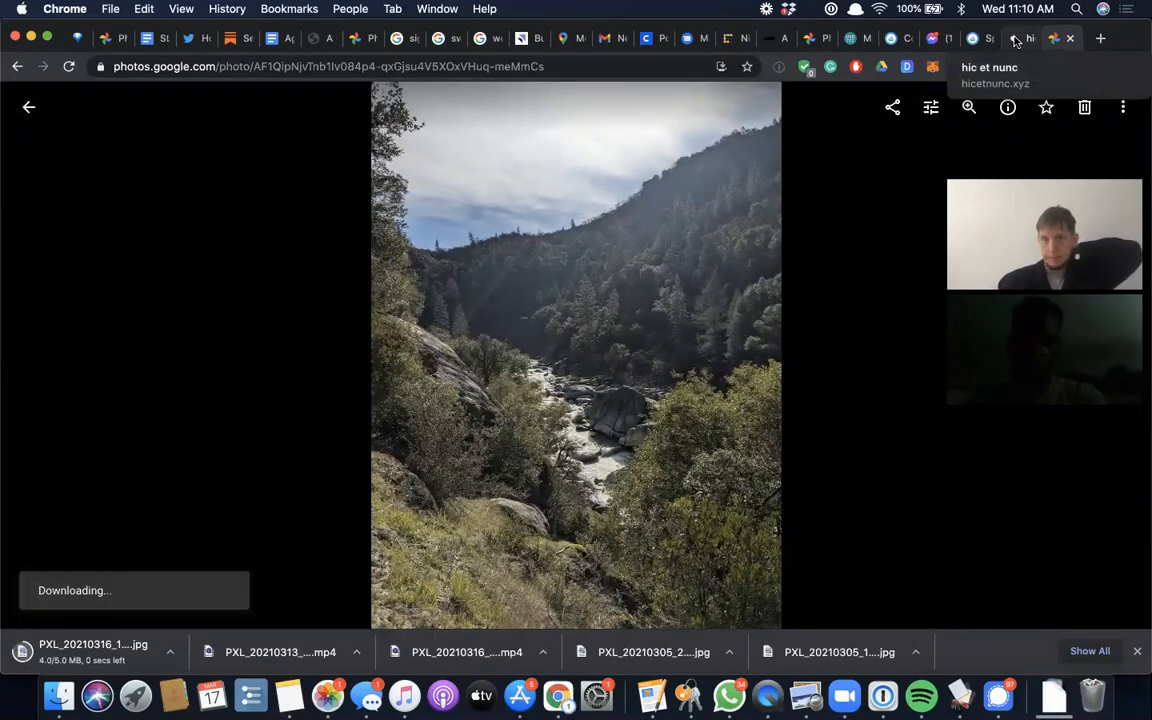
click(945, 38)
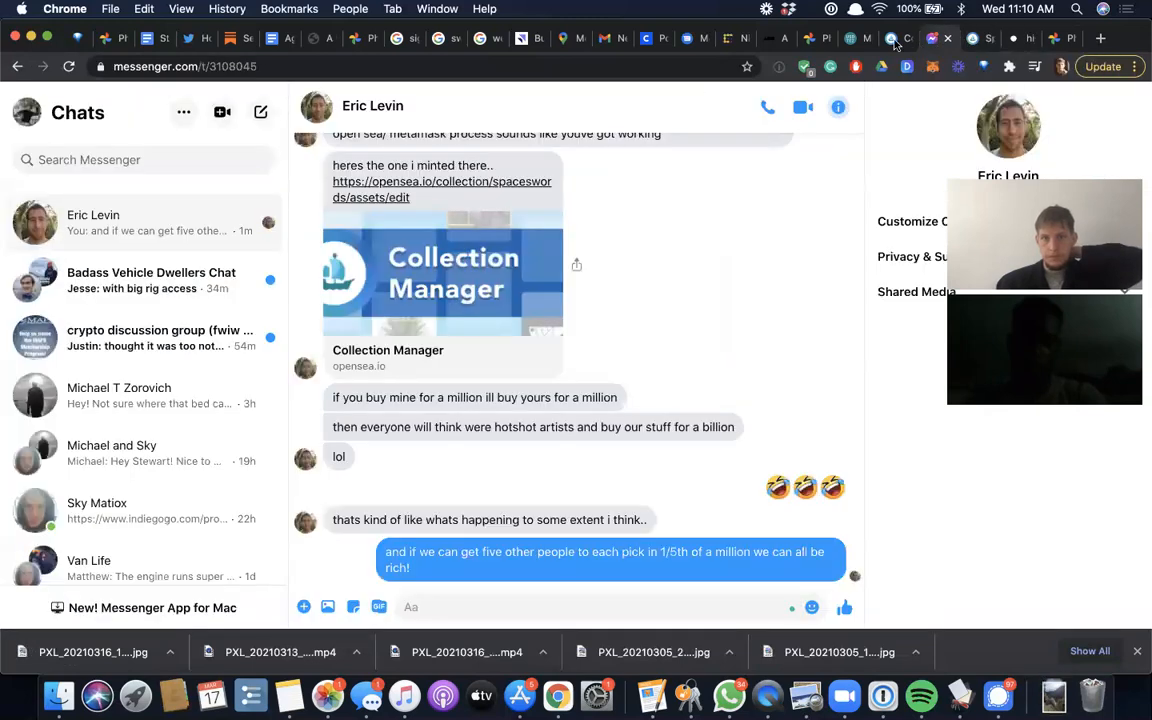
- Return to the OpenSea tab and check the canyon photo preview on the item form
click(877, 38)
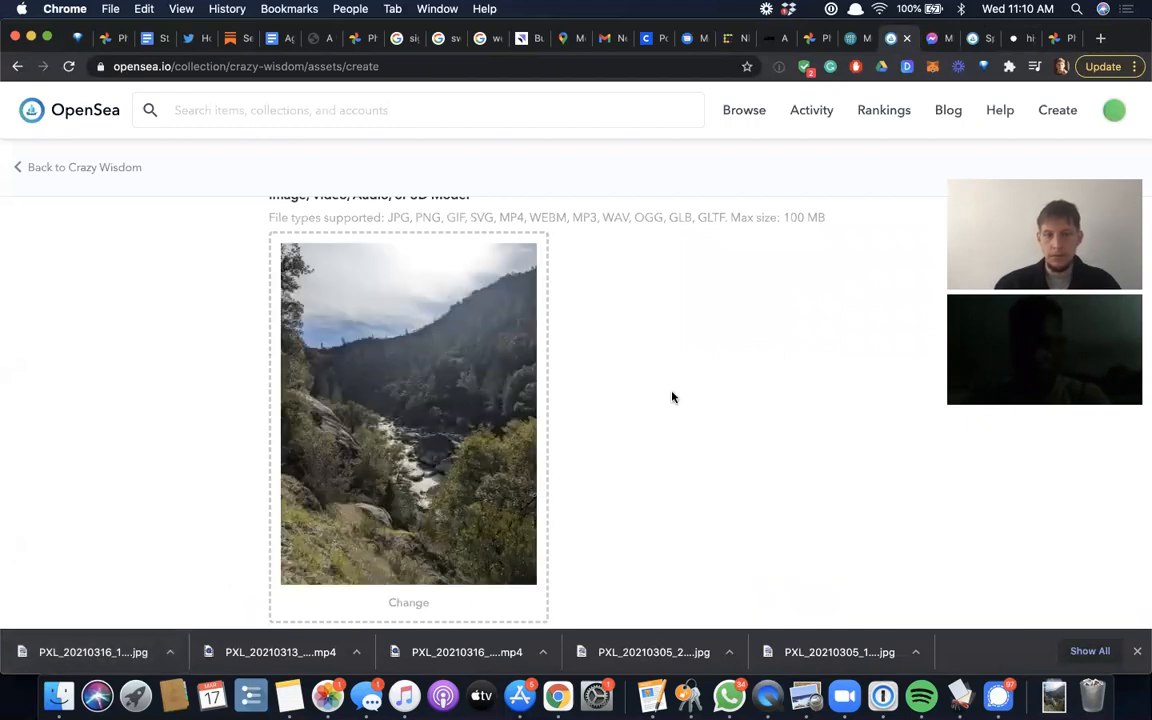
scroll(up, 3)
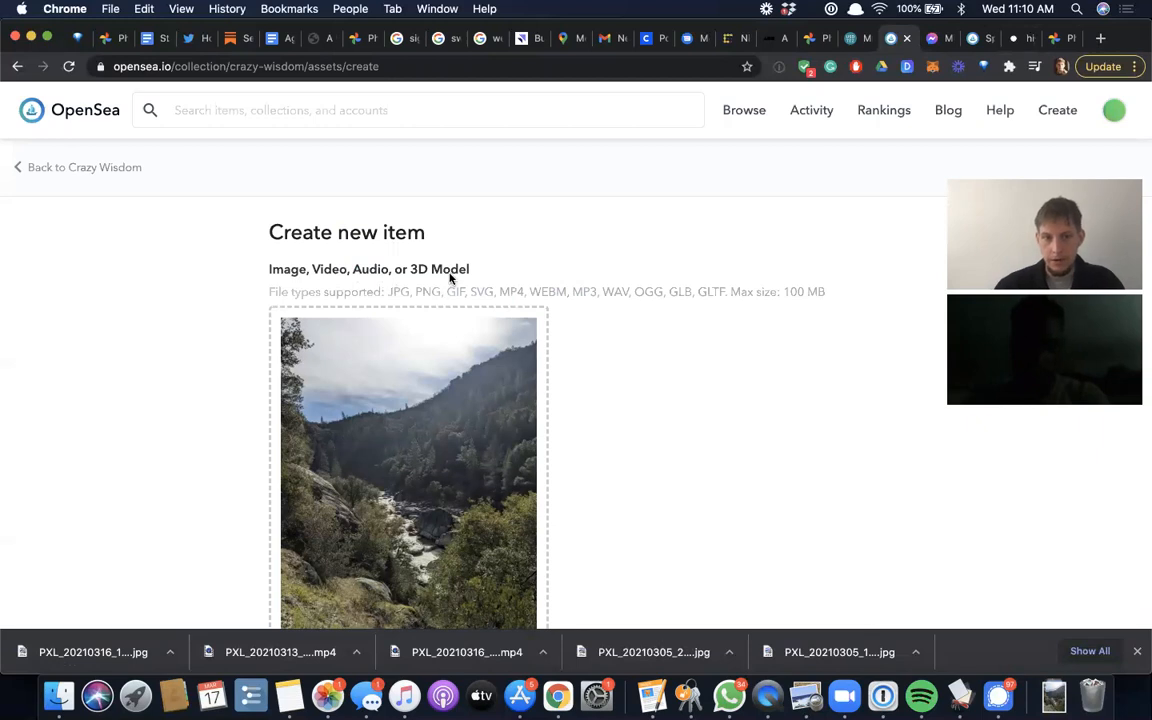
mouse_move(621, 320)
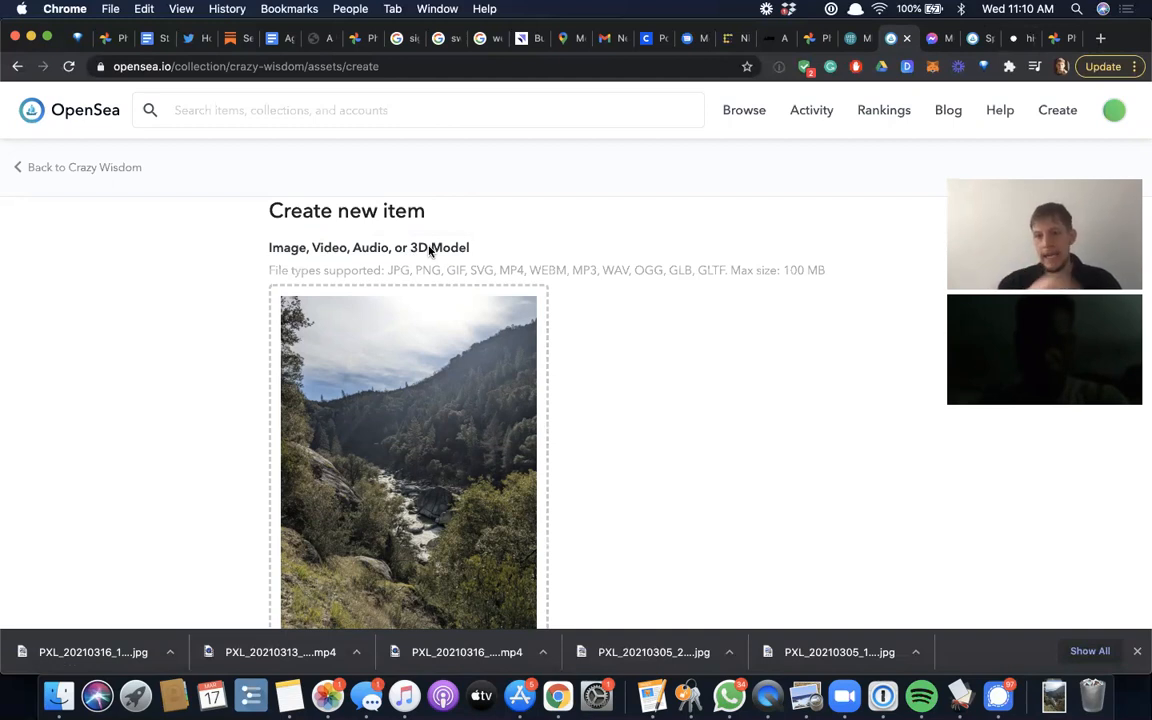
scroll(down, 3)
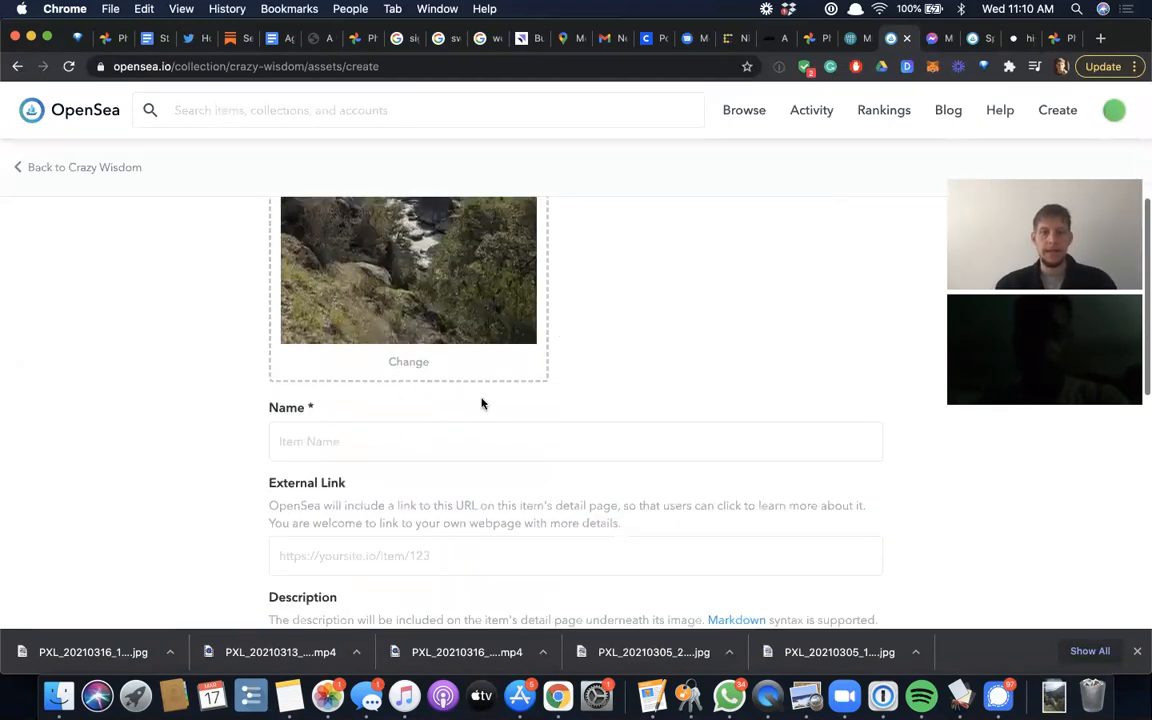
- Name the new item 'A winter wonderland'
click(575, 444)
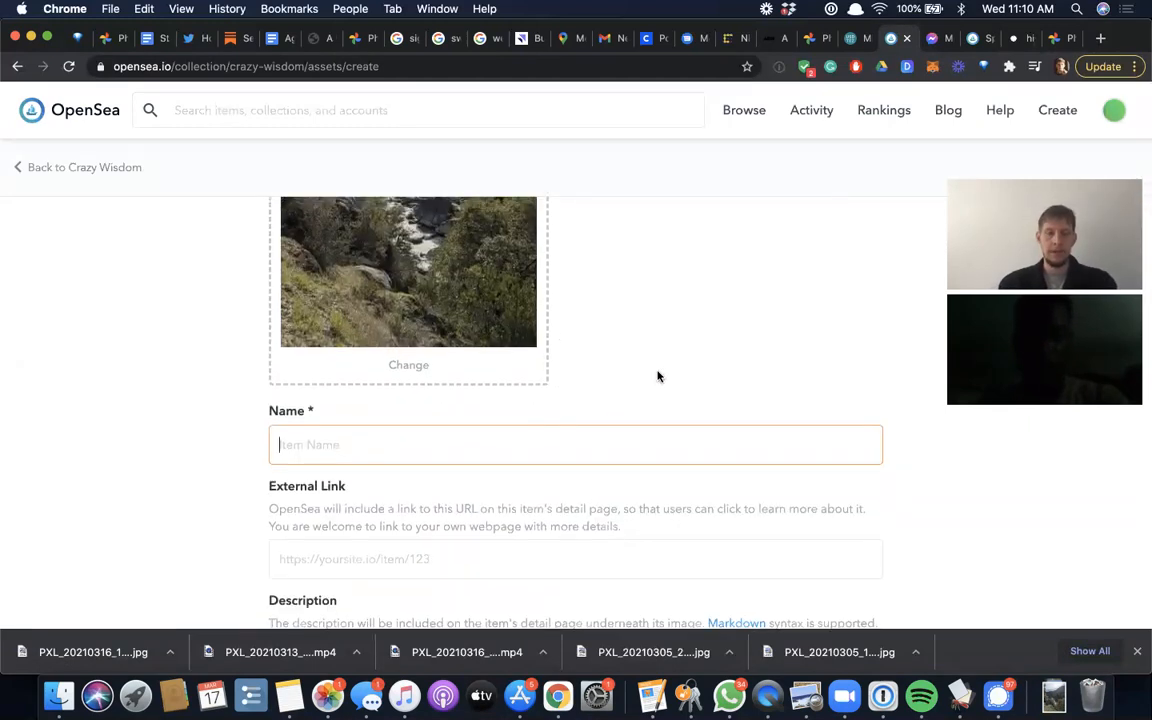
scroll(up, 3)
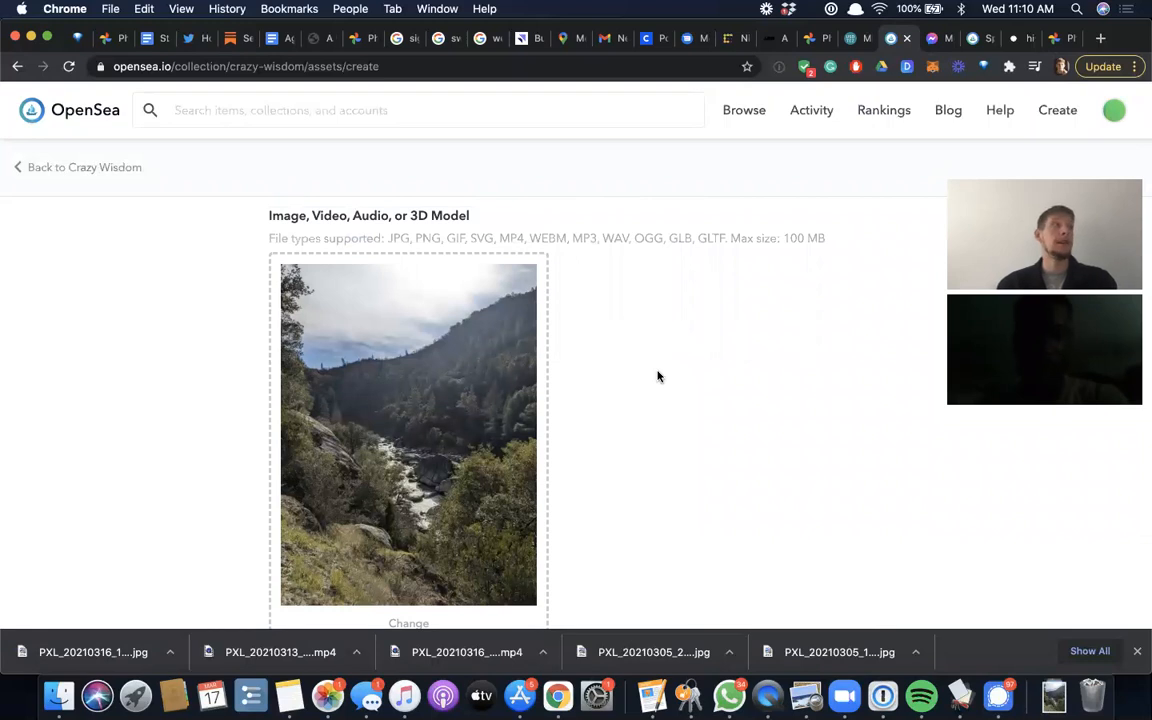
scroll(down, 3)
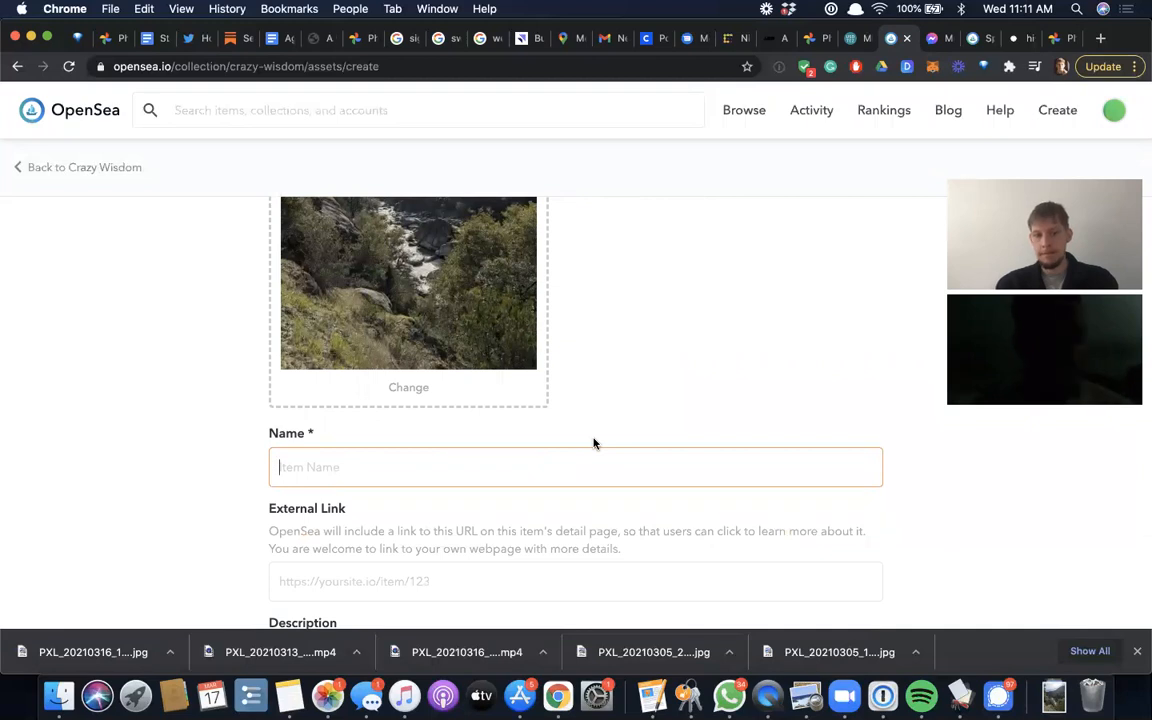
text(A wint)
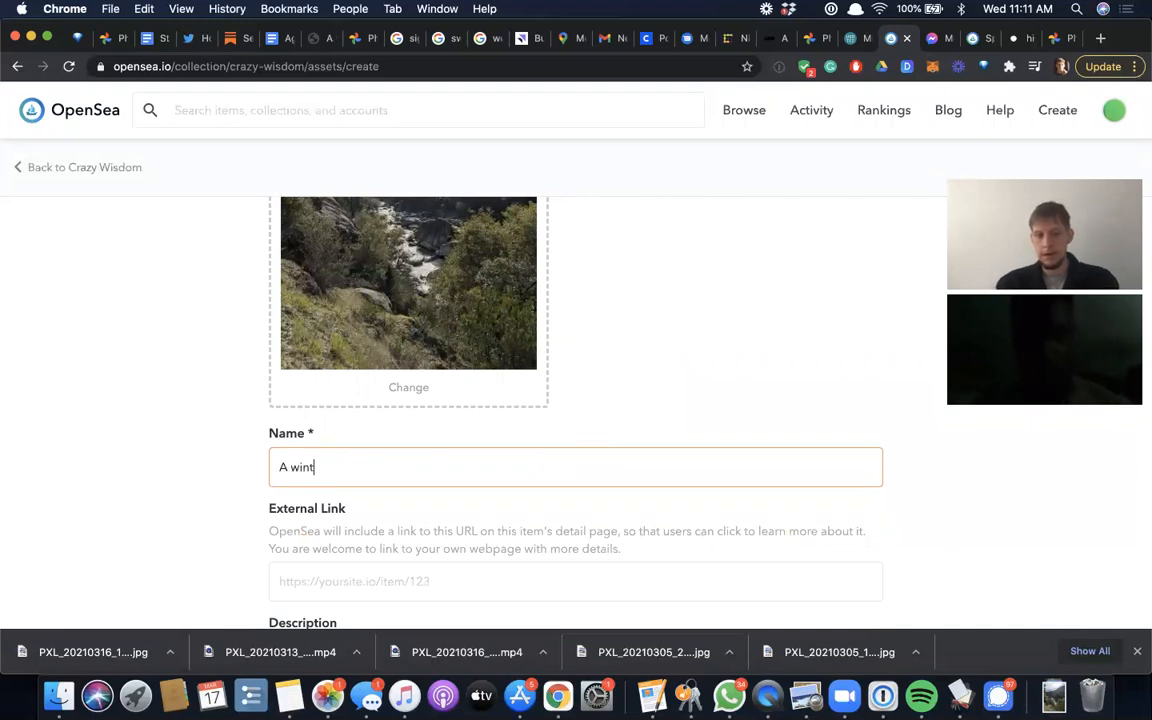
text(er wonderland)
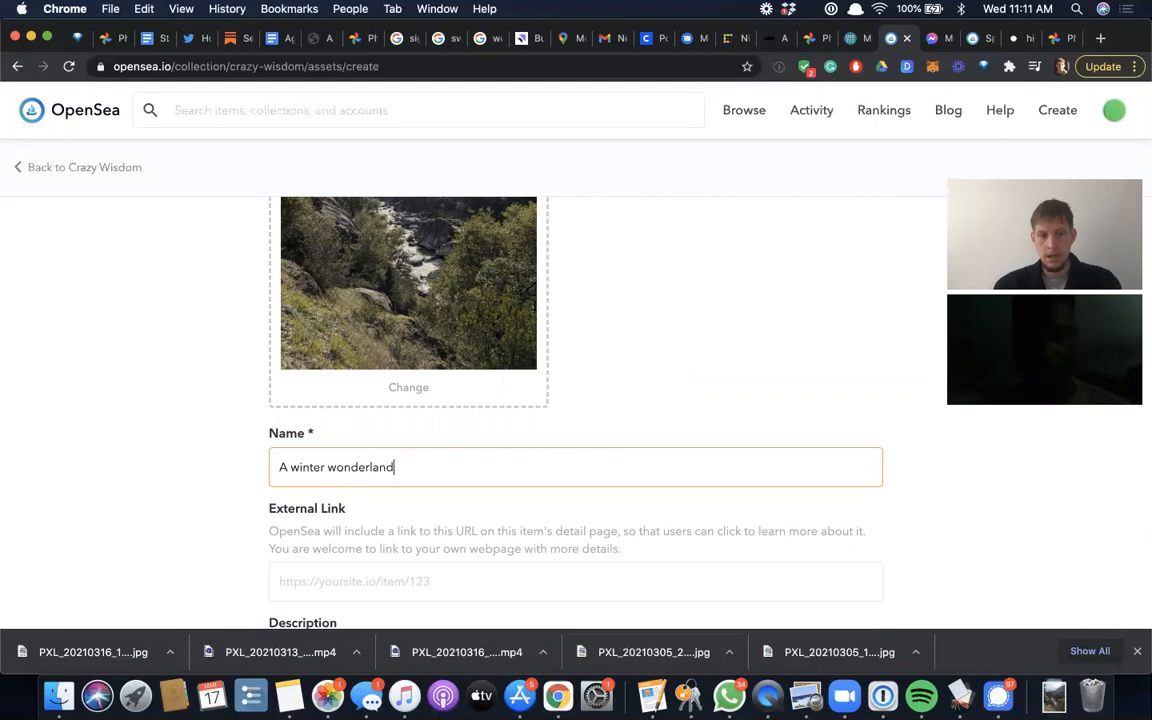
scroll(down, 3)
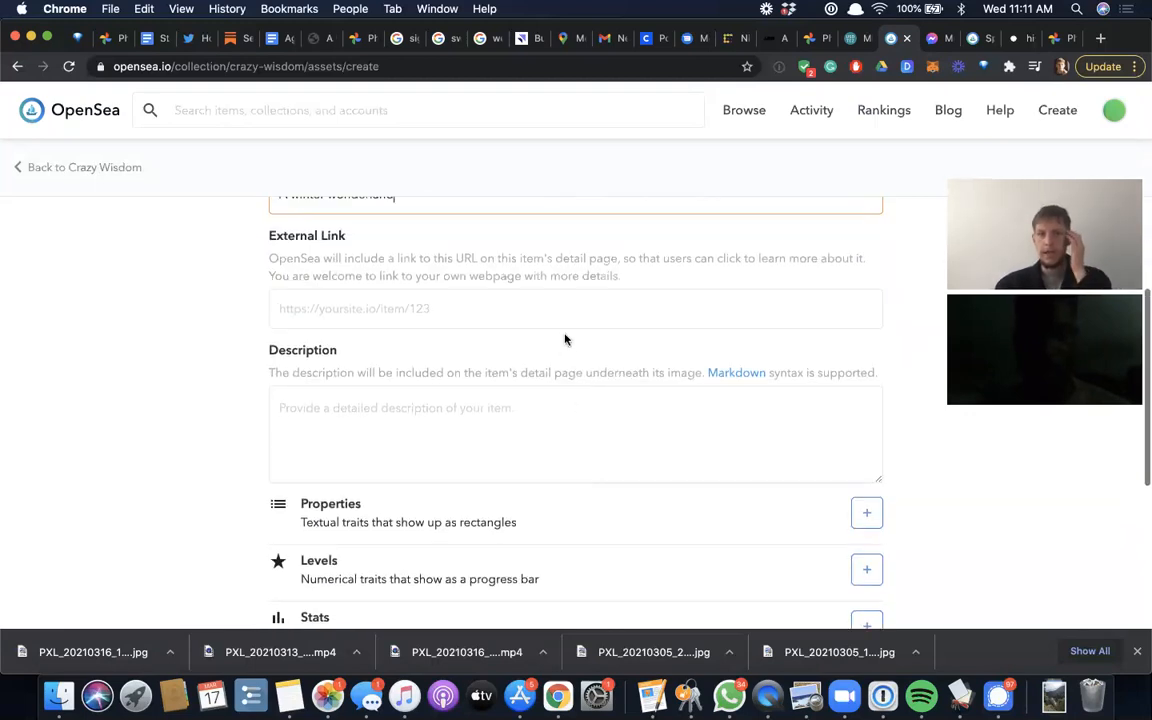
mouse_move(695, 273)
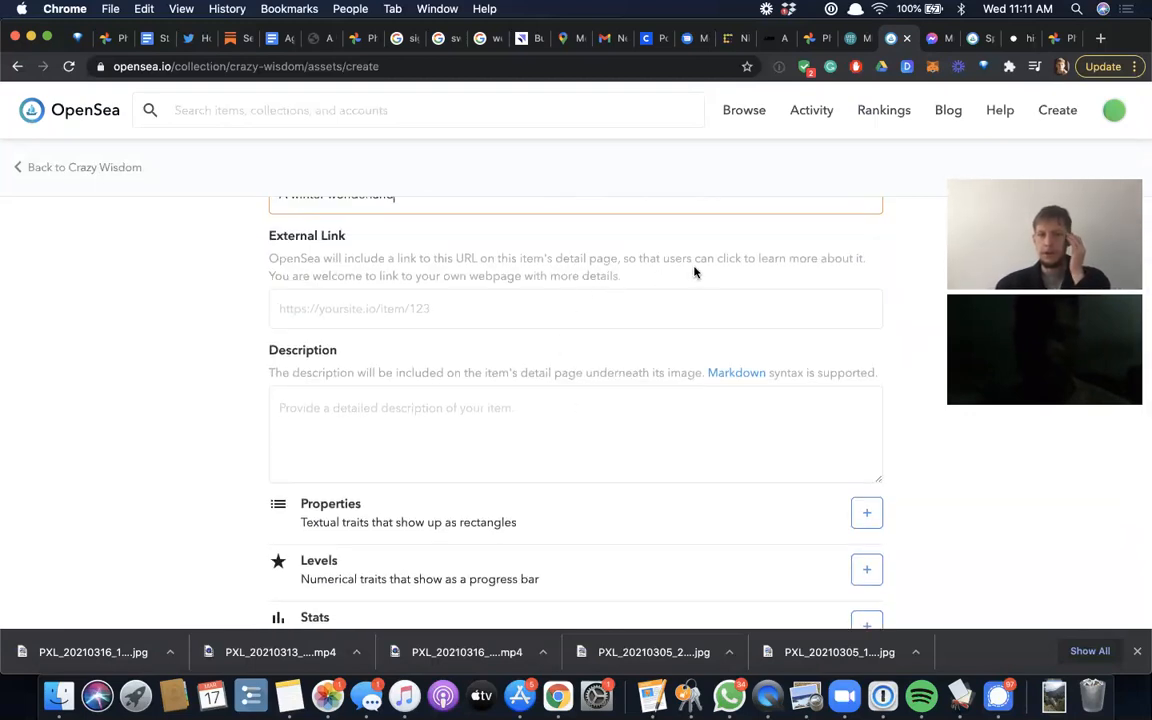
scroll(up, 3)
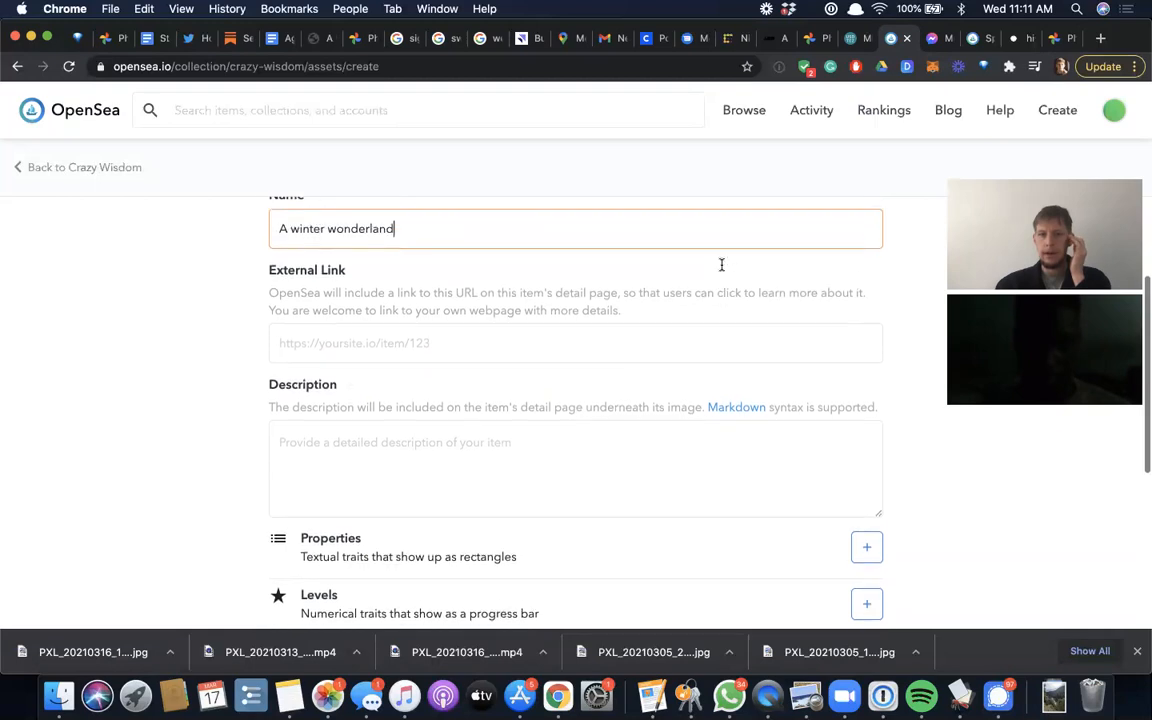
- Add the podcast external link and description 'Just a test', then close Add Stats empty
click(999, 110)
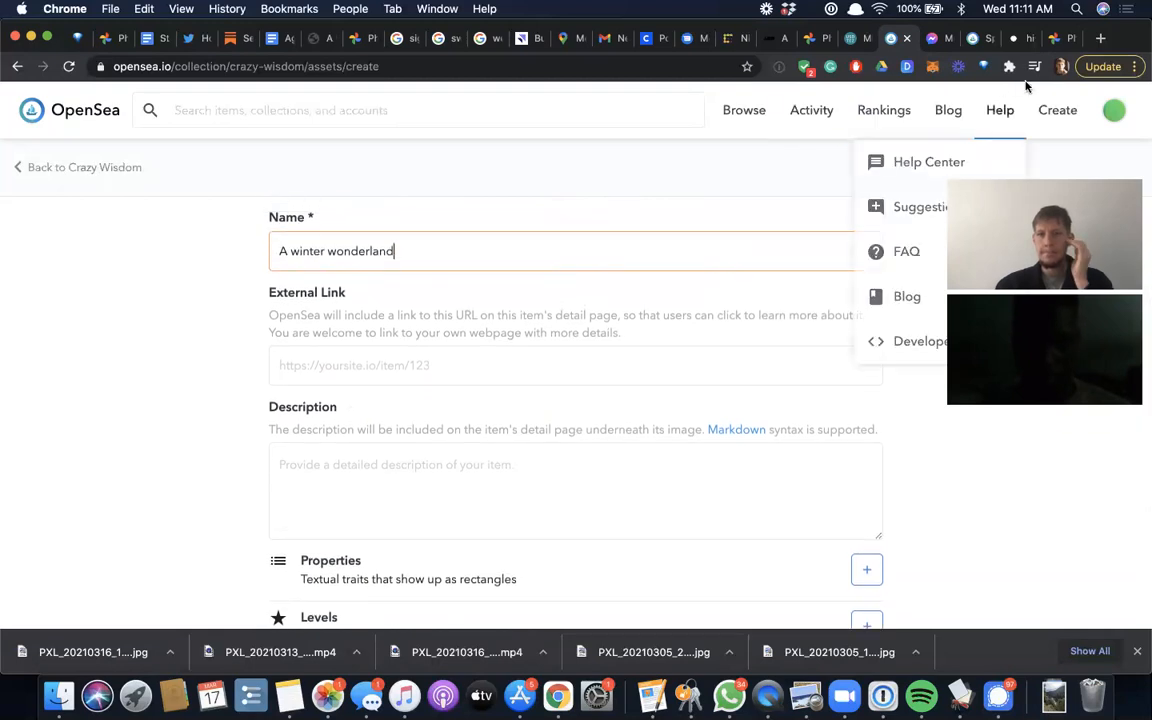
click(1100, 38)
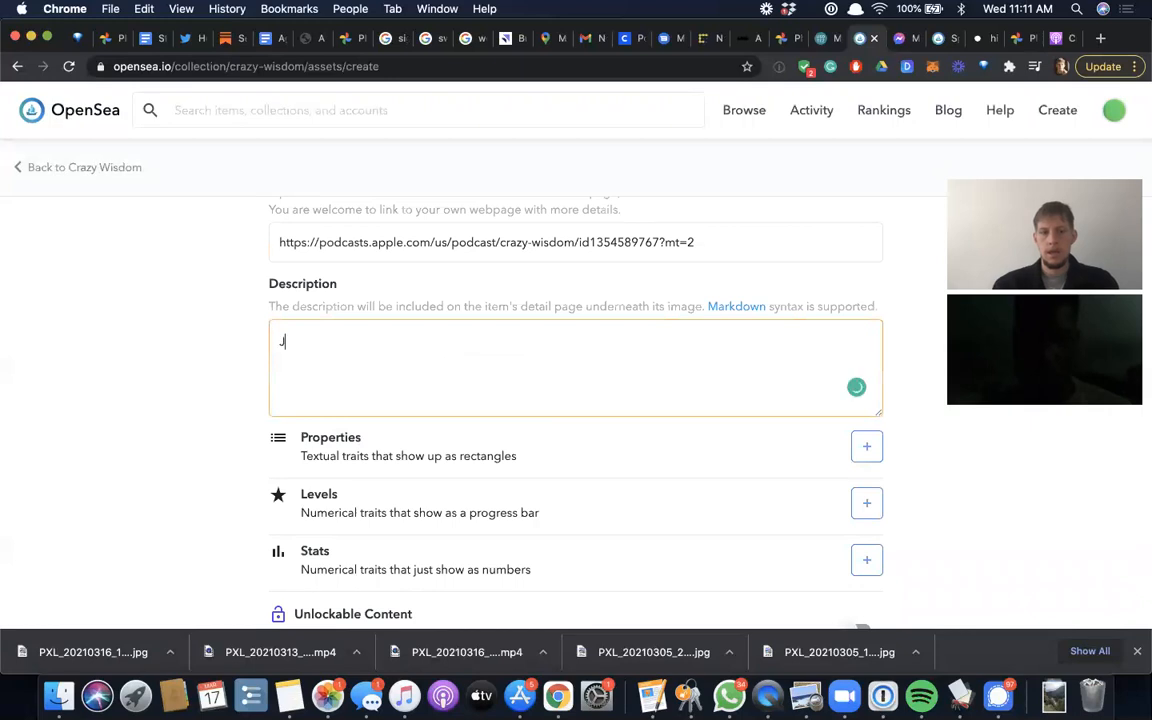
text(Just a test)
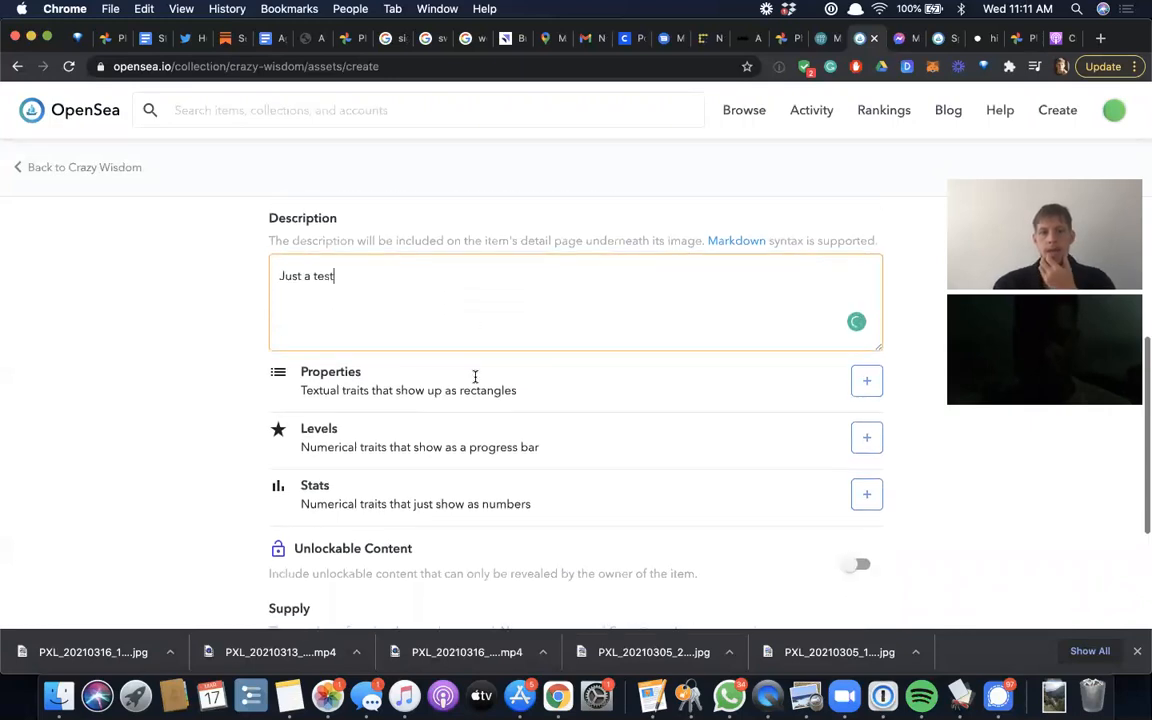
scroll(down, 3)
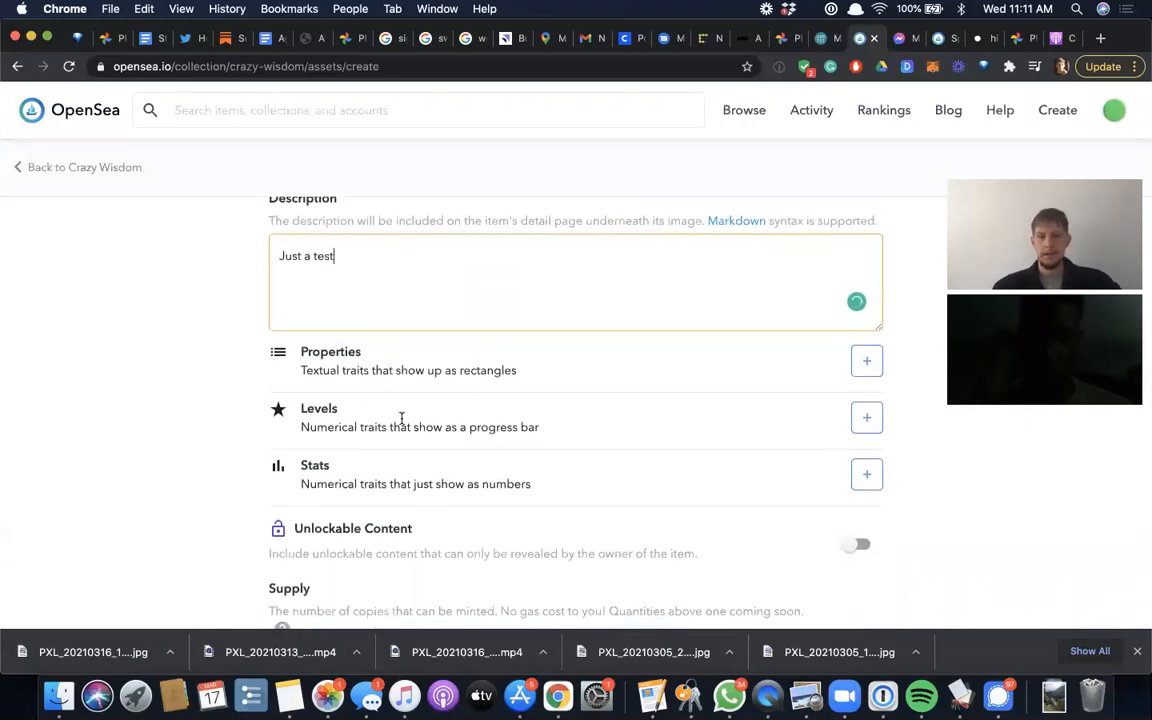
scroll(down, 3)
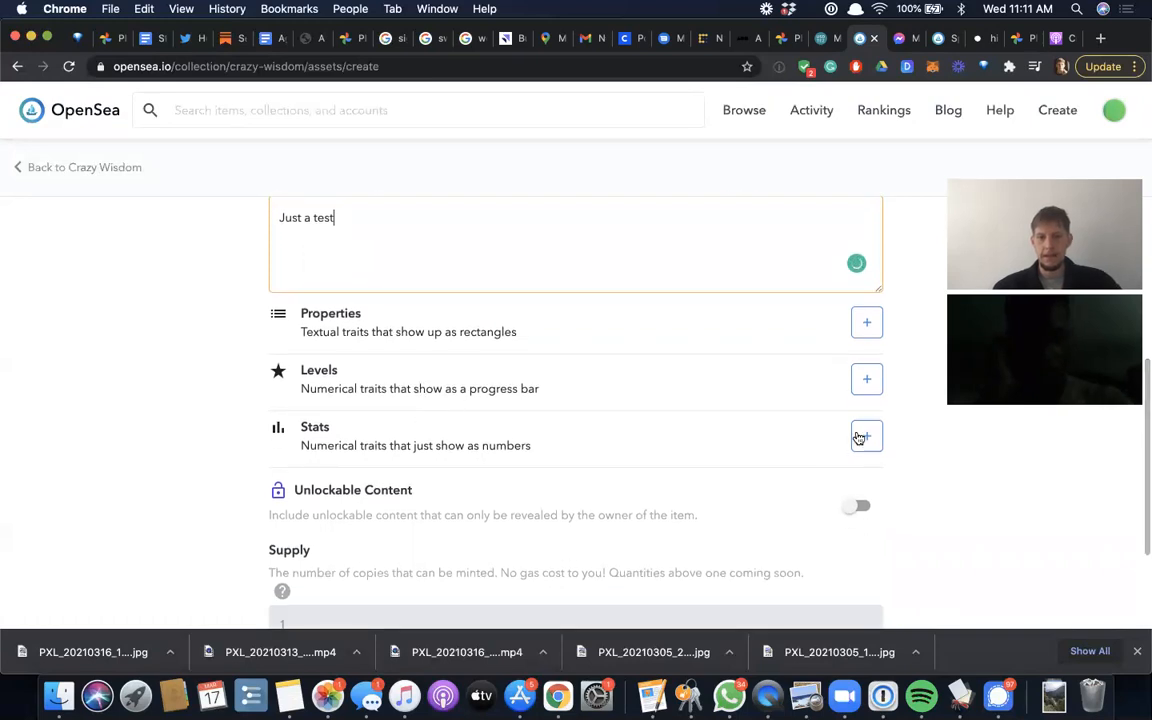
click(866, 435)
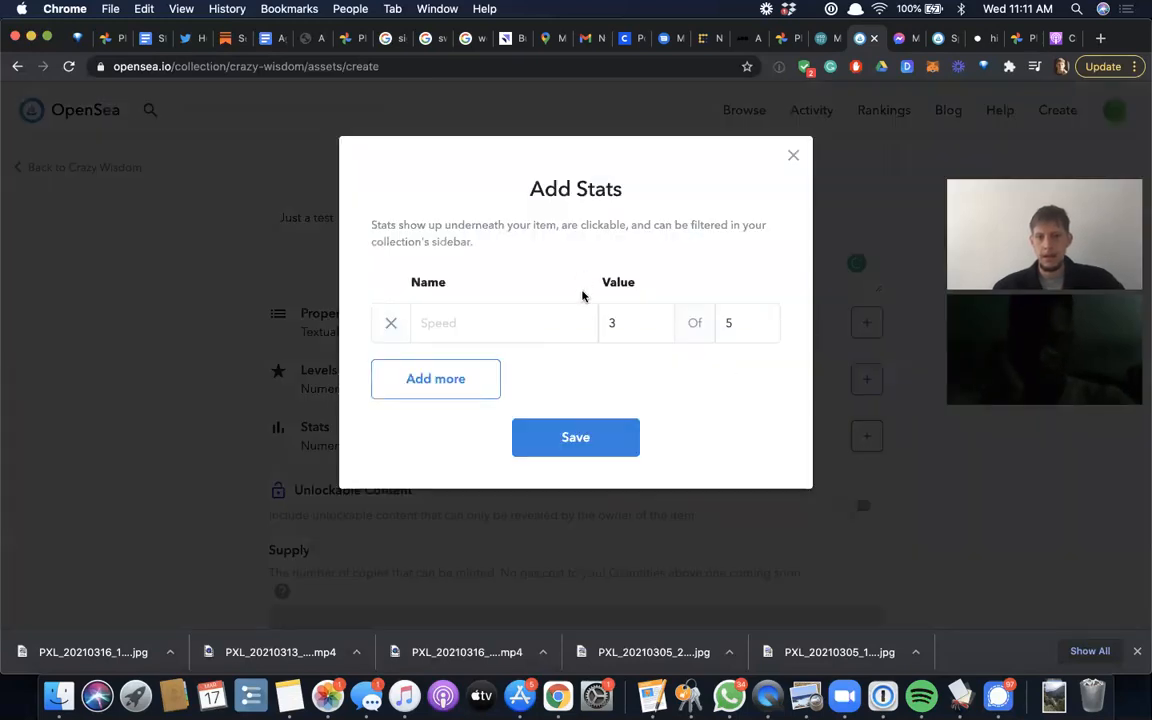
mouse_move(810, 168)
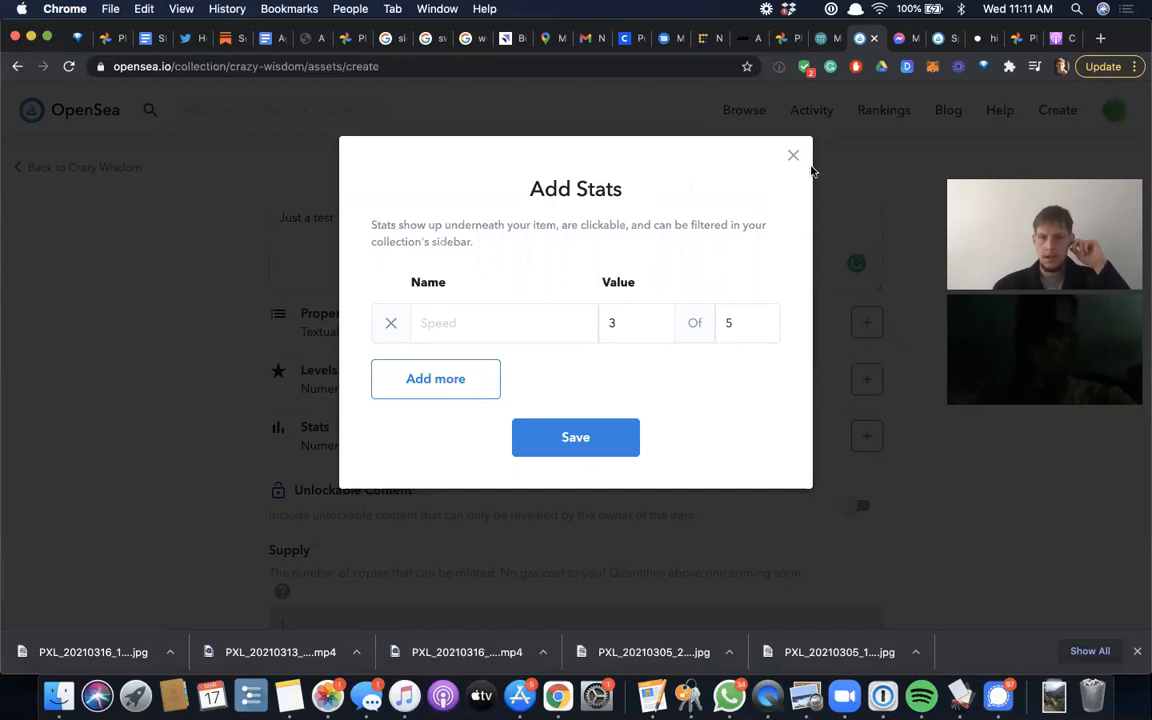
click(793, 155)
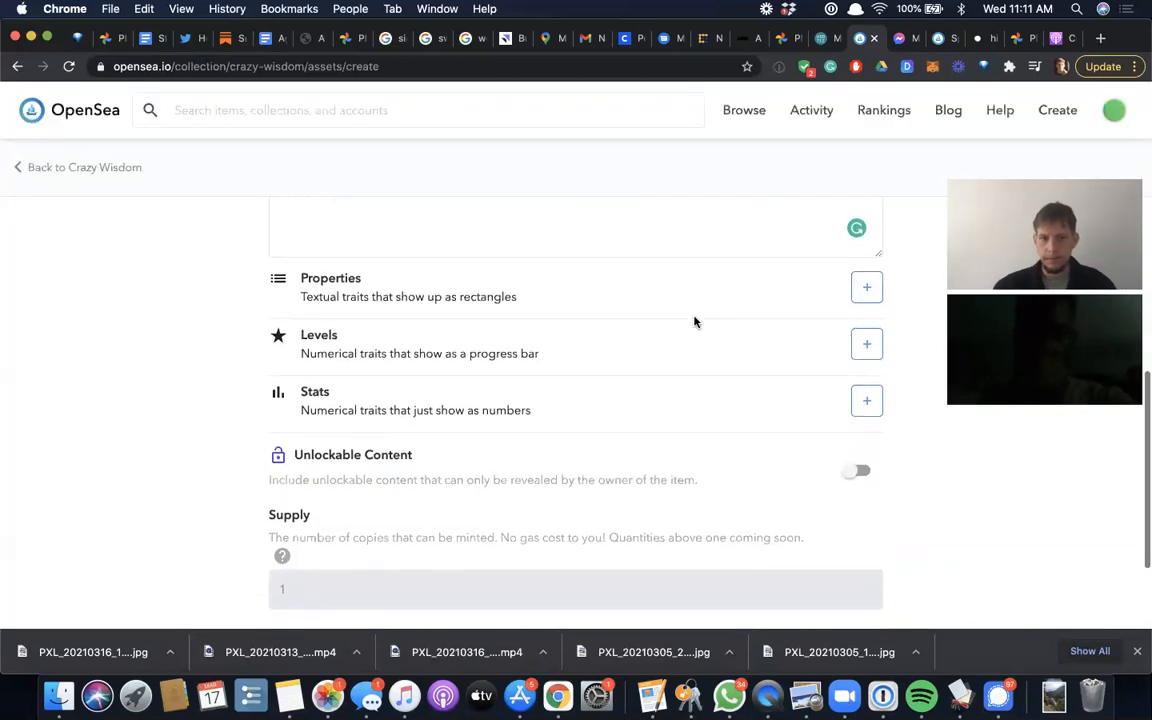
scroll(down, 3)
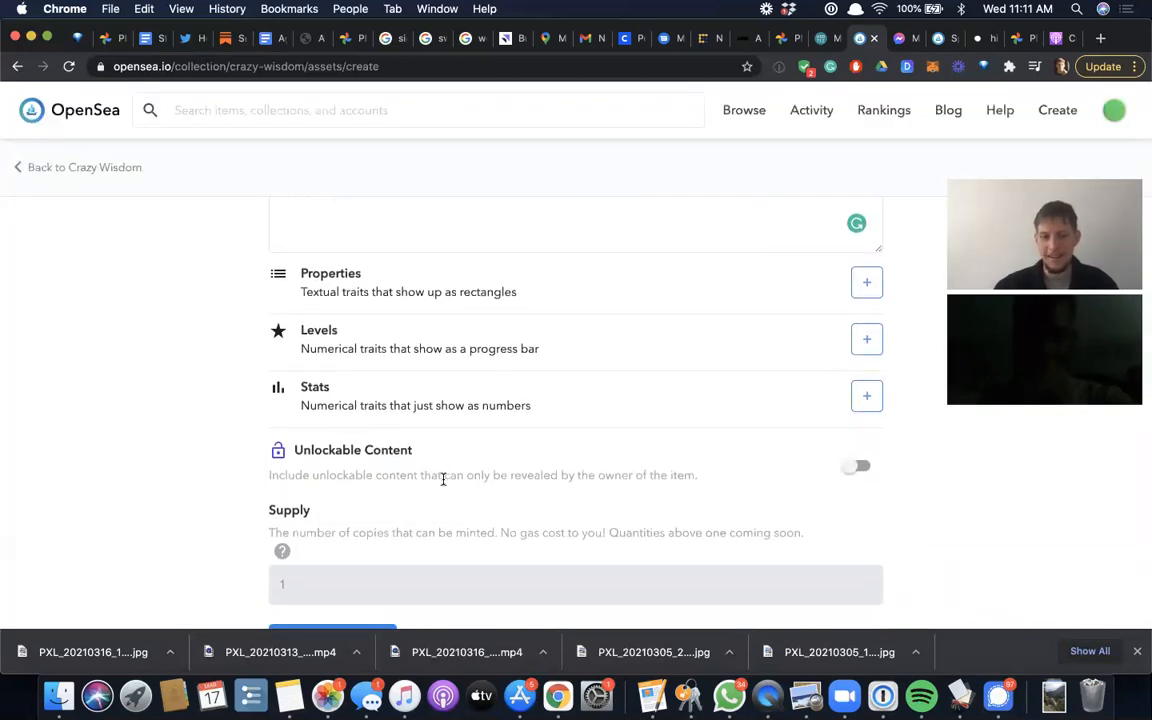
scroll(down, 3)
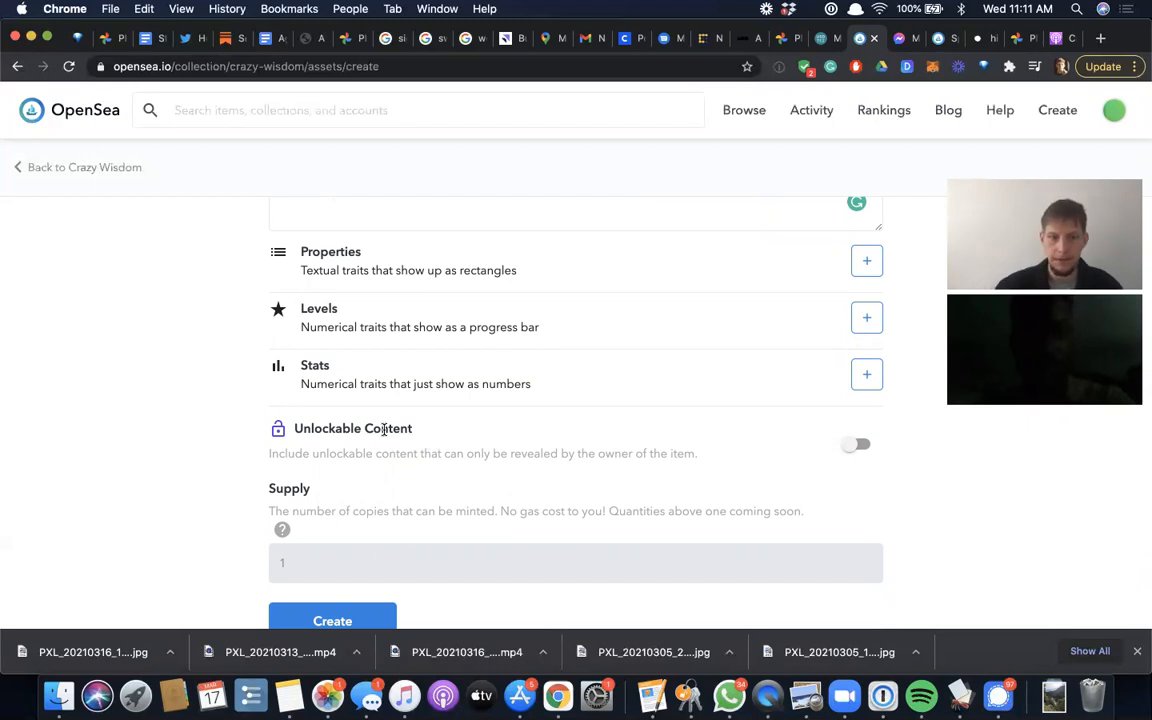
scroll(down, 3)
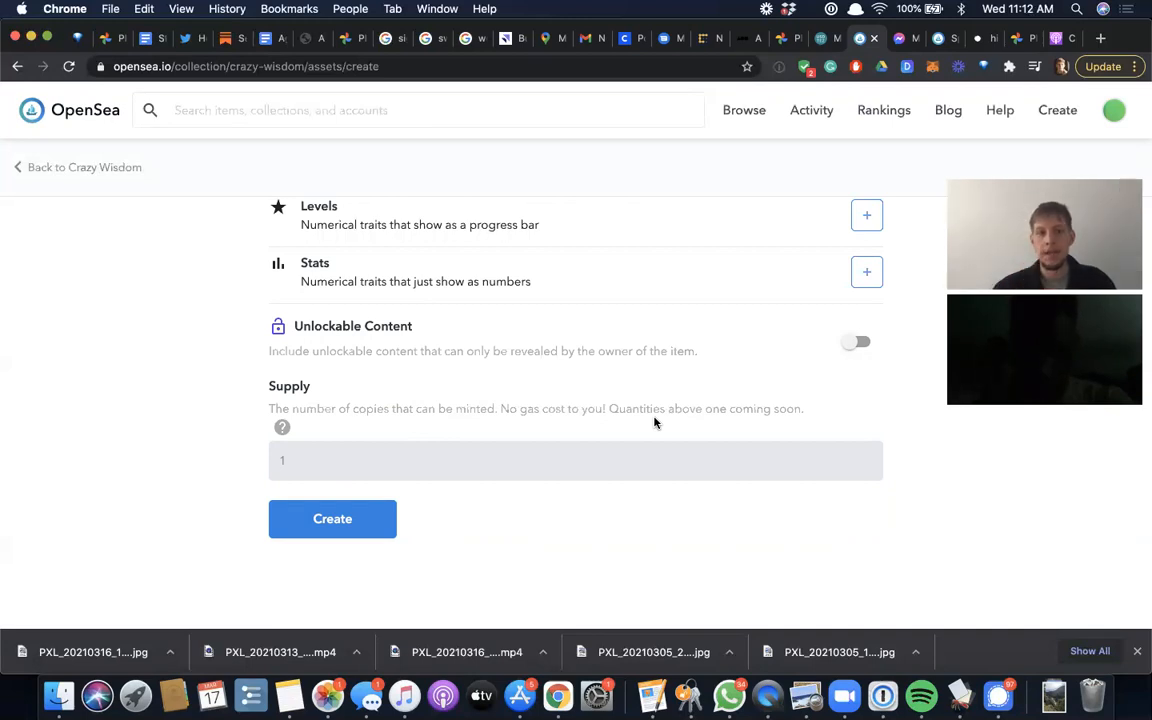
mouse_move(605, 426)
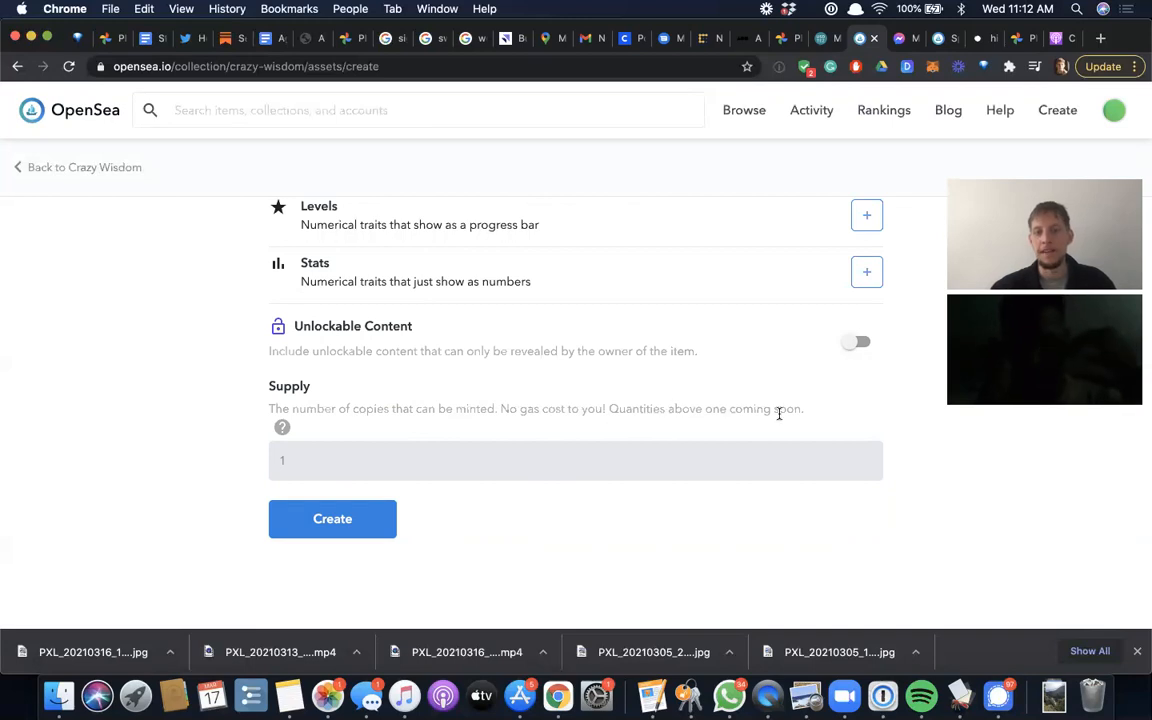
mouse_move(657, 430)
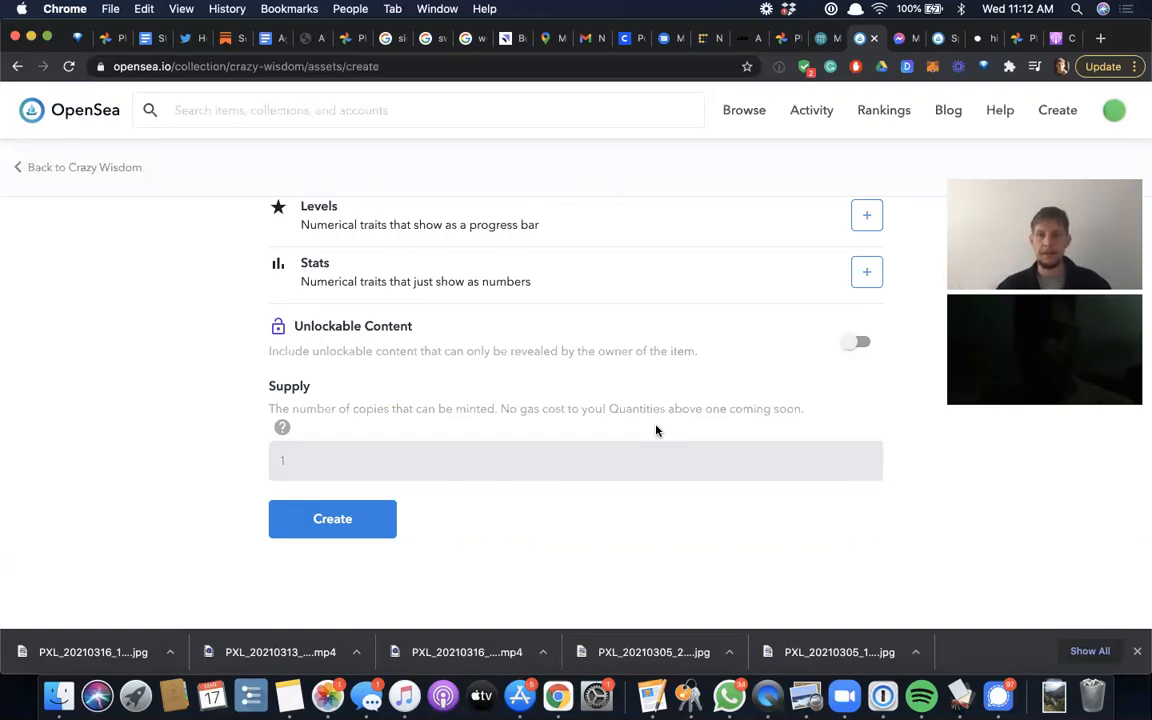
mouse_move(383, 534)
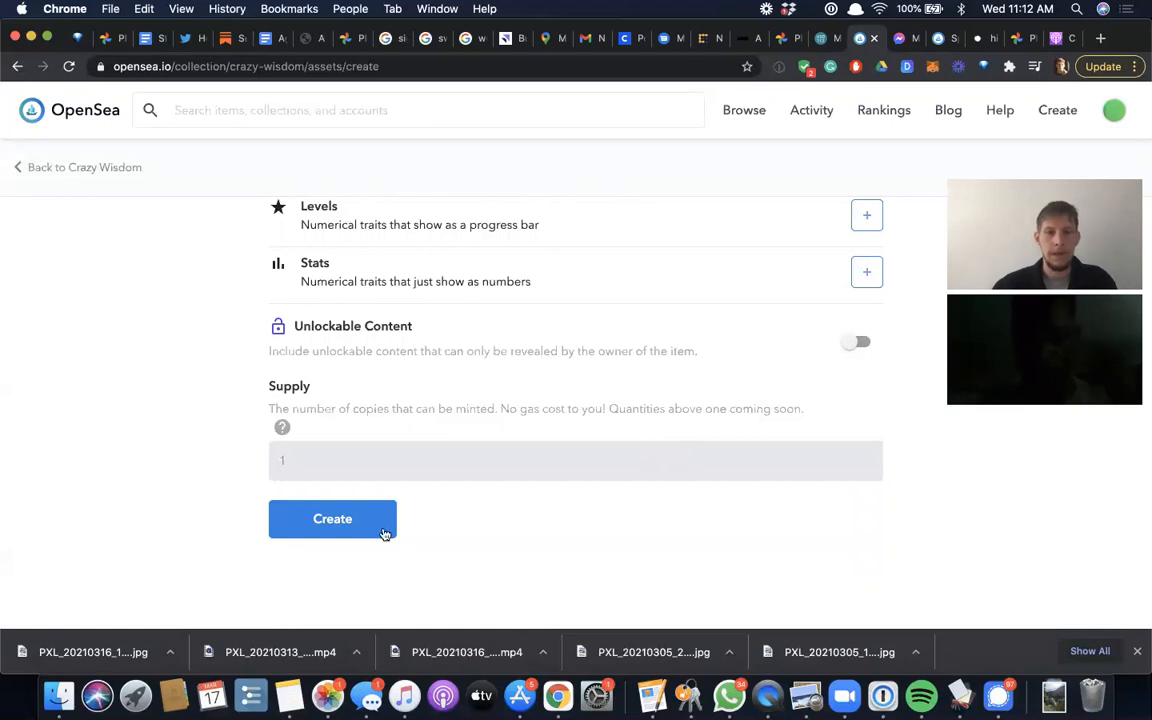
- Submit the 'A winter wonderland' item with the Create button at the form's bottom
click(332, 518)
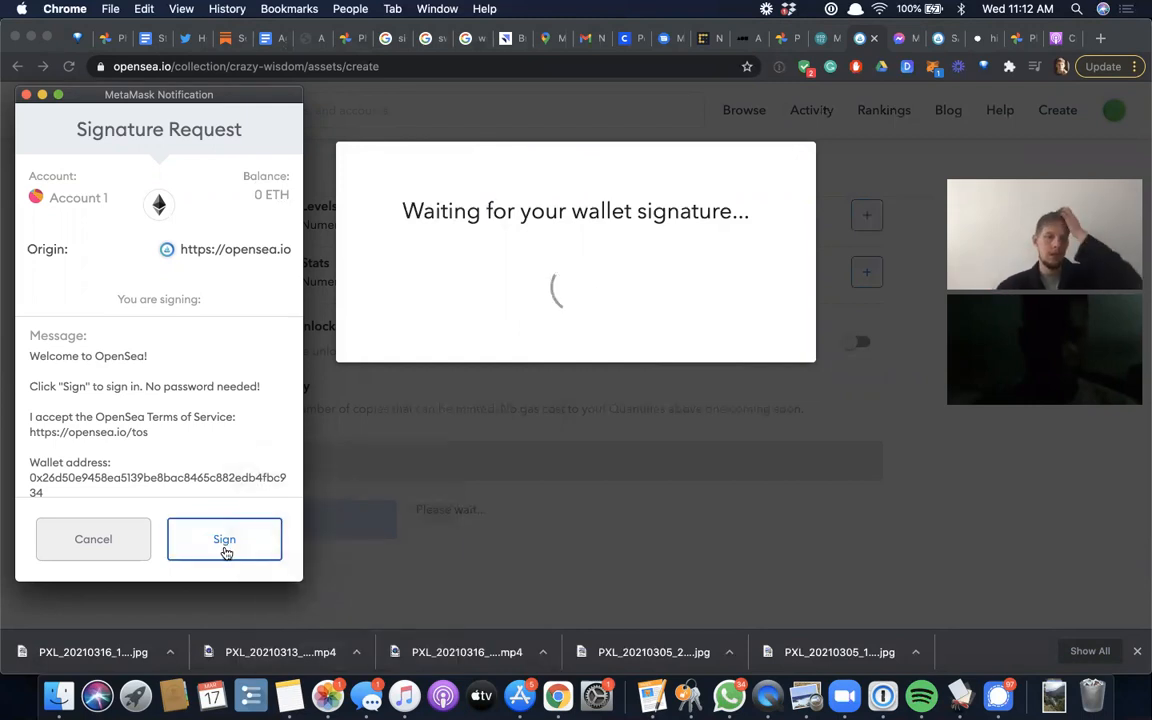
- Sign the MetaMask signature request to create 'A winter wonderland' in Crazy Wisdom
click(224, 539)
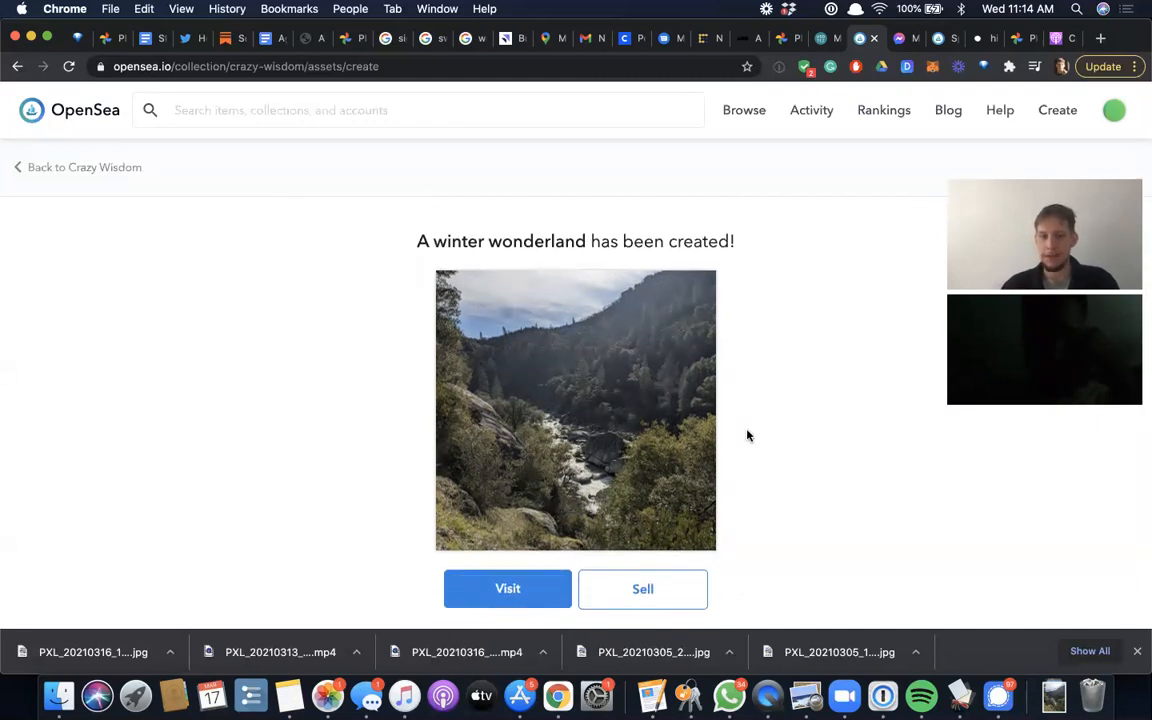
- Scroll the sell listing page for 'A winter wonderland' with fixed price selected
scroll(down, 3)
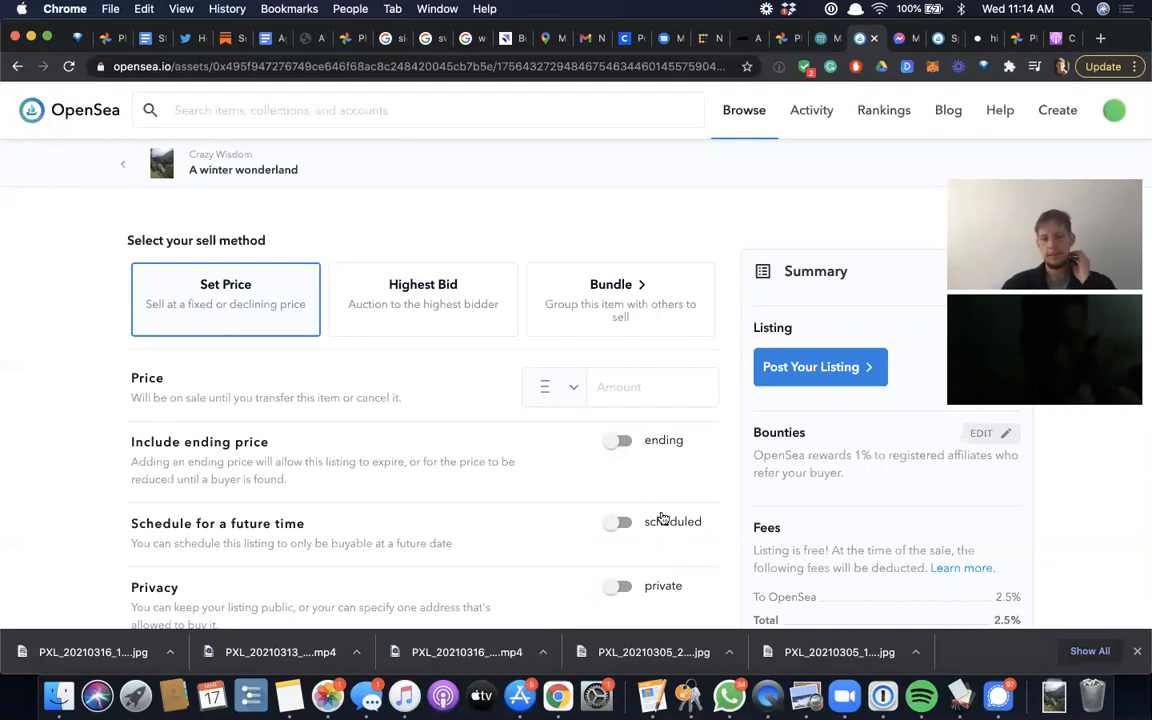
scroll(down, 3)
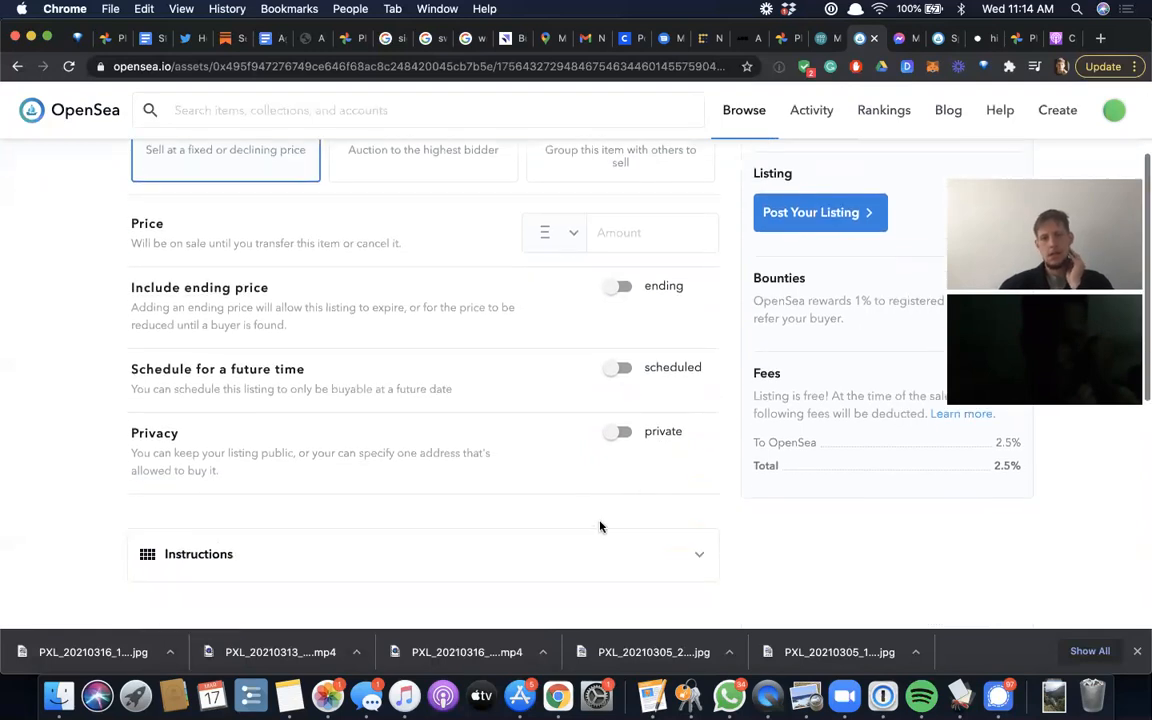
scroll(up, 3)
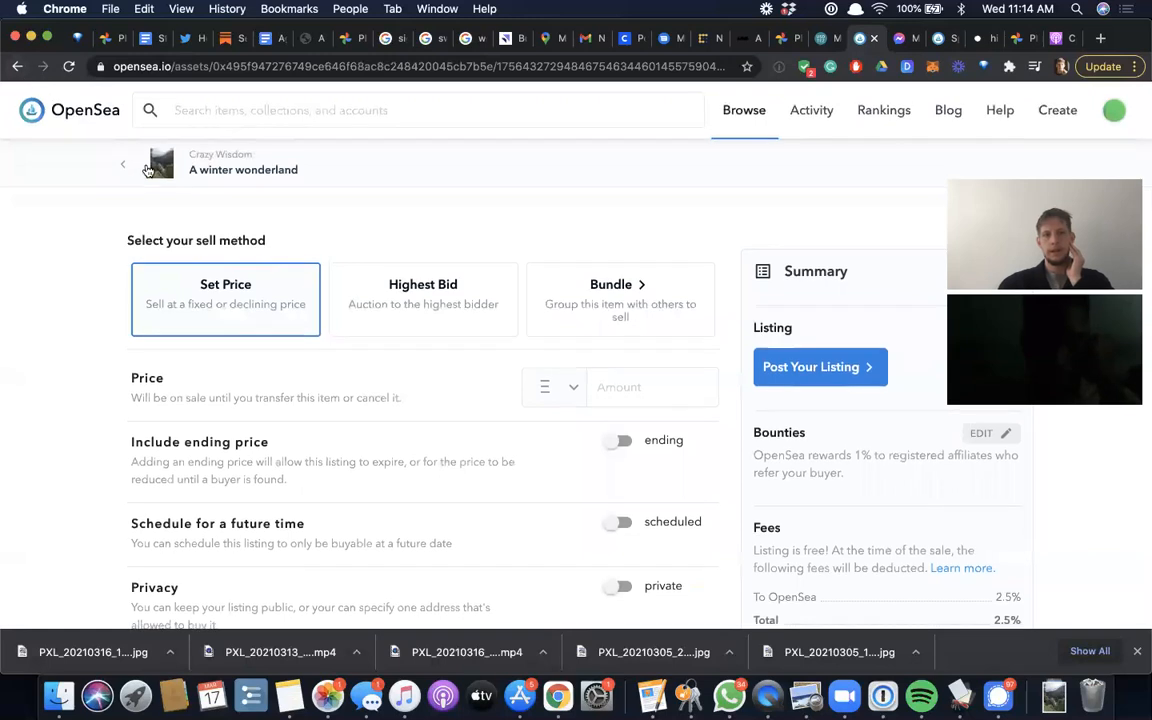
- Leave the sell page unlisted and browse the 'A winter wonderland' item page
click(123, 164)
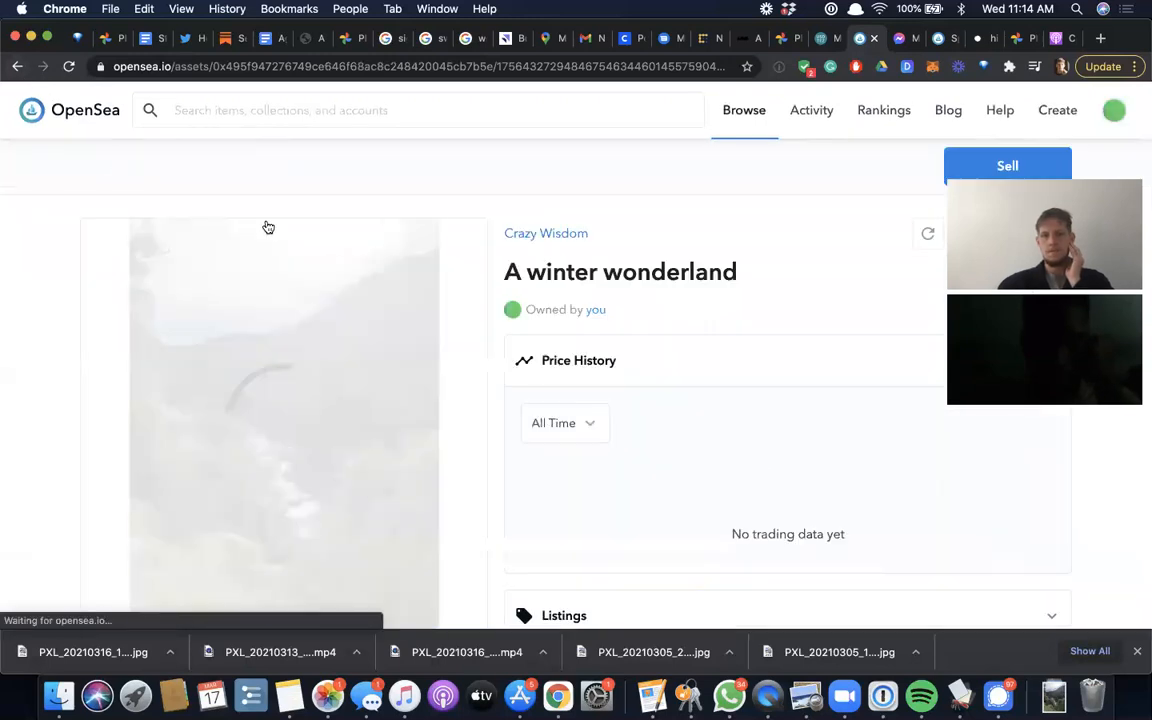
scroll(down, 3)
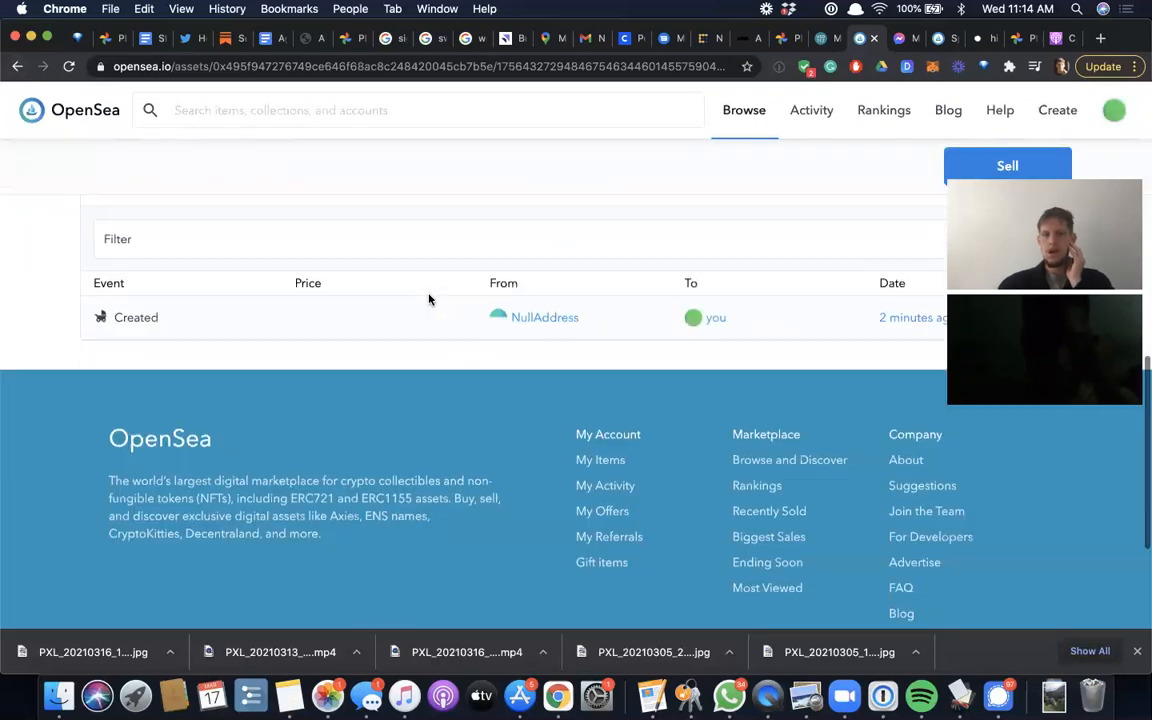
scroll(up, 3)
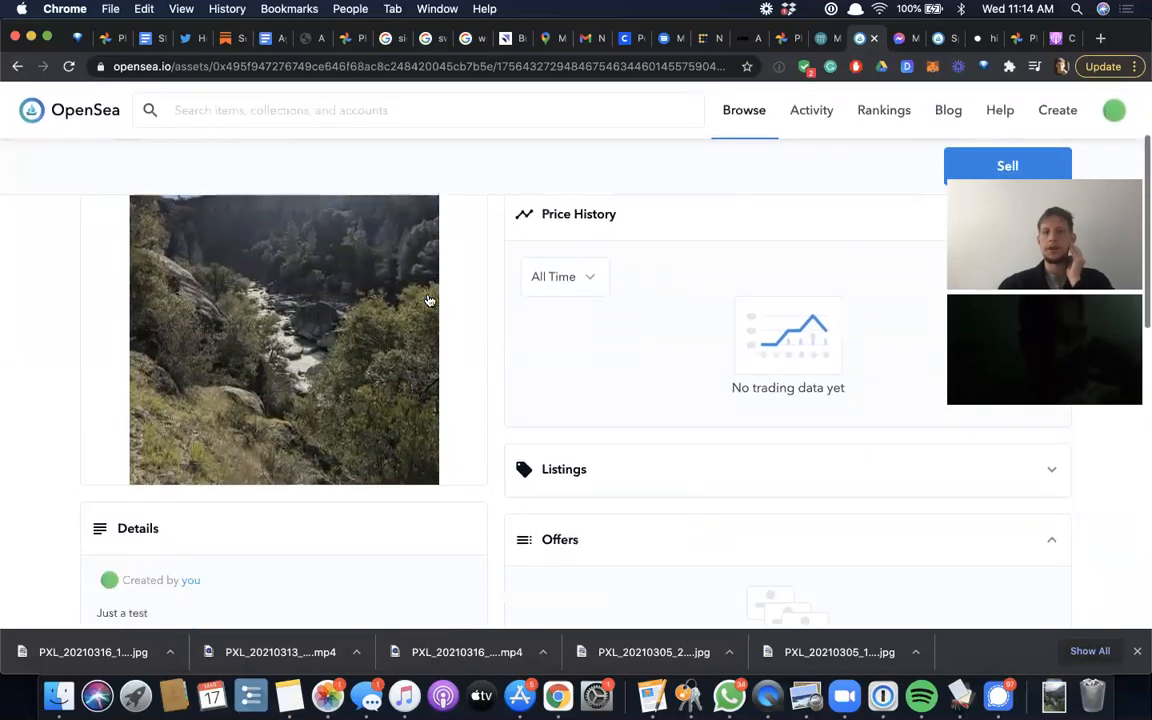
scroll(down, 3)
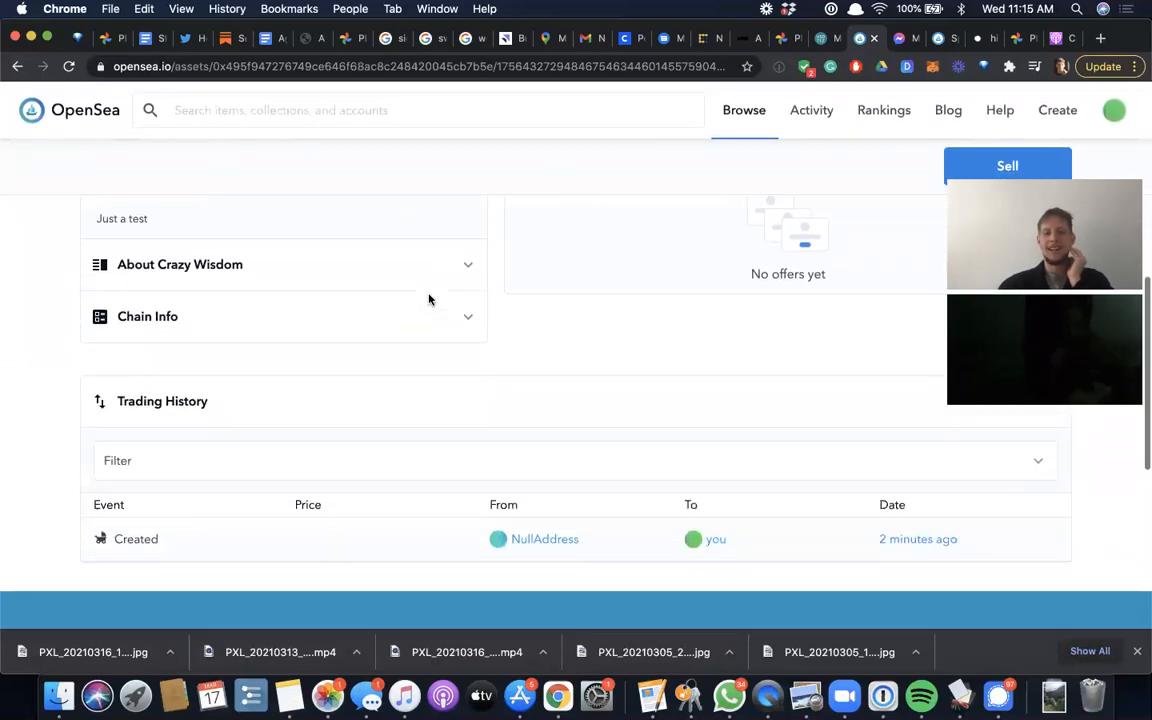
scroll(up, 3)
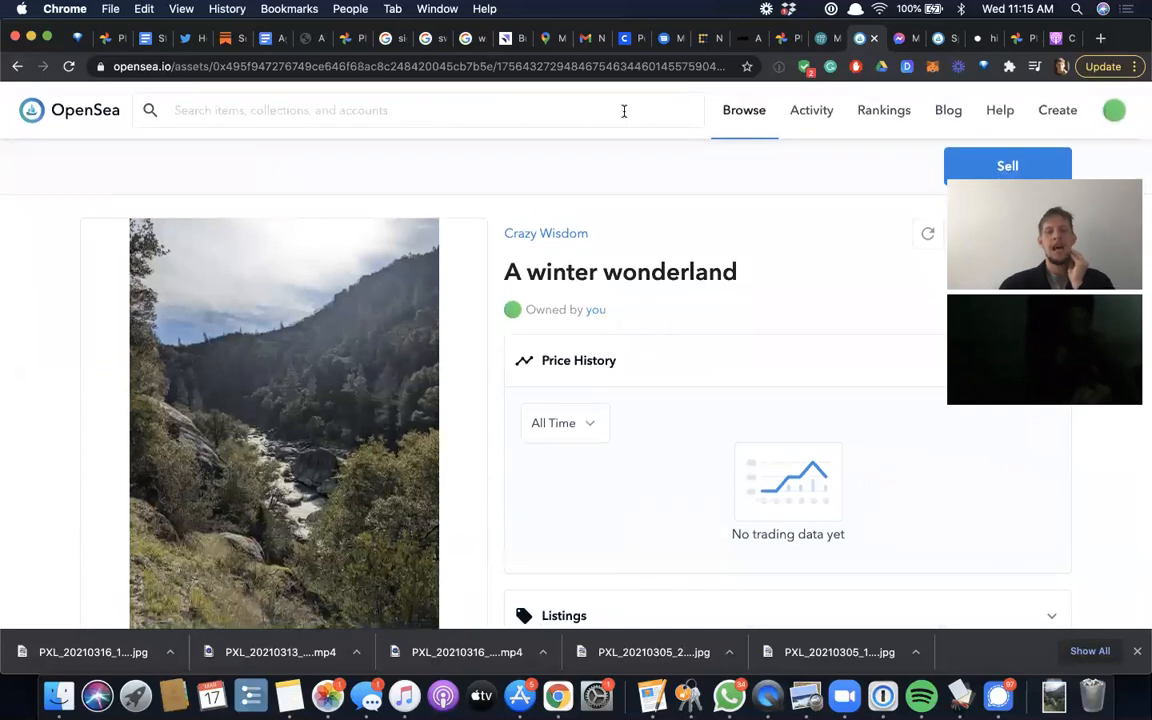
click(1057, 110)
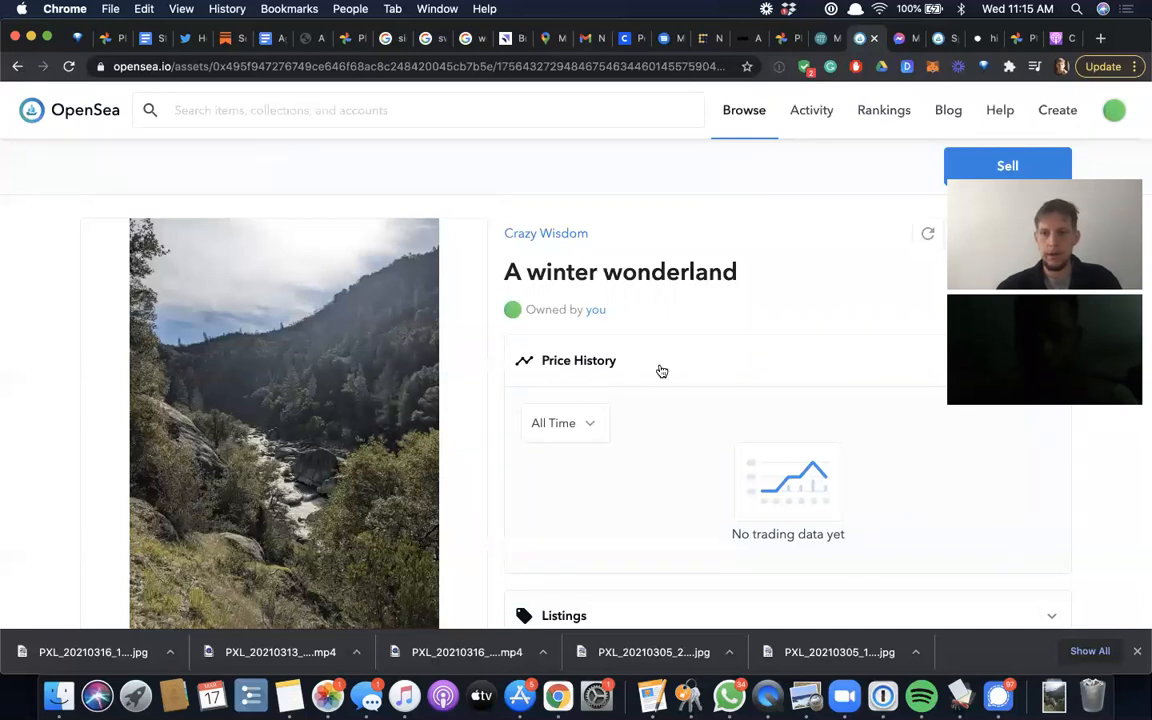
mouse_move(430, 644)
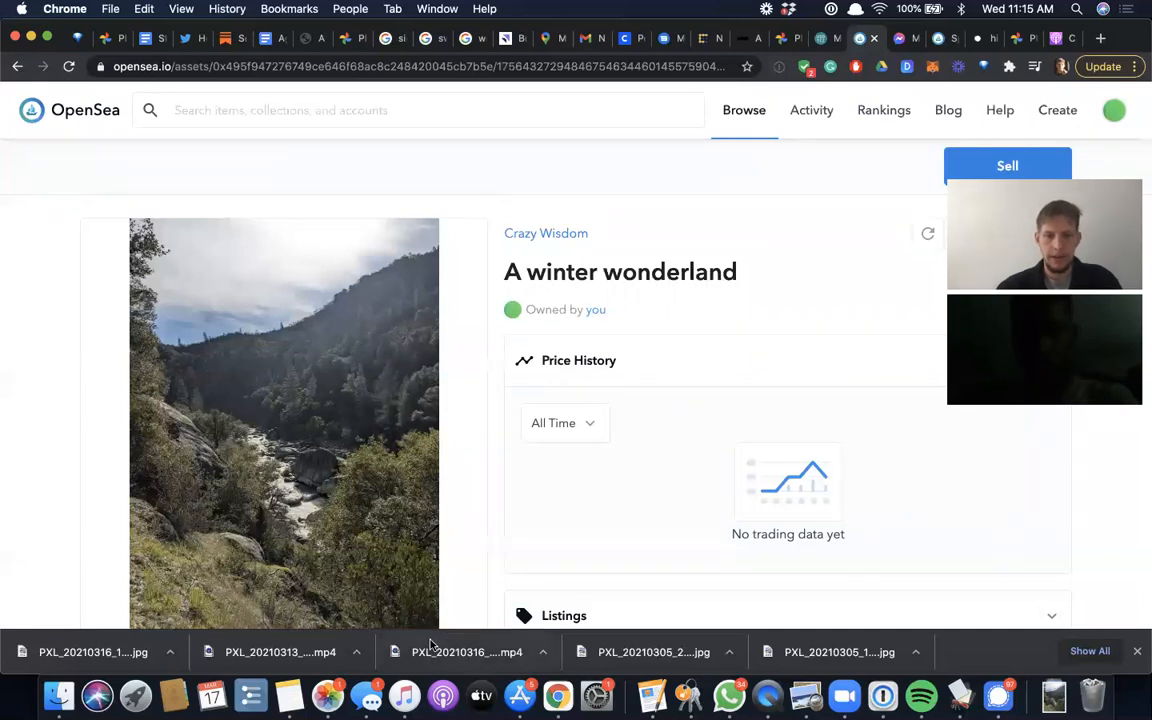